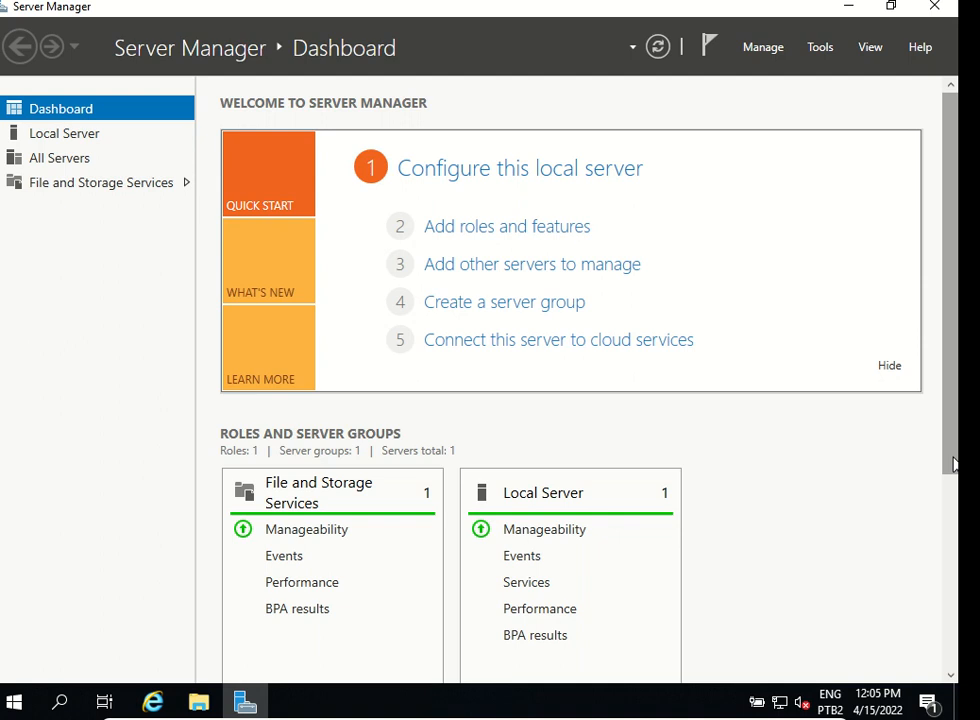
mouse_move(773, 445)
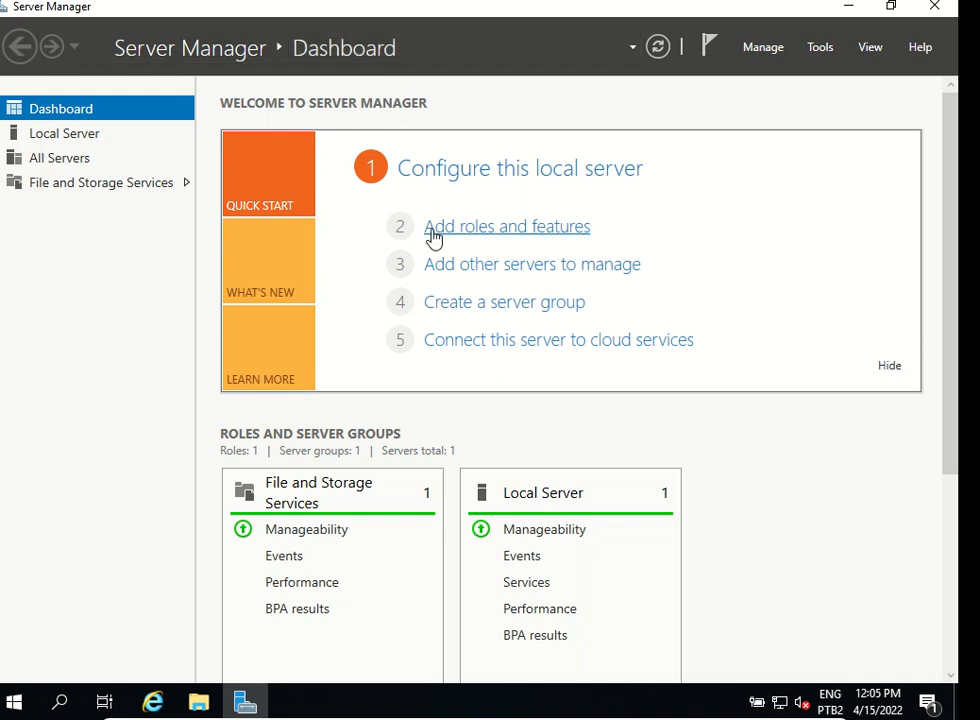
mouse_move(582, 241)
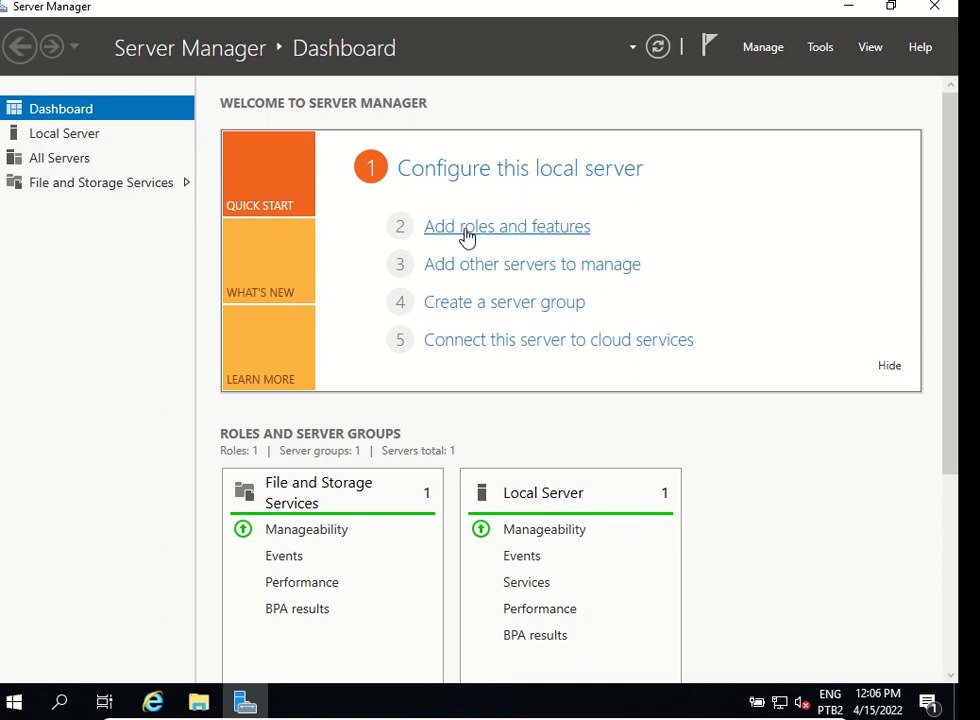
Start Add Roles and Features as a role-based installation and reach server selection.
click(506, 226)
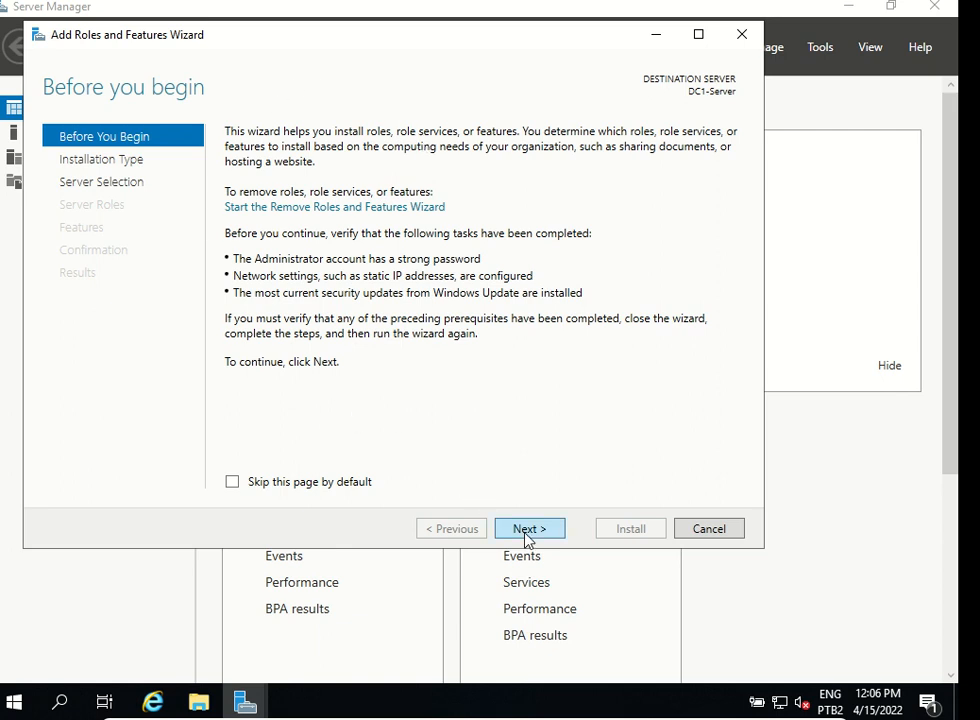
click(529, 528)
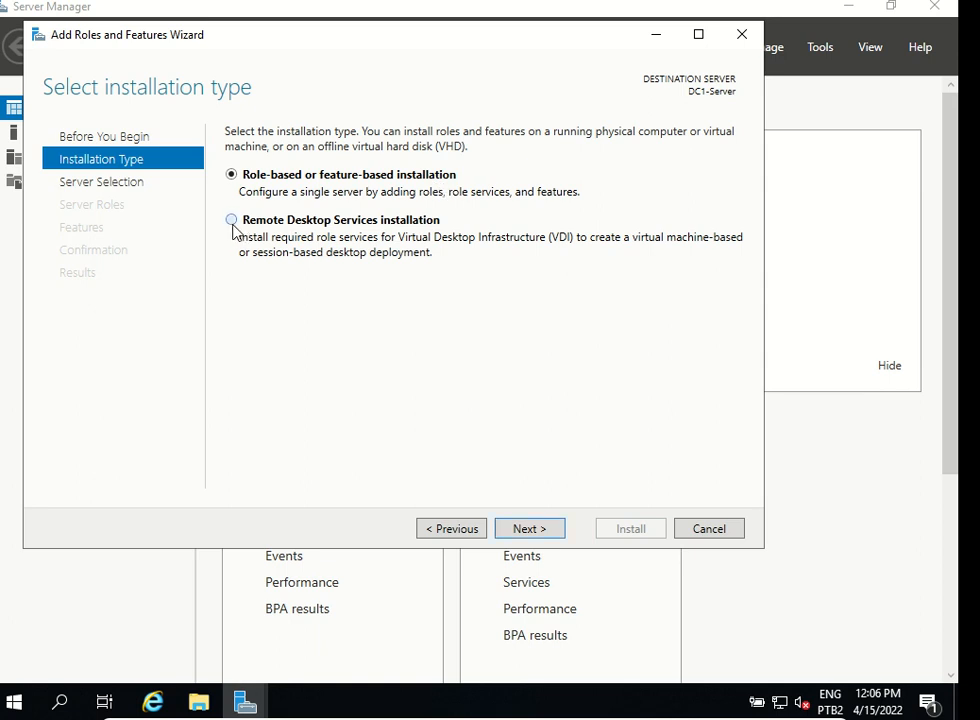
click(231, 219)
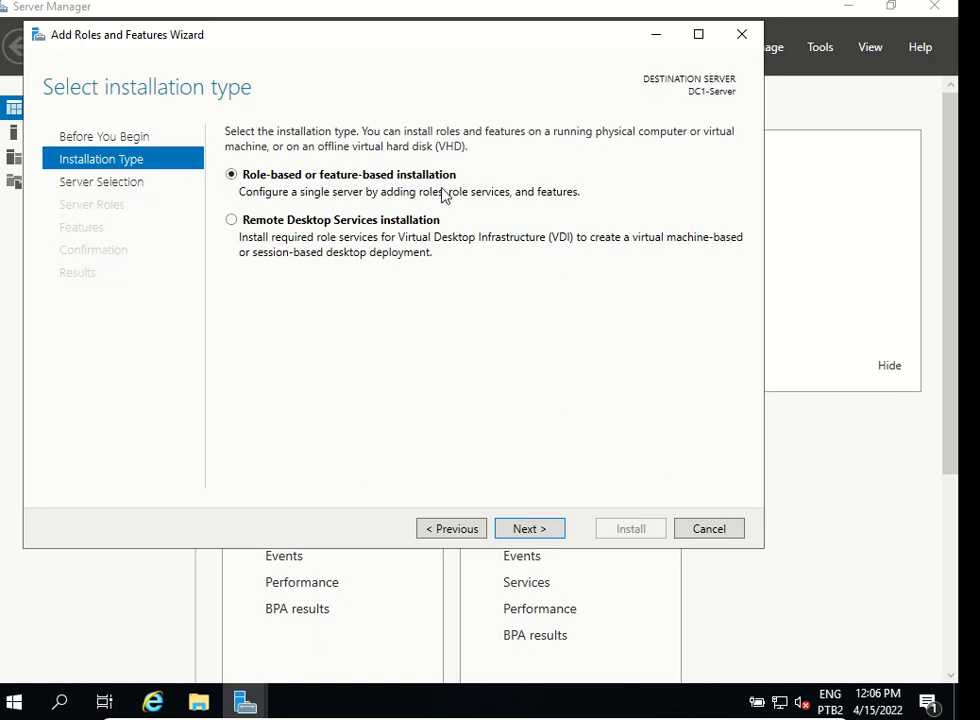
mouse_move(465, 418)
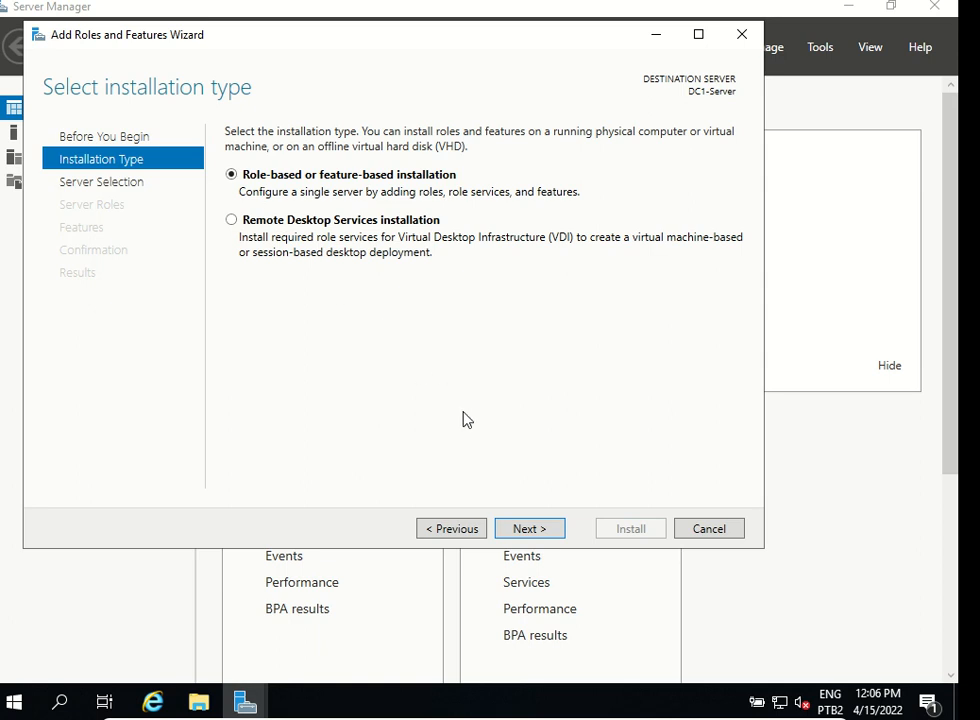
click(529, 528)
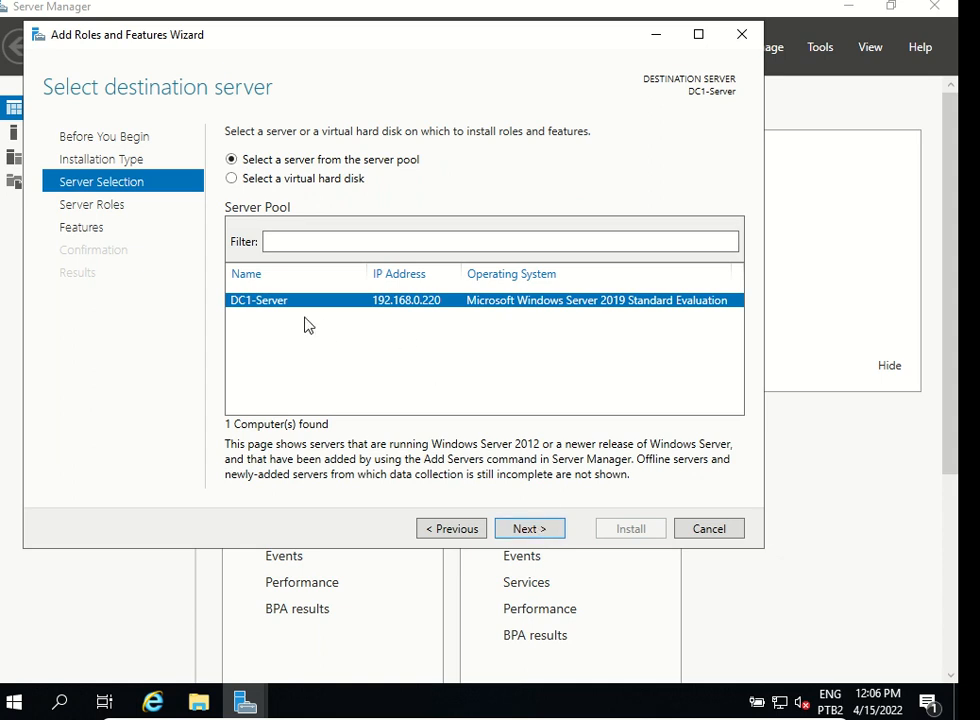
mouse_move(258, 327)
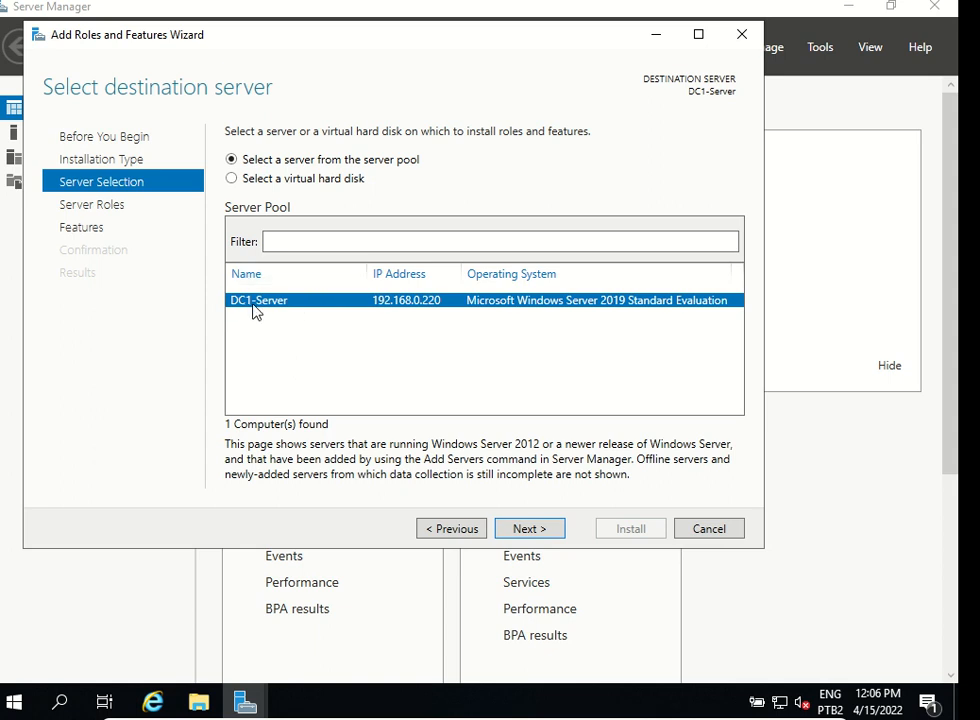
mouse_move(375, 307)
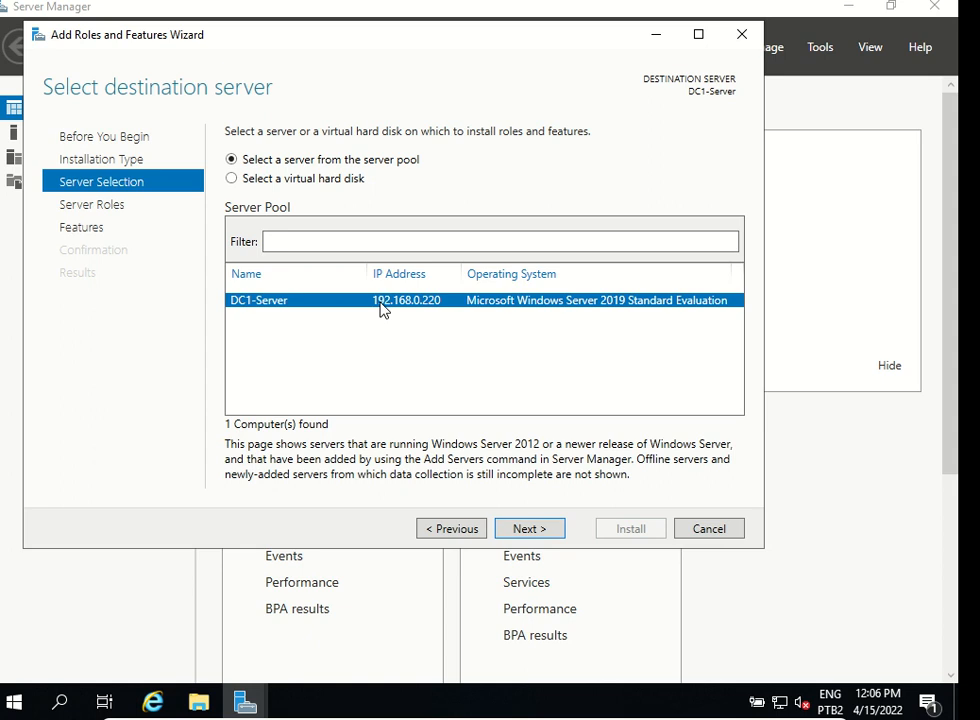
mouse_move(426, 312)
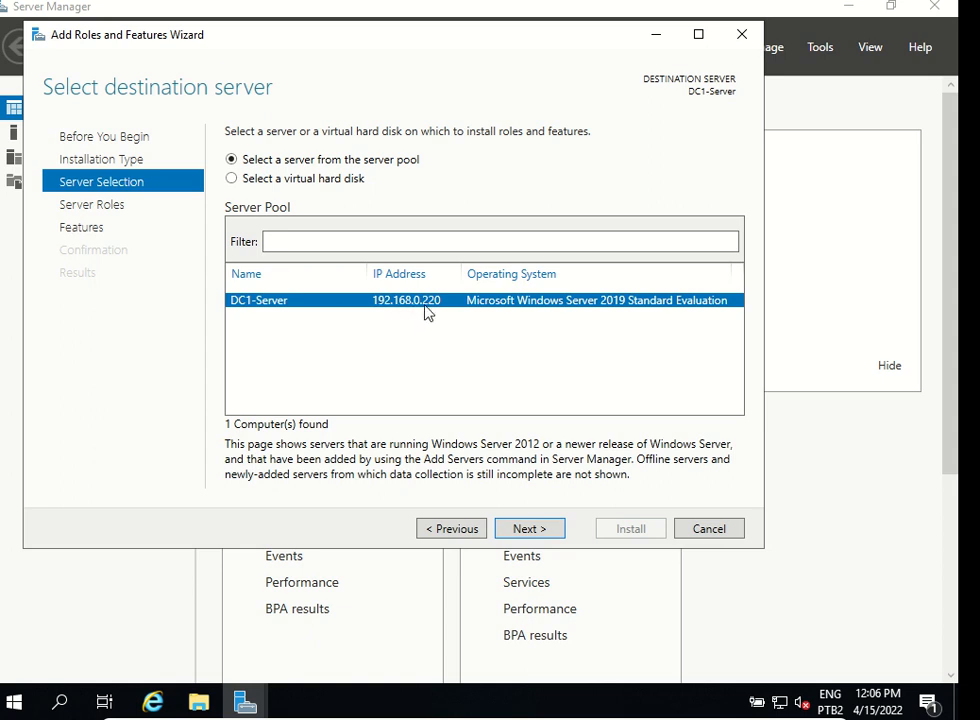
mouse_move(623, 318)
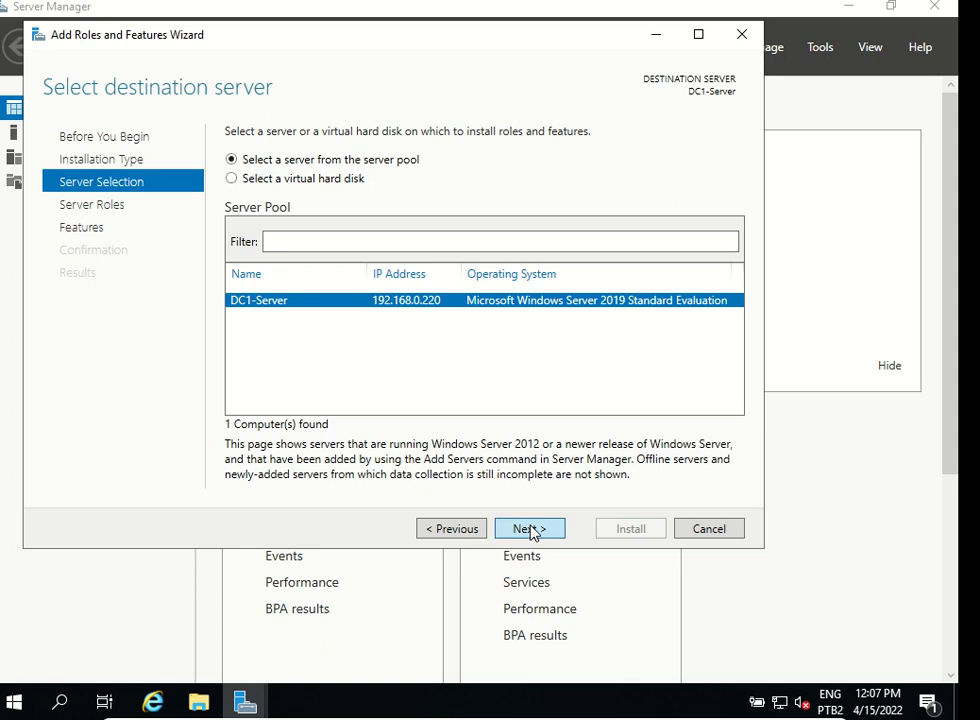
Select Active Directory Domain Services with its required features, then tick DNS Server.
click(529, 528)
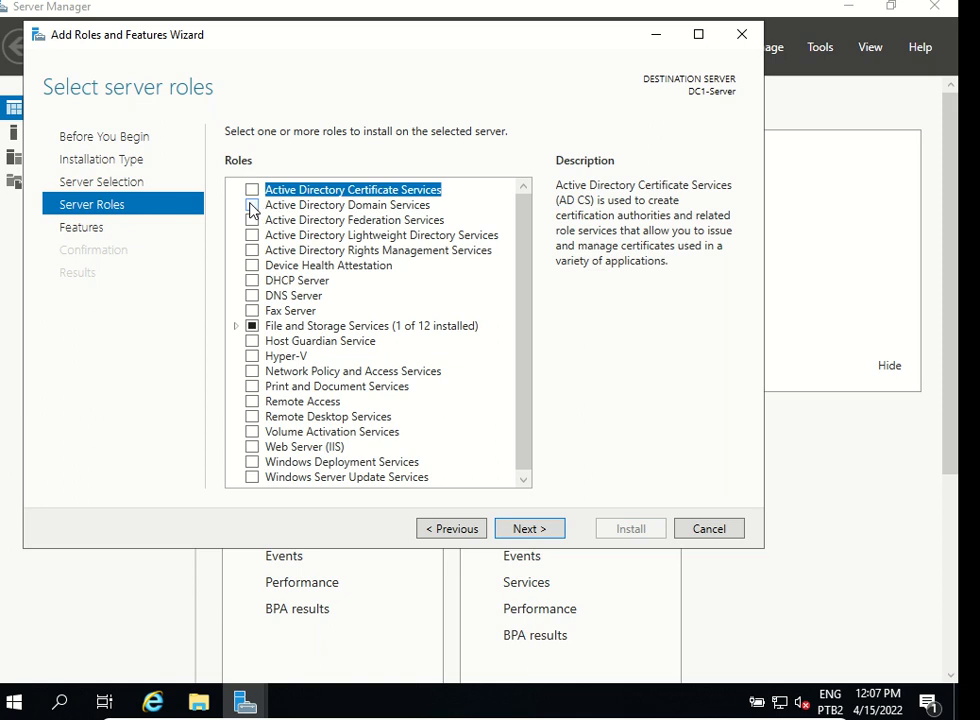
click(252, 204)
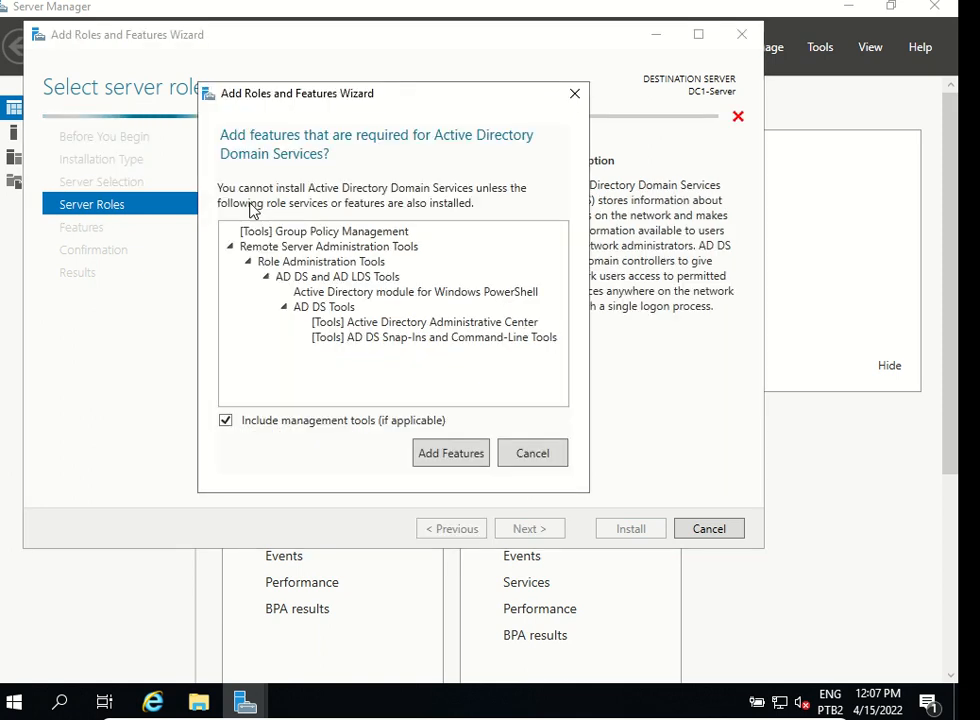
mouse_move(325, 333)
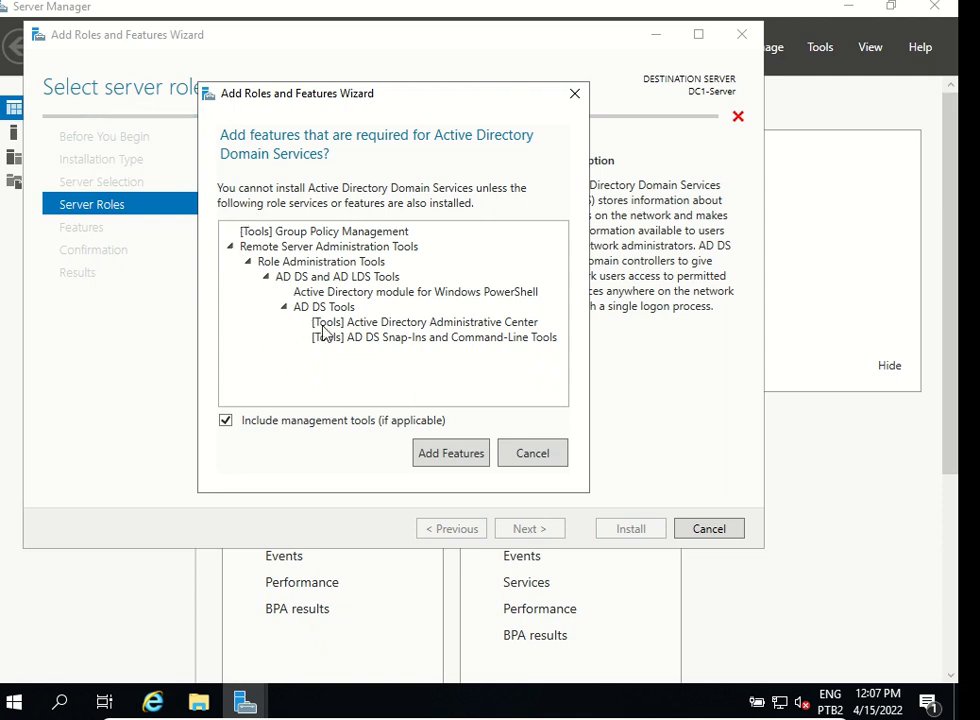
mouse_move(367, 327)
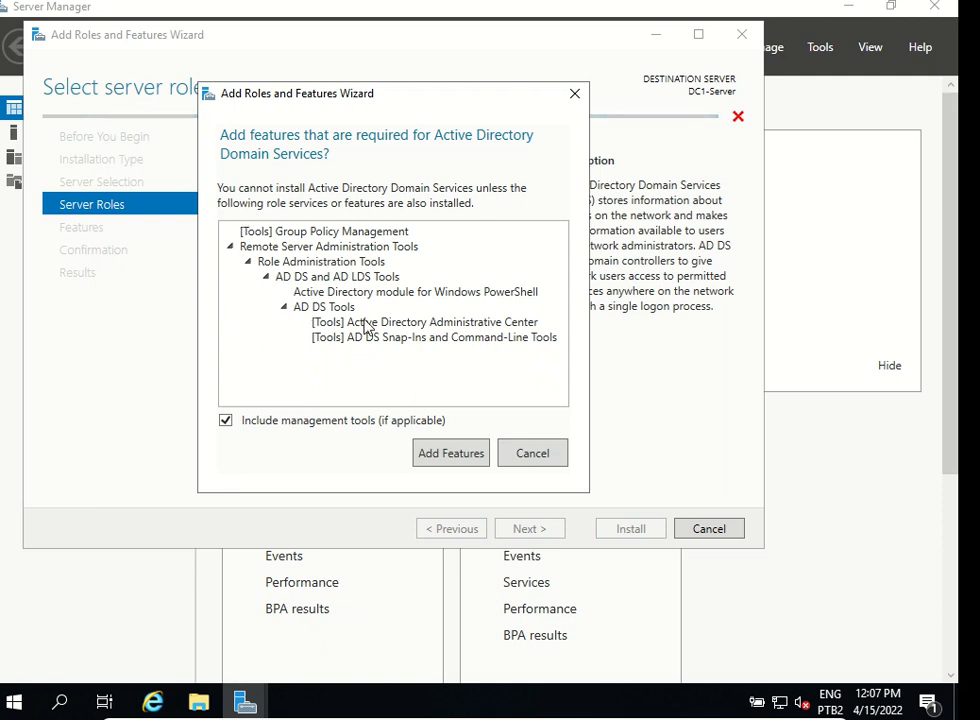
mouse_move(216, 237)
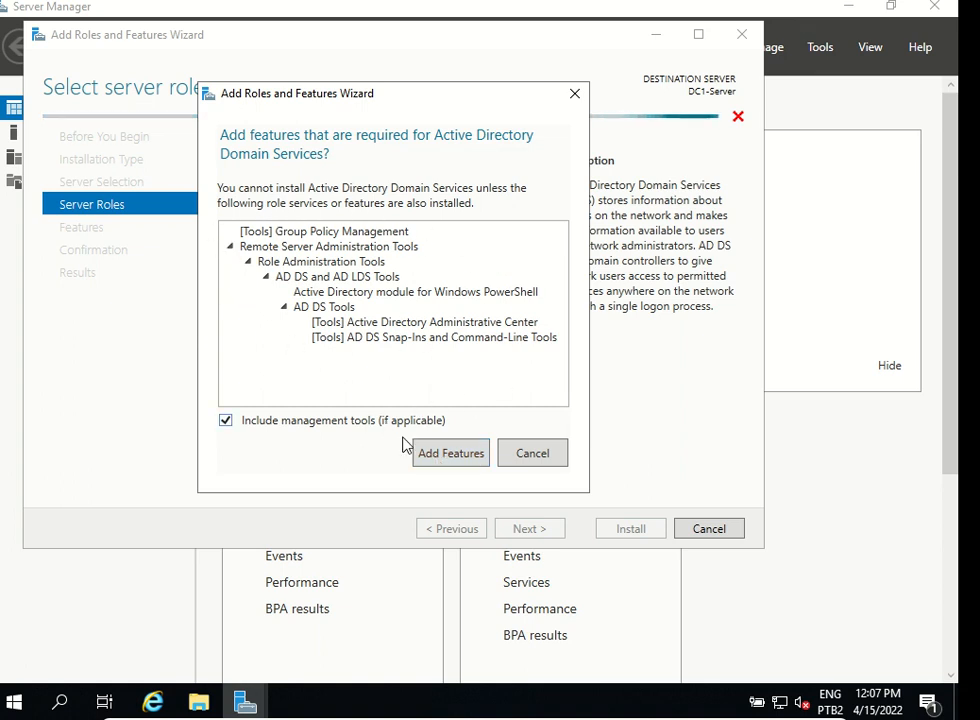
click(450, 453)
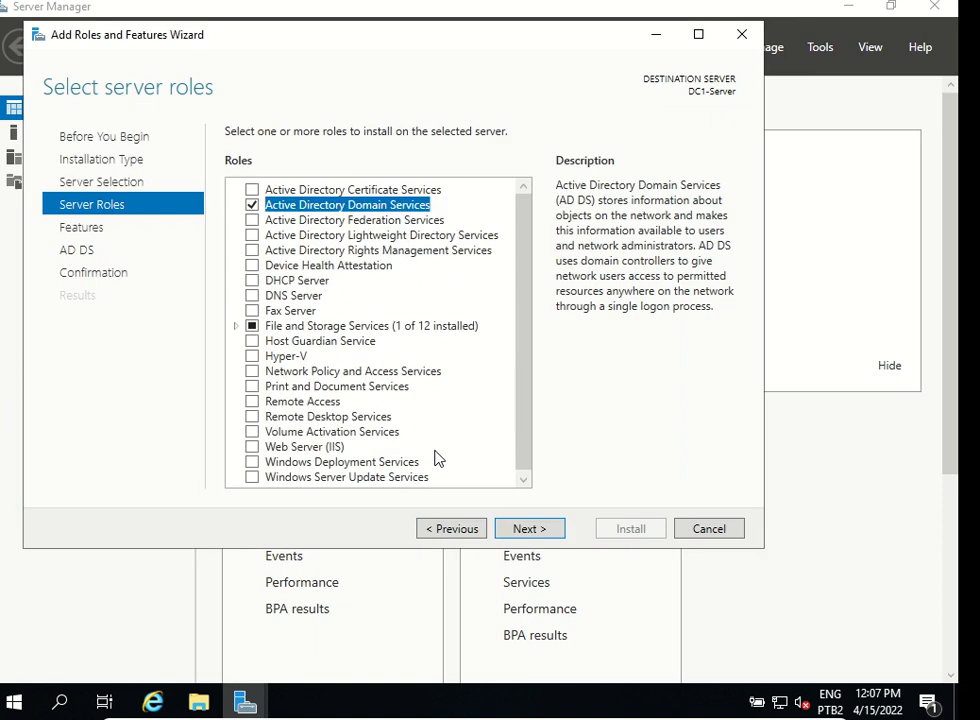
mouse_move(277, 305)
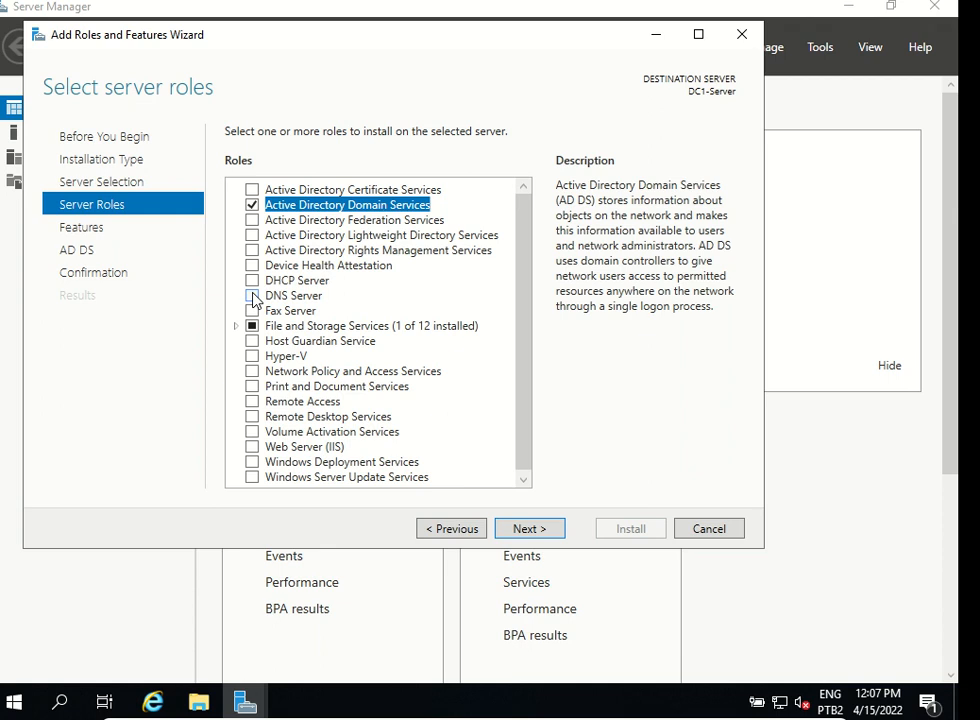
click(252, 295)
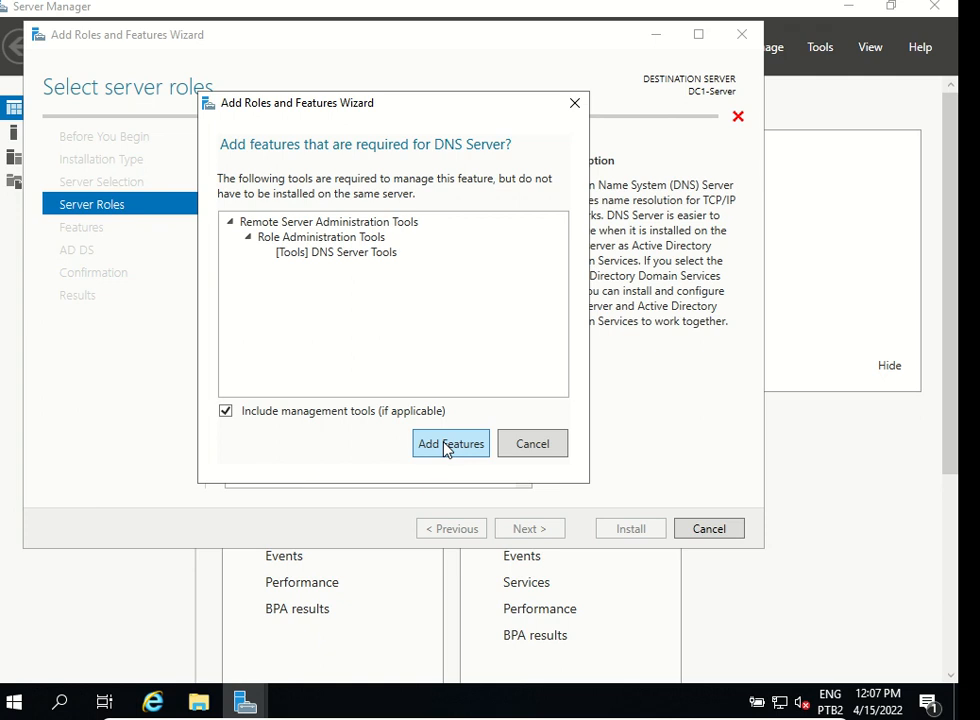
Add the DNS Server management tools from the required-features prompt.
click(450, 443)
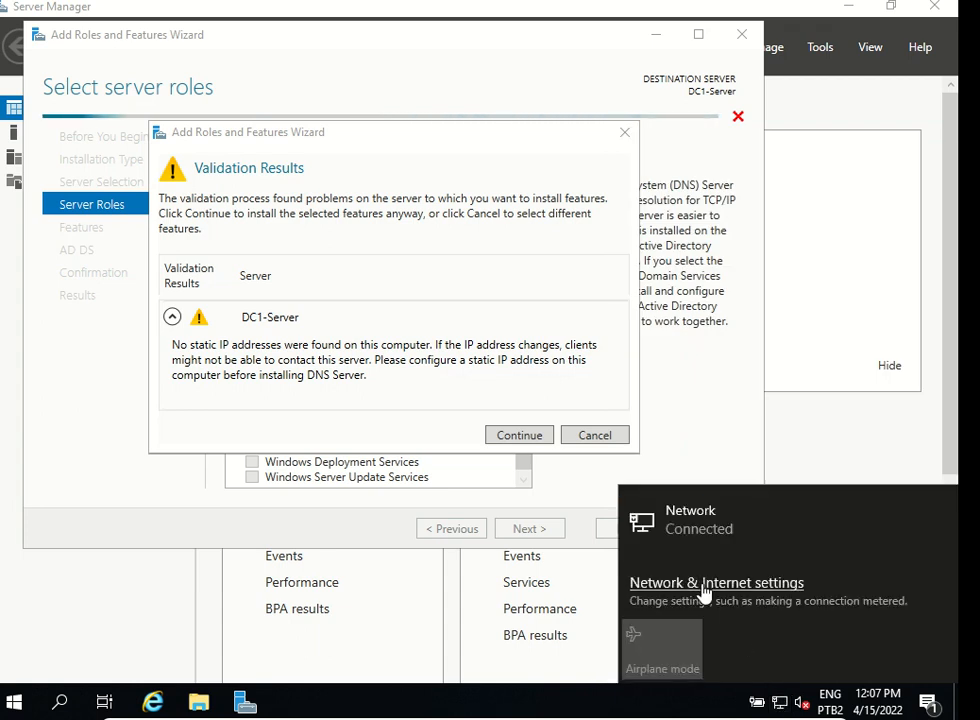
Give Ethernet static IP 192.168.0.220, gateway 192.168.0.1, DNS 8.8.8.8 and 8.8.4.4.
click(716, 582)
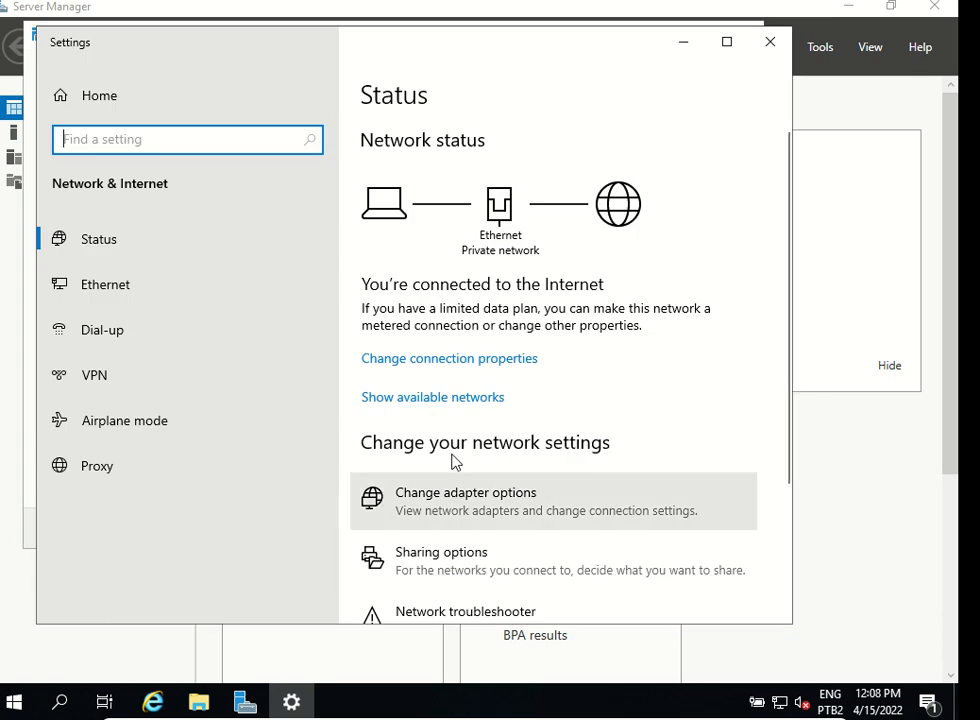
click(105, 284)
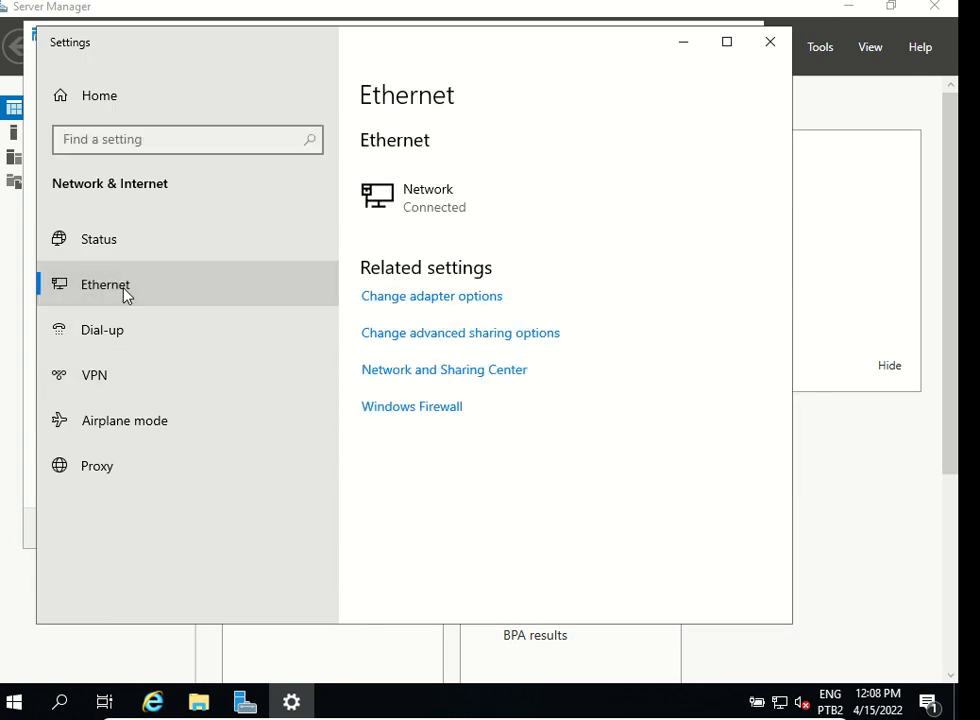
mouse_move(444, 369)
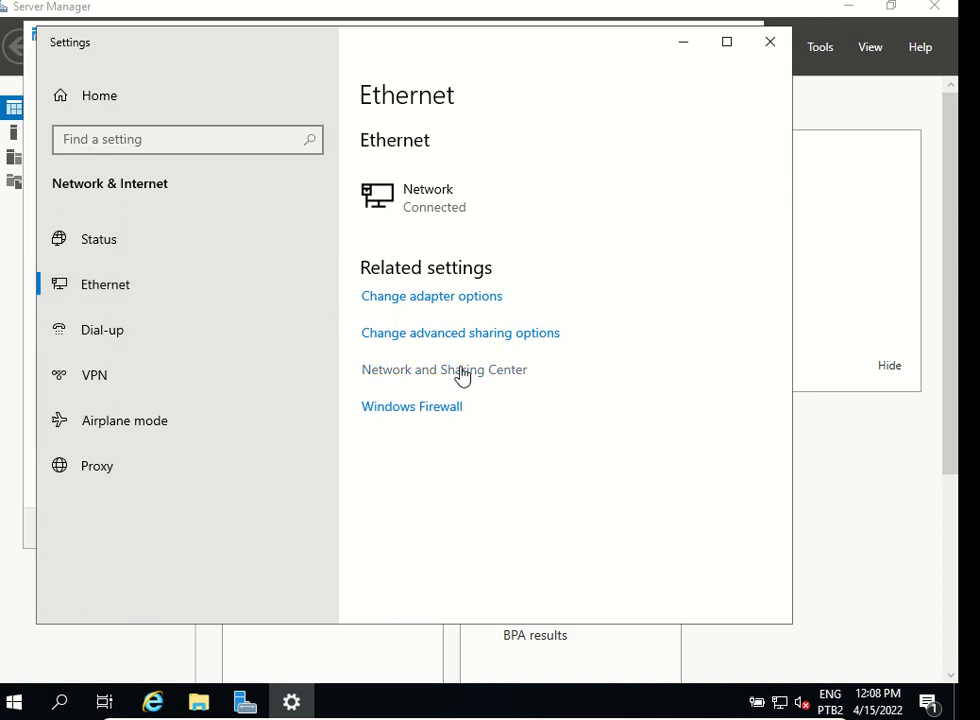
click(444, 369)
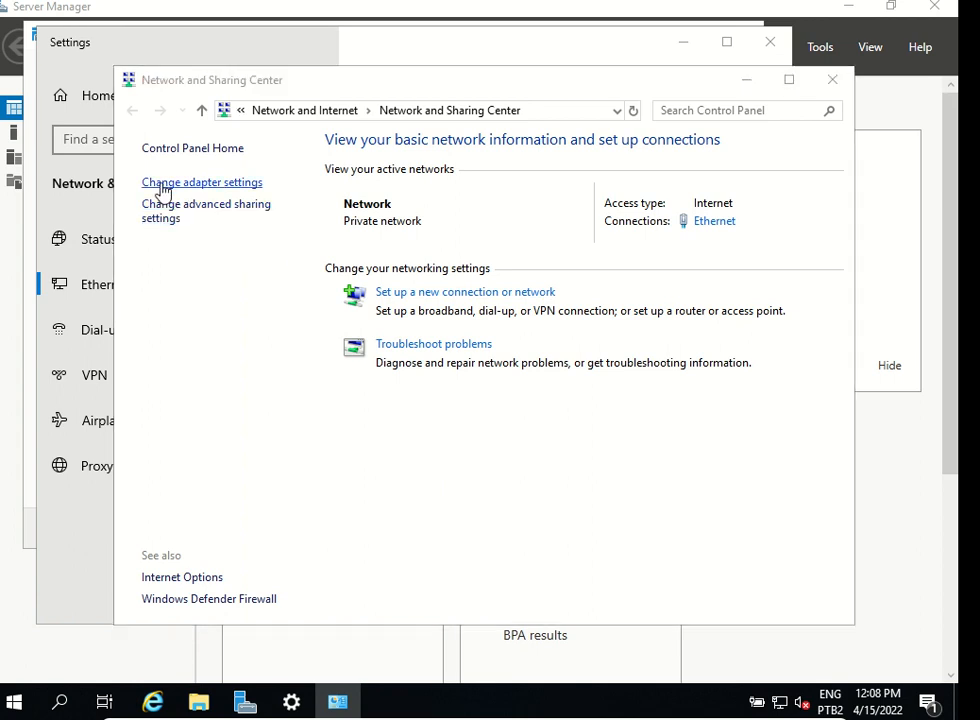
click(201, 182)
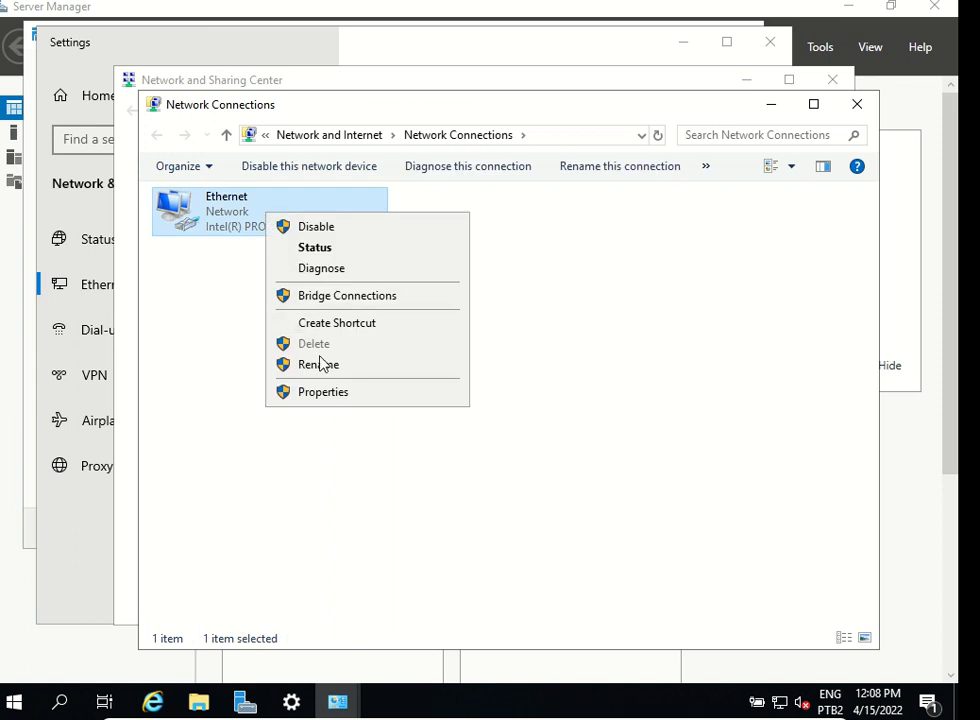
click(323, 391)
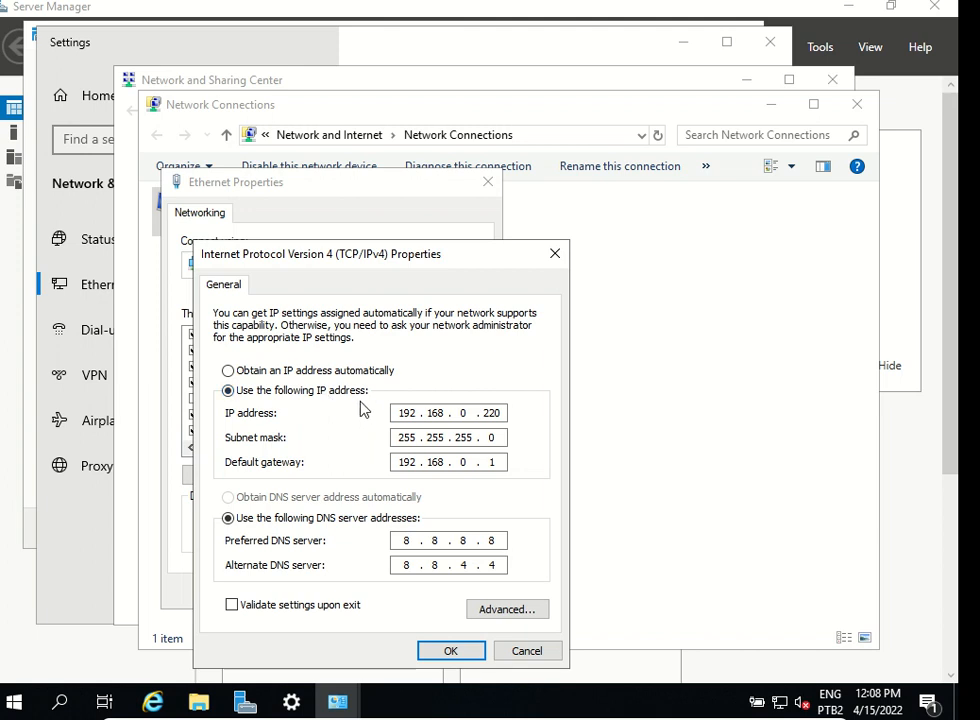
mouse_move(505, 414)
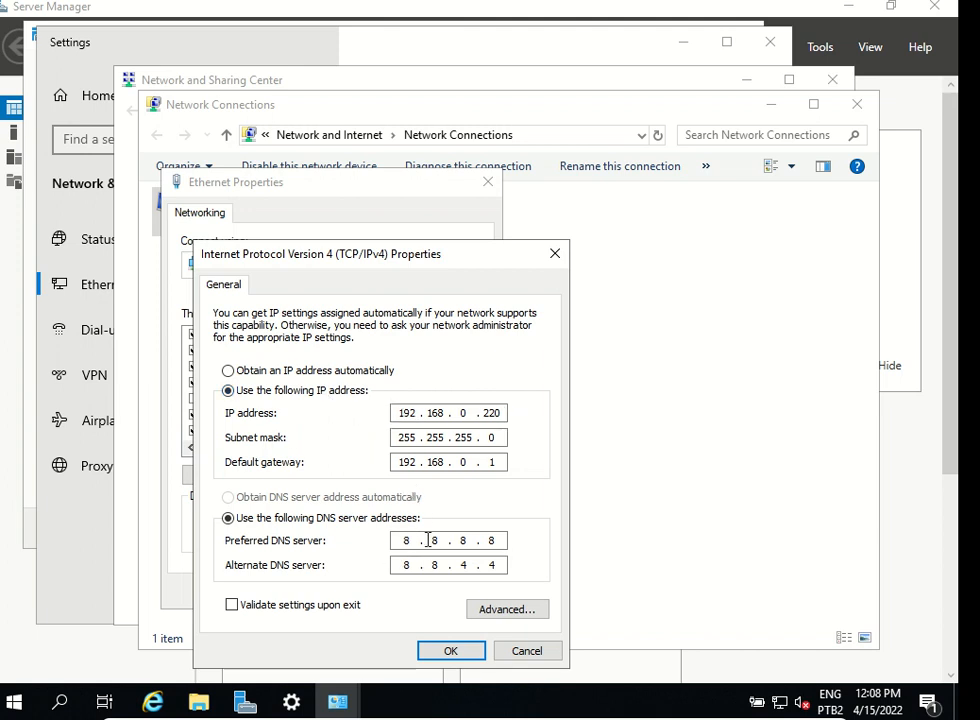
click(450, 650)
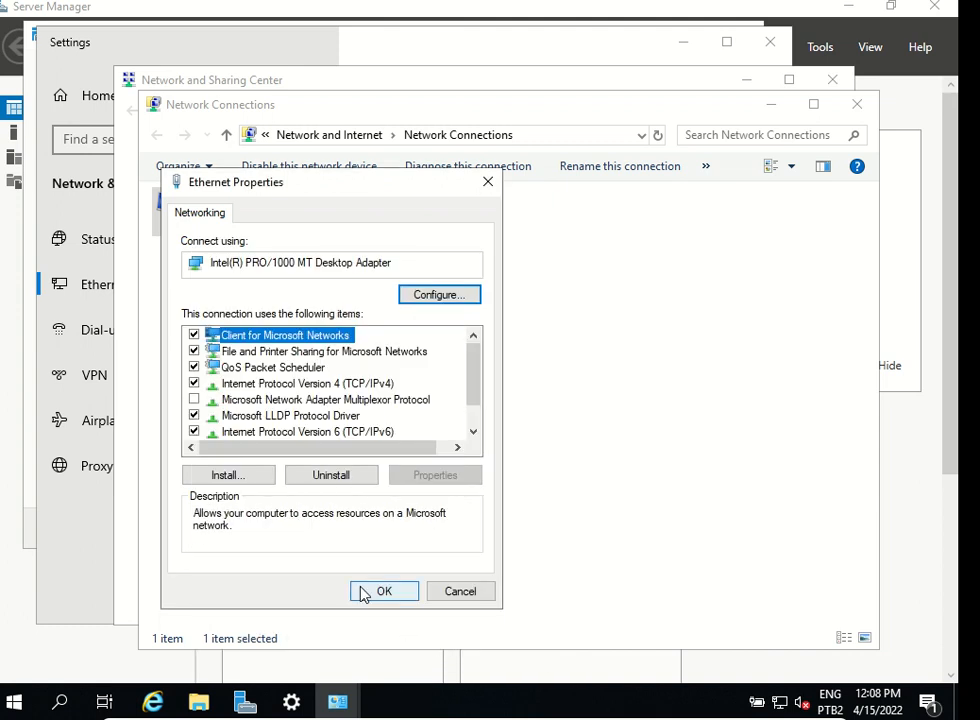
Close the adapter properties, continue past the static-IP warning, and advance to Features.
click(384, 591)
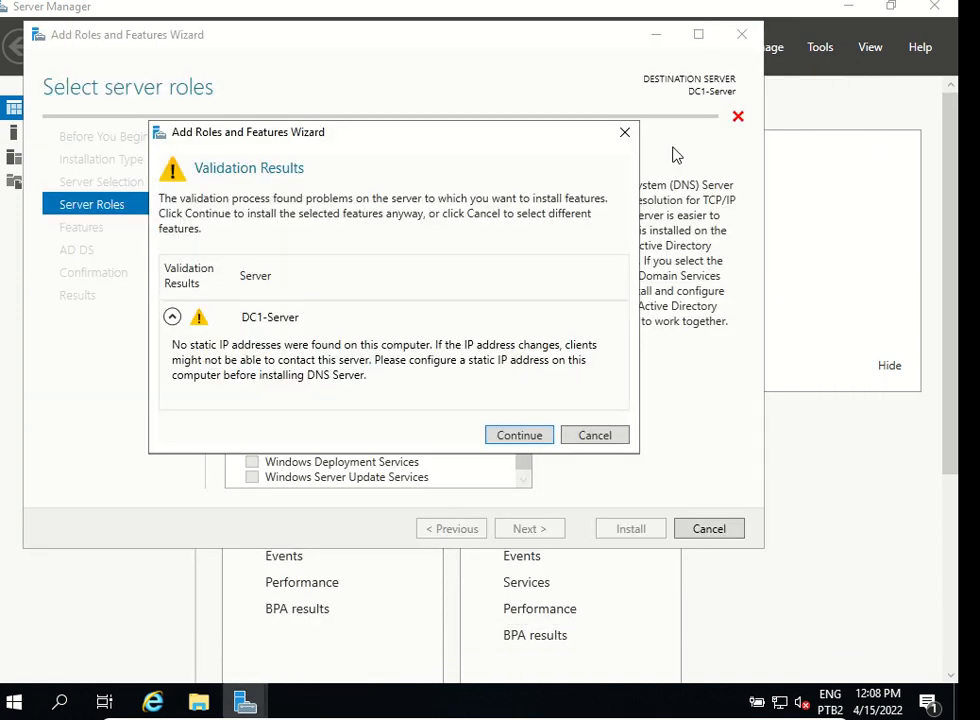
mouse_move(175, 355)
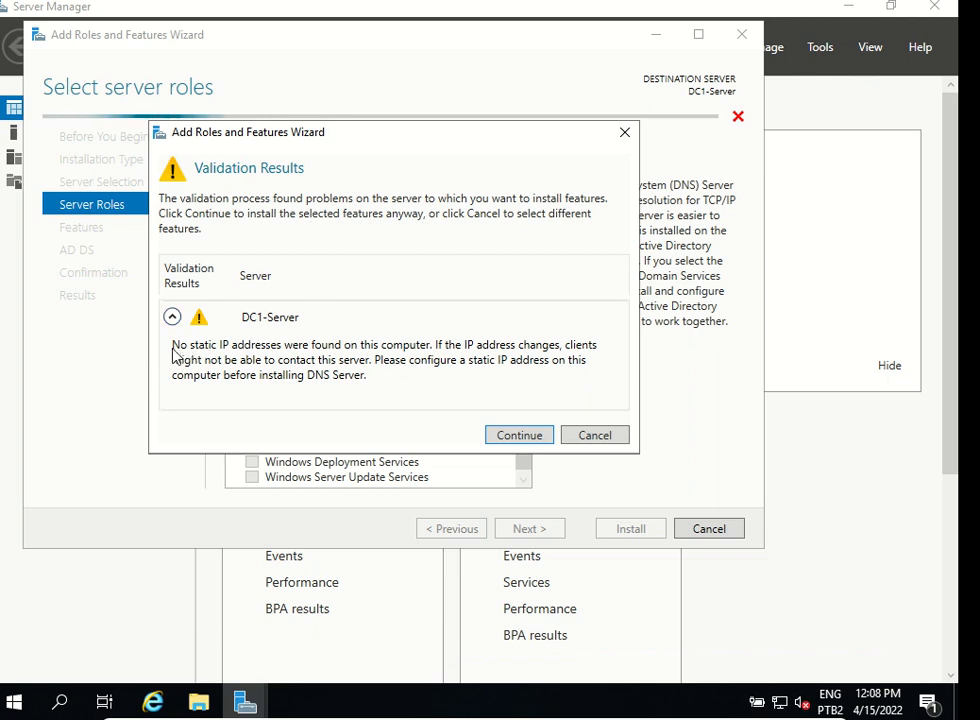
mouse_move(311, 362)
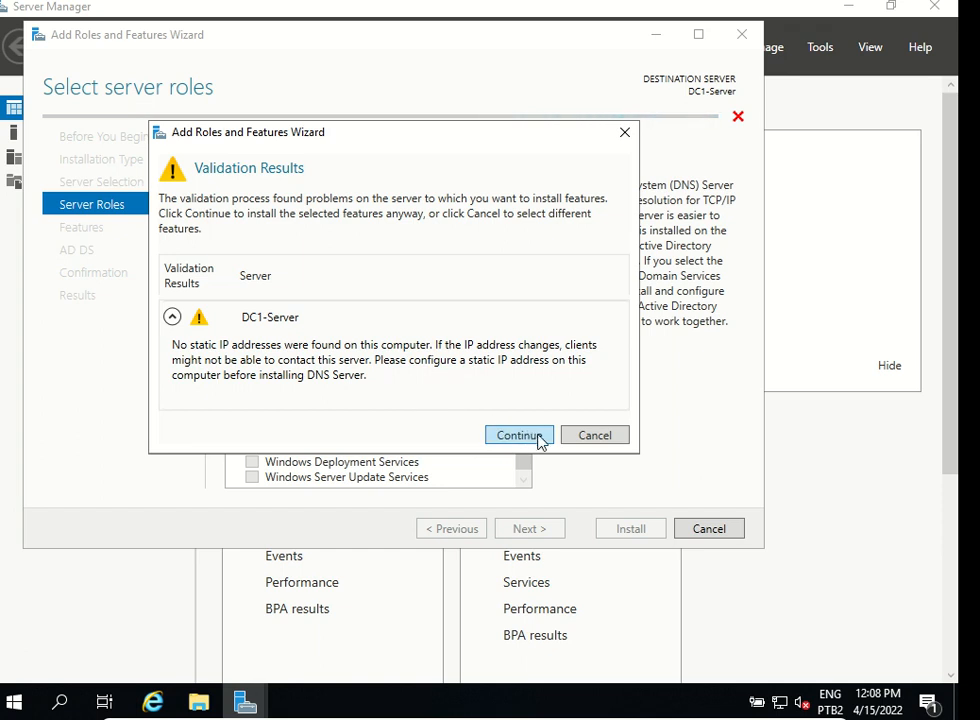
click(518, 434)
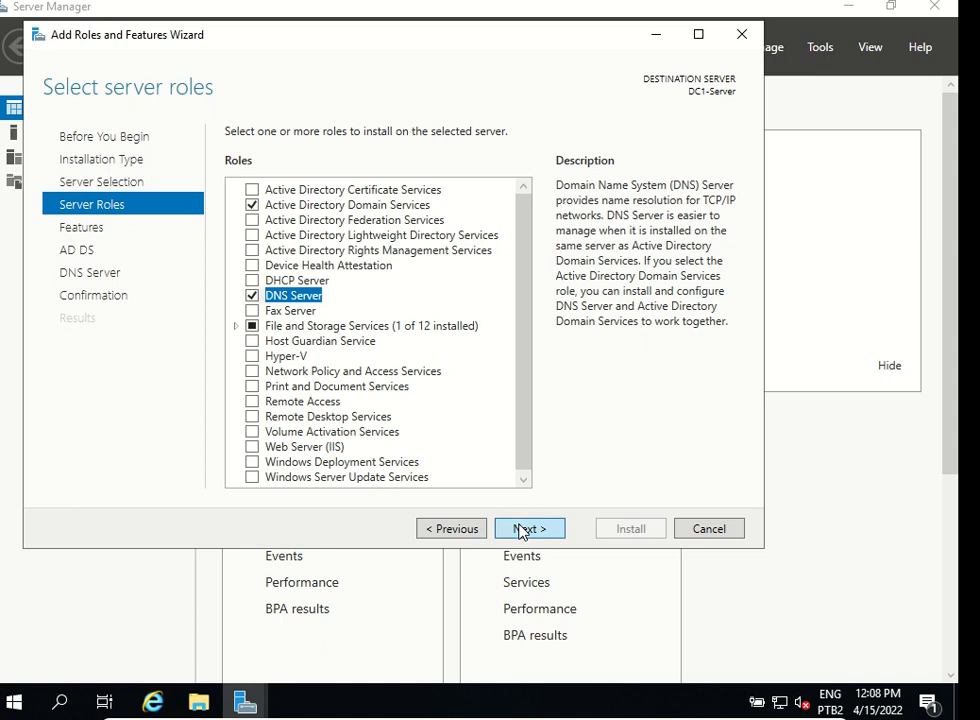
click(528, 528)
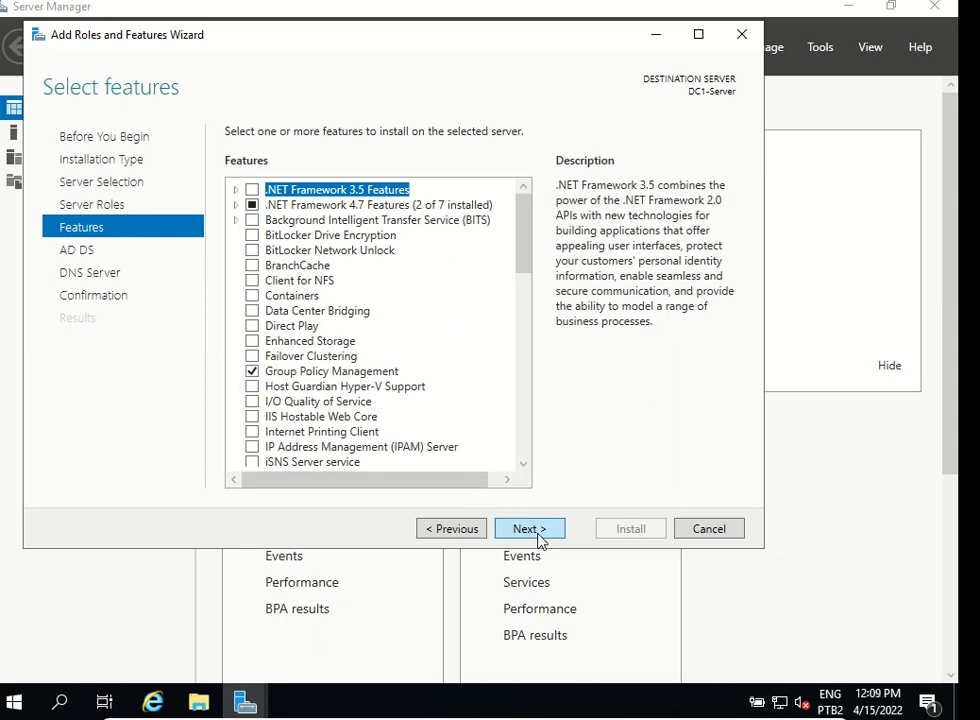
Skip past the Features, AD DS and DNS Server pages to the confirmation summary.
click(529, 528)
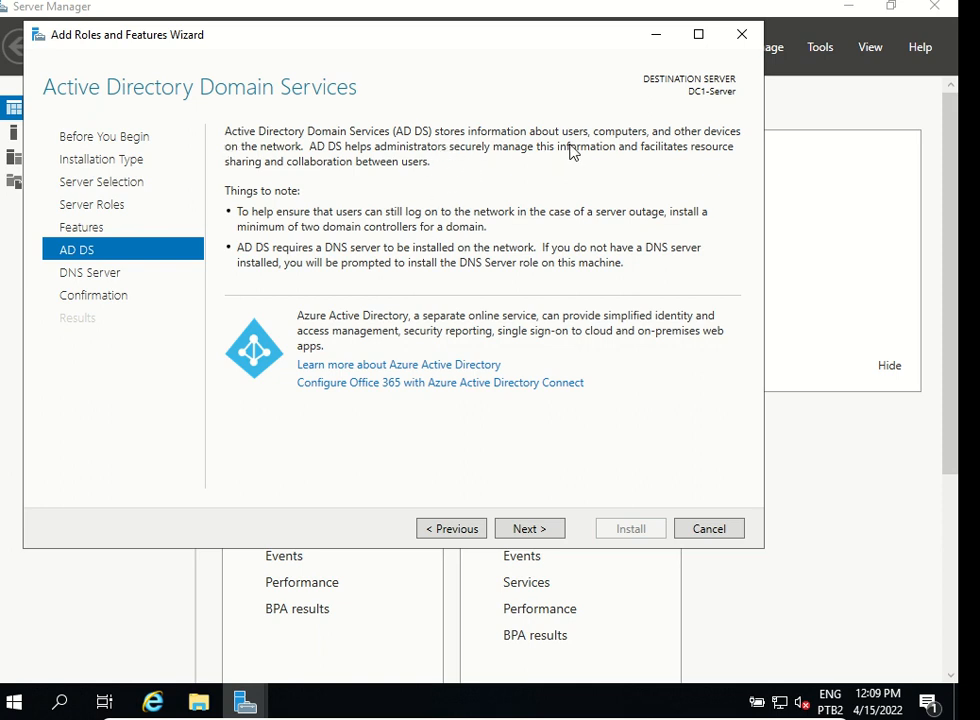
mouse_move(502, 169)
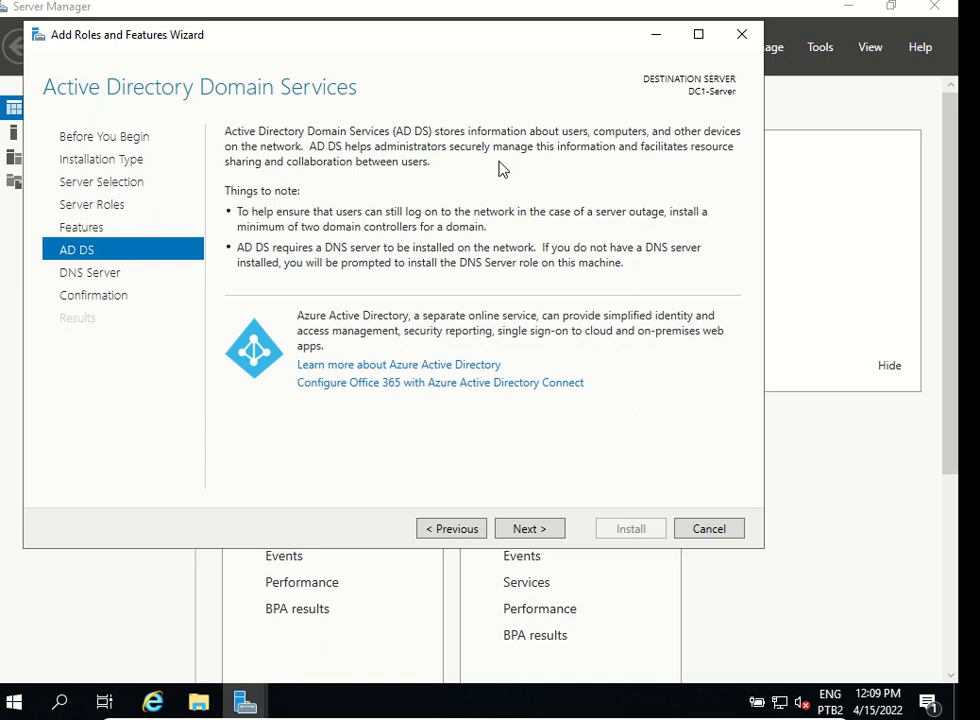
mouse_move(387, 351)
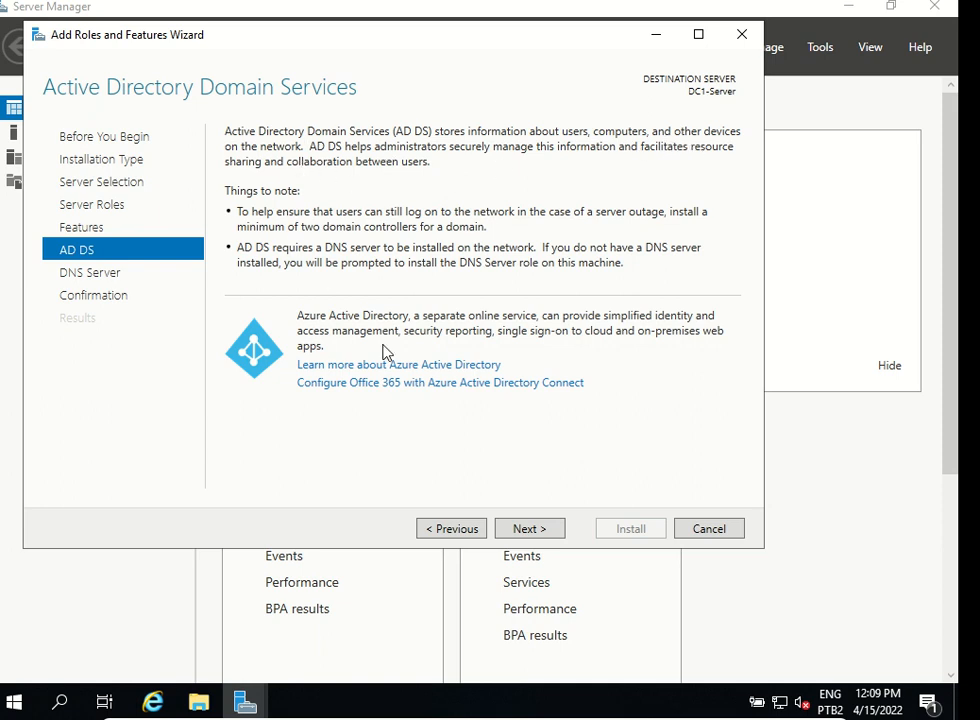
click(529, 528)
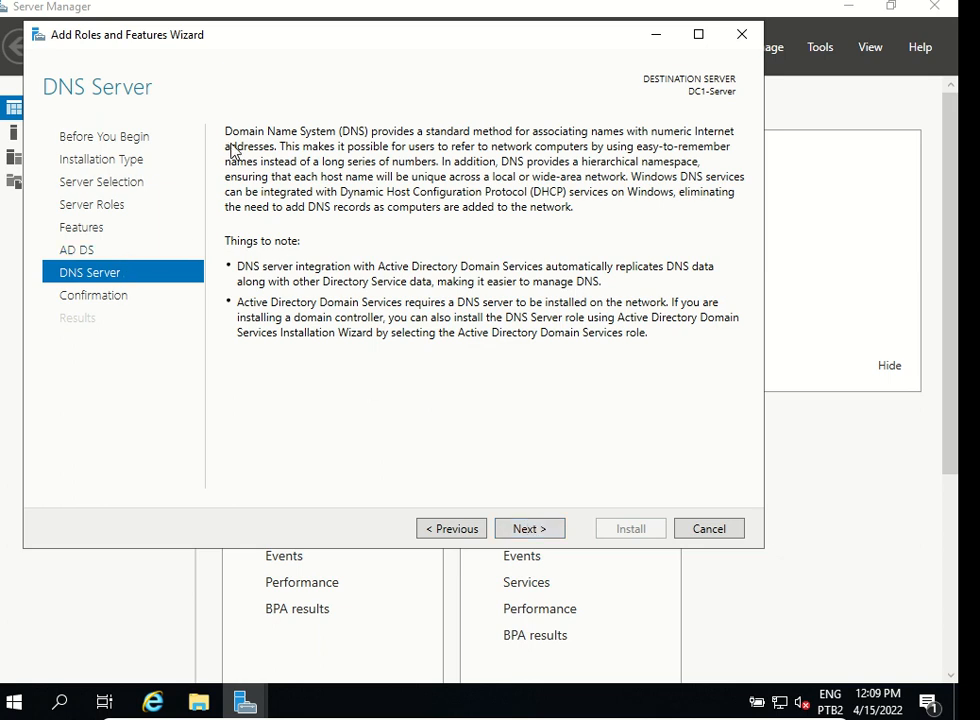
mouse_move(270, 140)
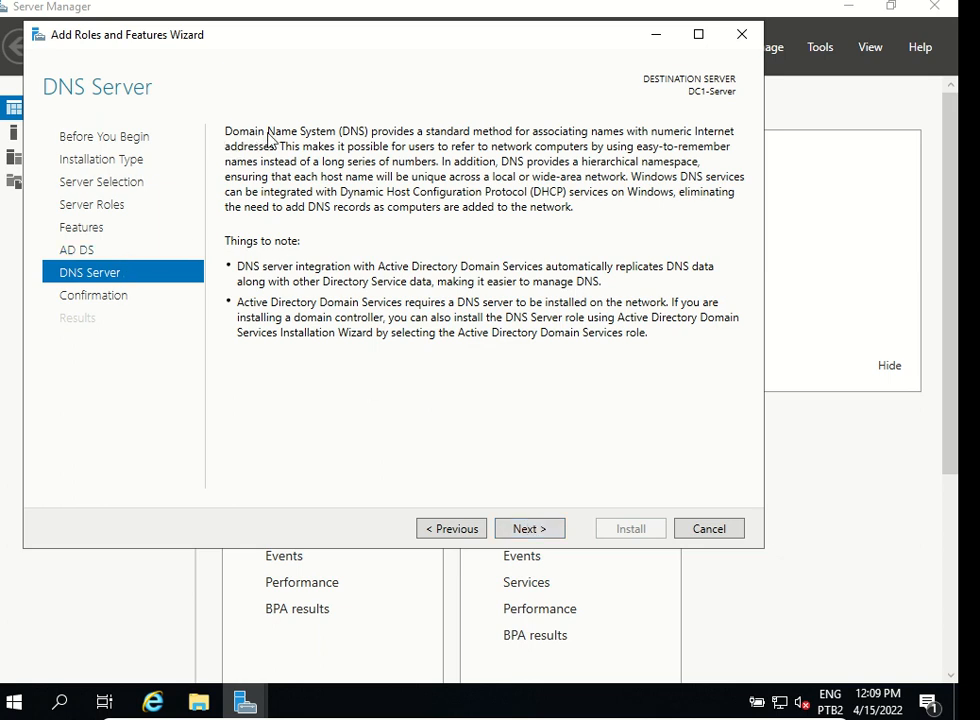
mouse_move(420, 140)
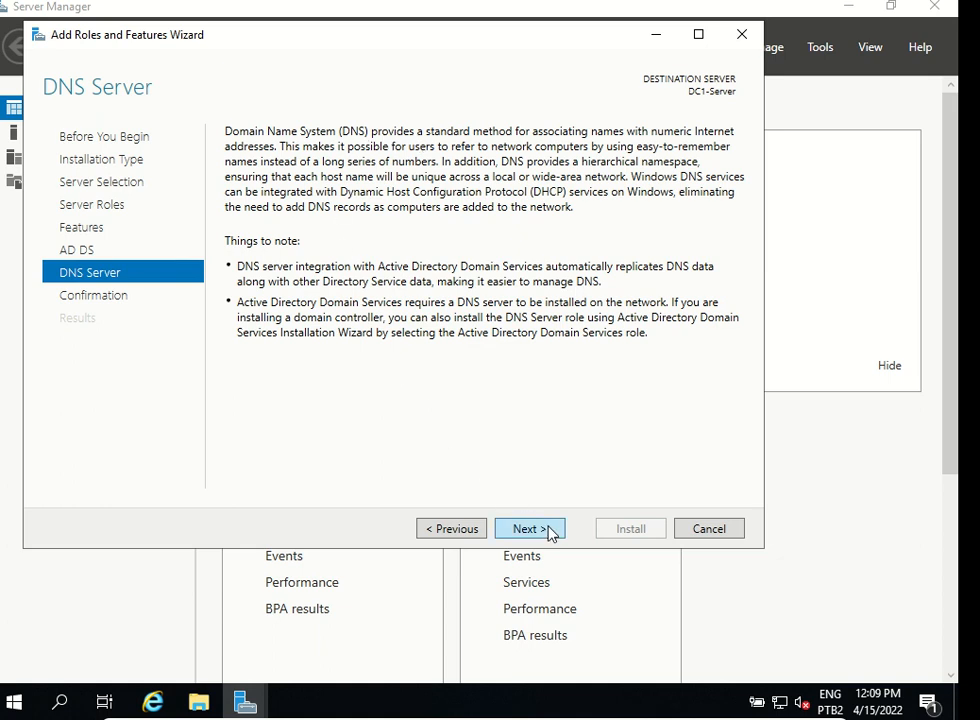
click(529, 528)
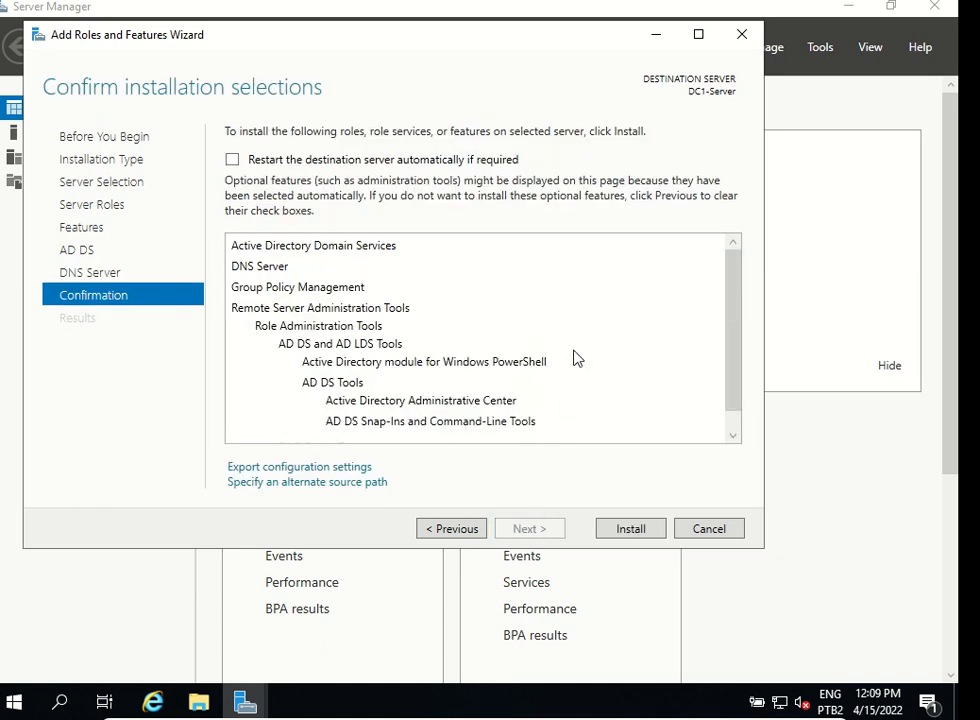
scroll(down, 3)
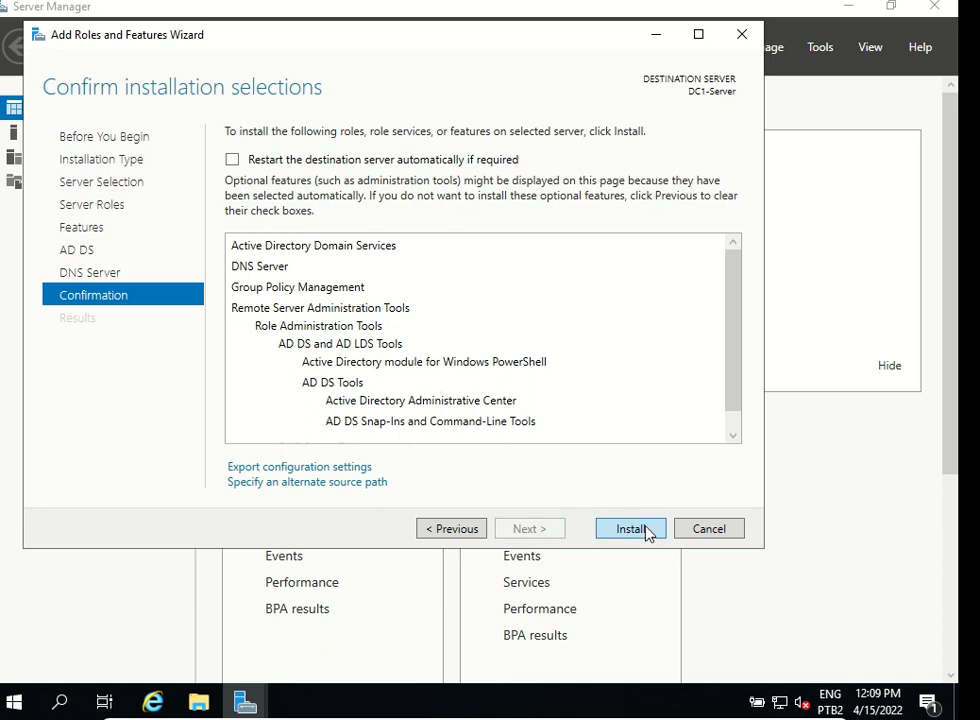
Install AD DS, DNS Server and their tools on DC1-Server until it succeeds.
click(630, 528)
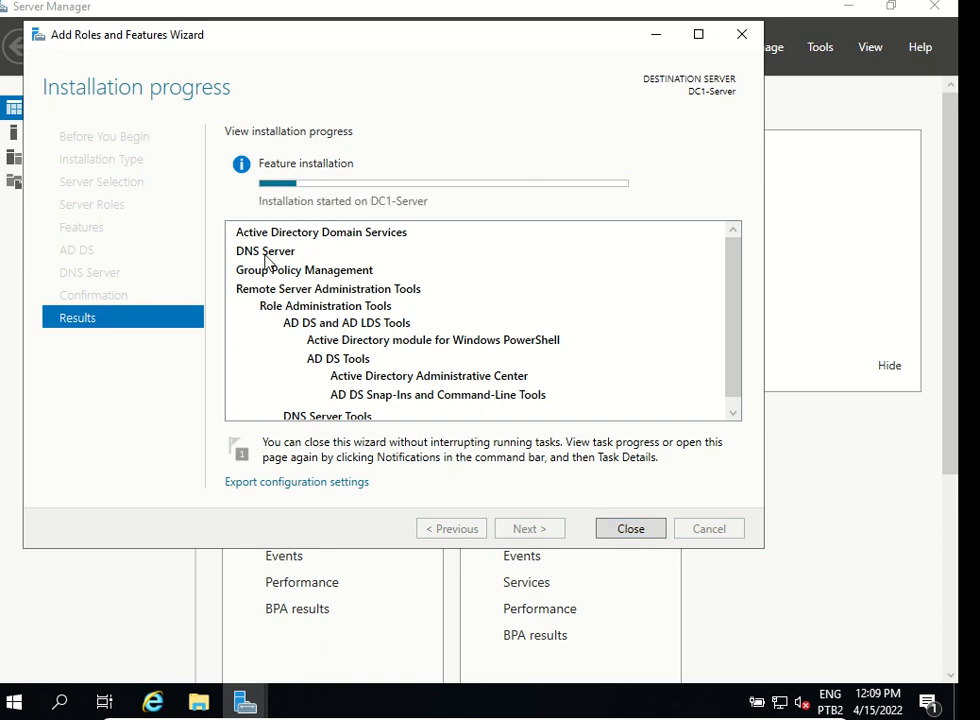
mouse_move(358, 273)
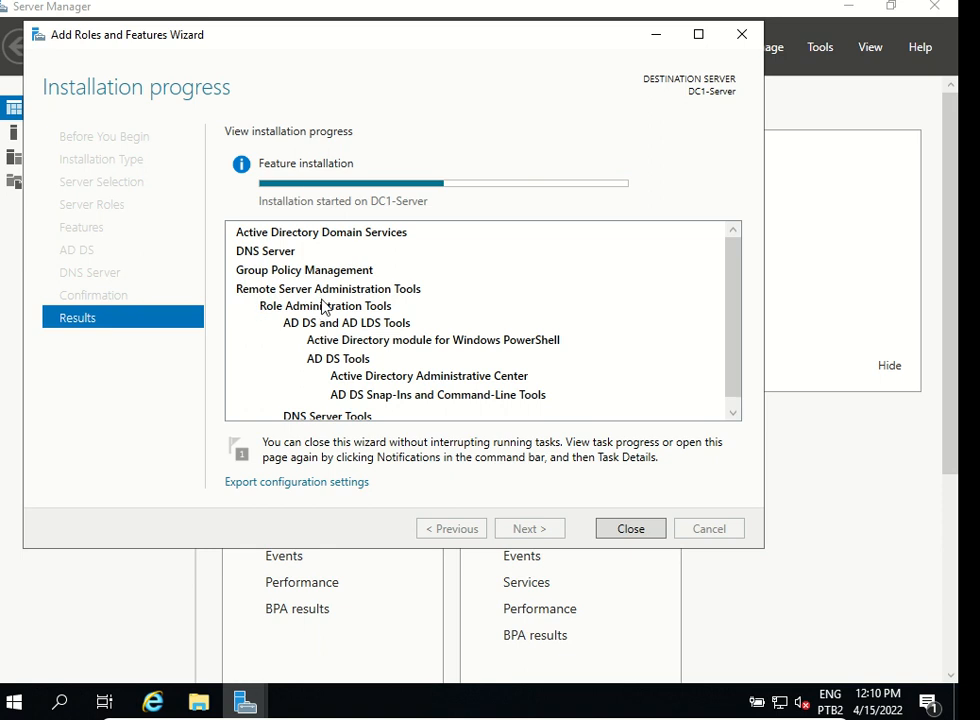
mouse_move(710, 335)
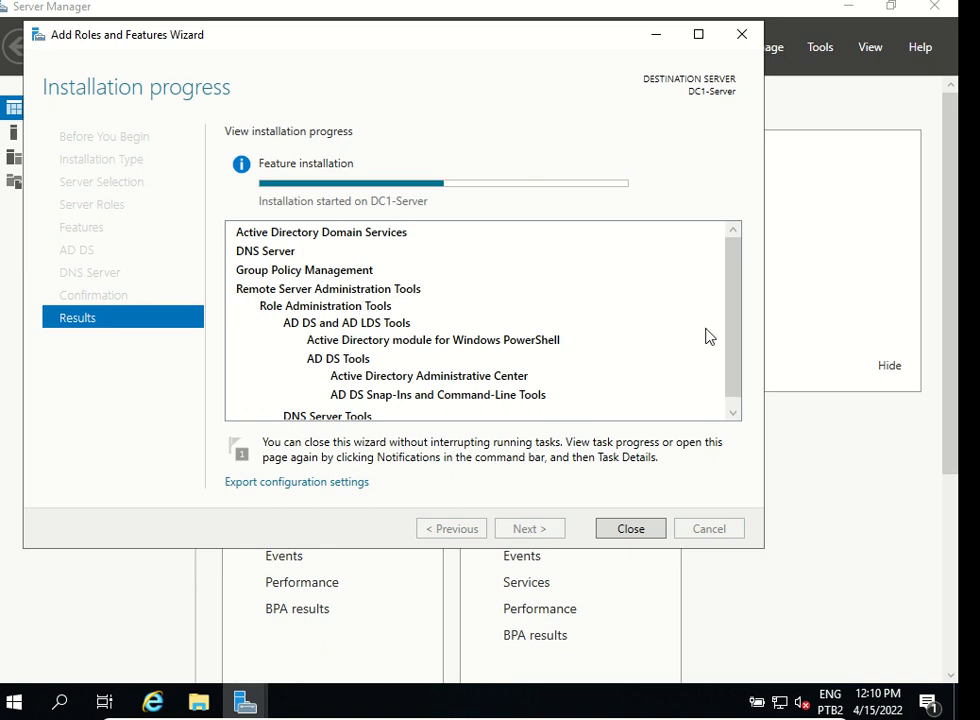
scroll(down, 3)
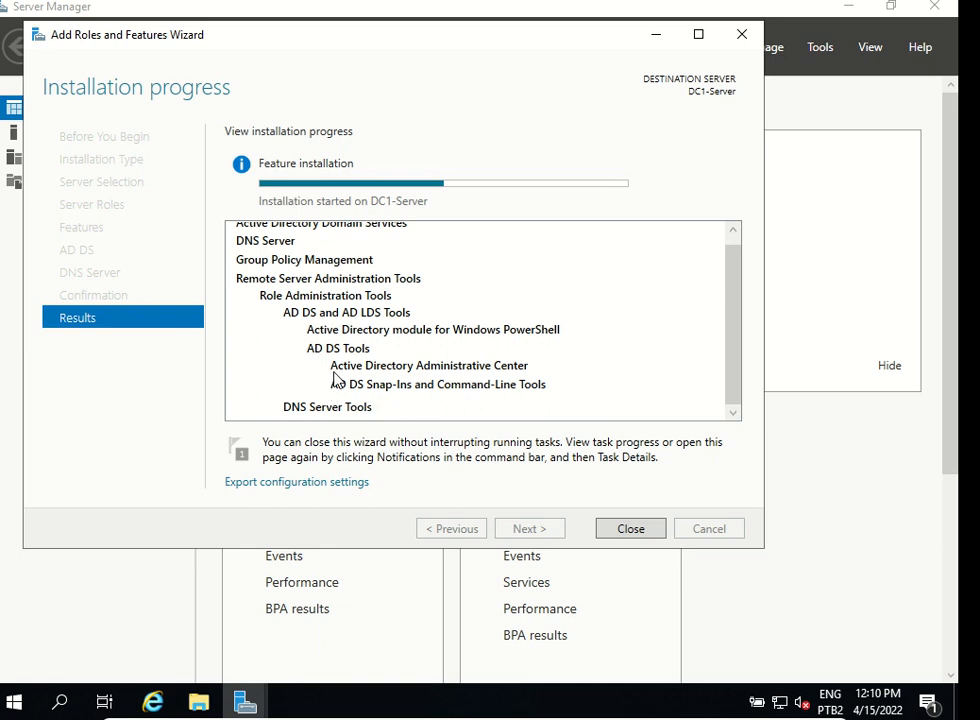
mouse_move(520, 375)
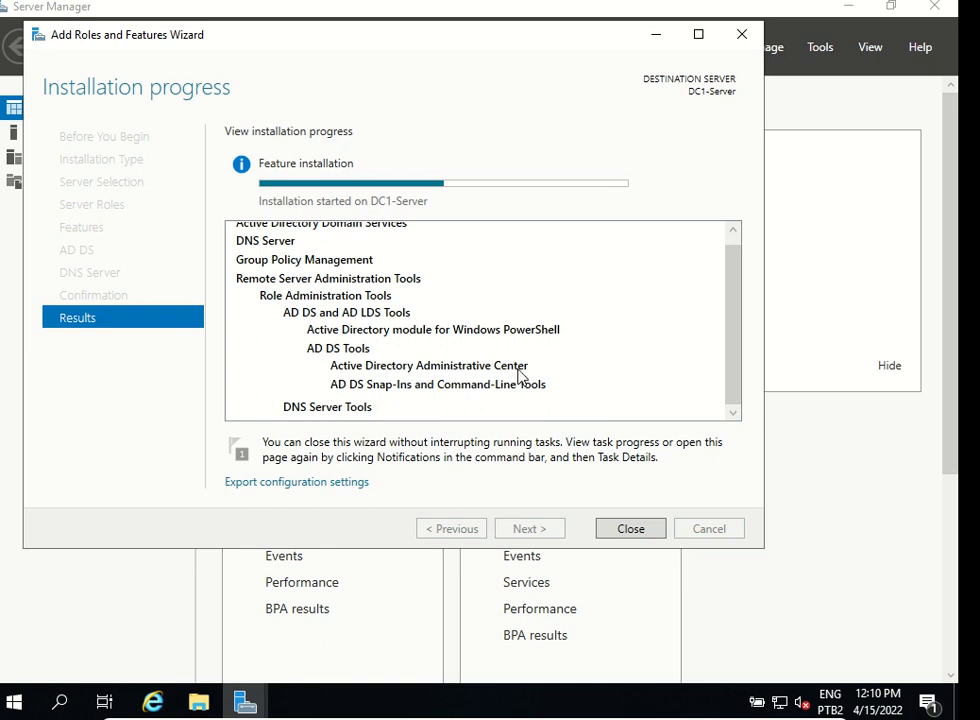
mouse_move(322, 340)
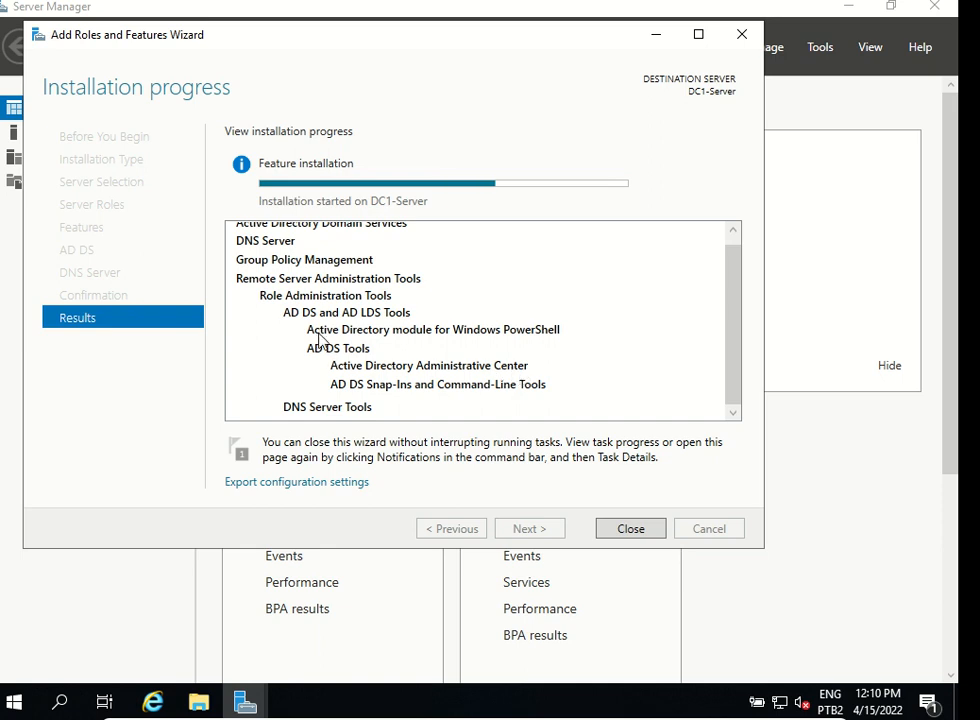
mouse_move(524, 343)
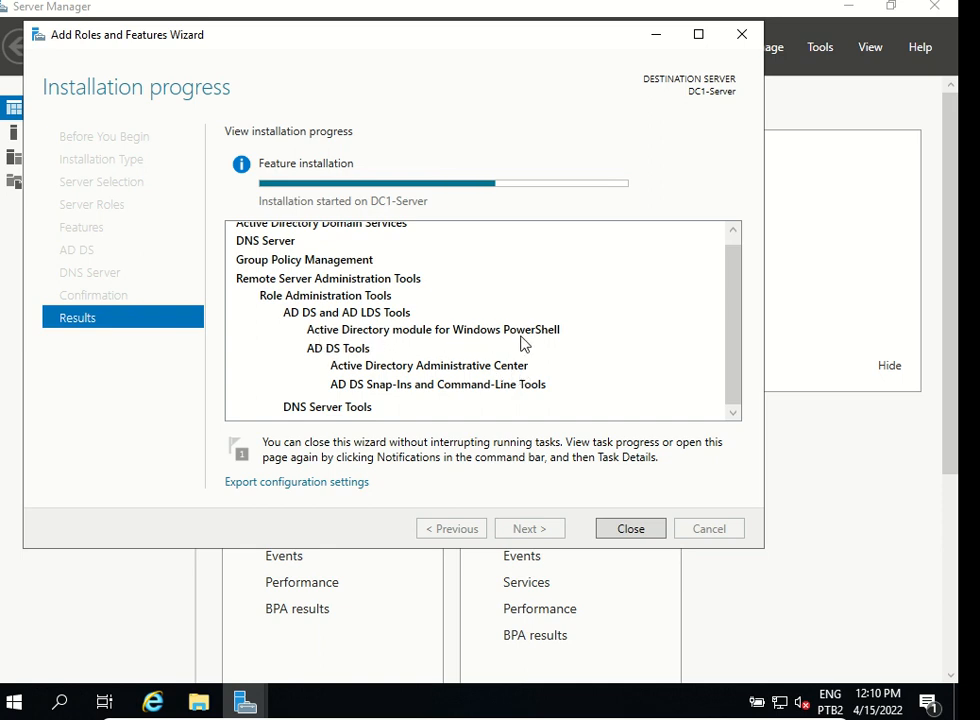
mouse_move(315, 362)
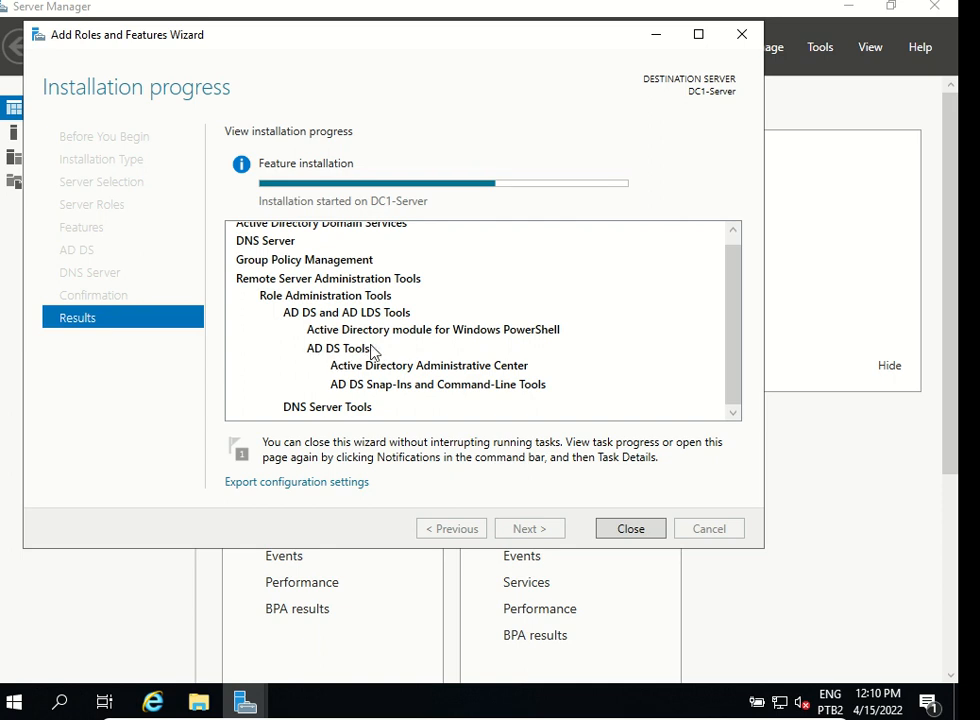
mouse_move(350, 260)
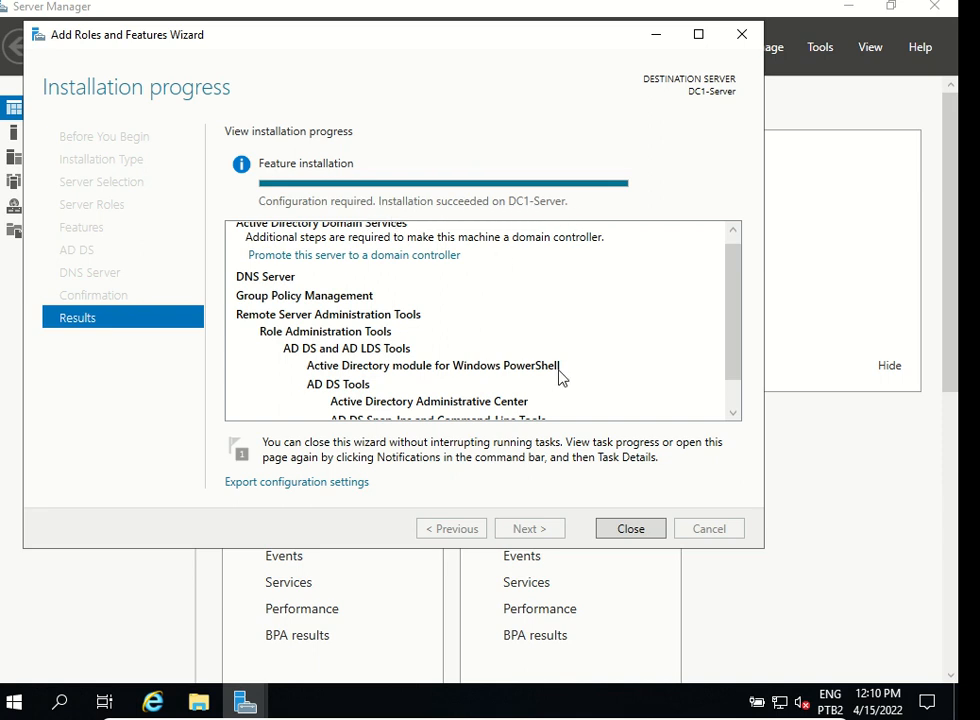
scroll(down, 3)
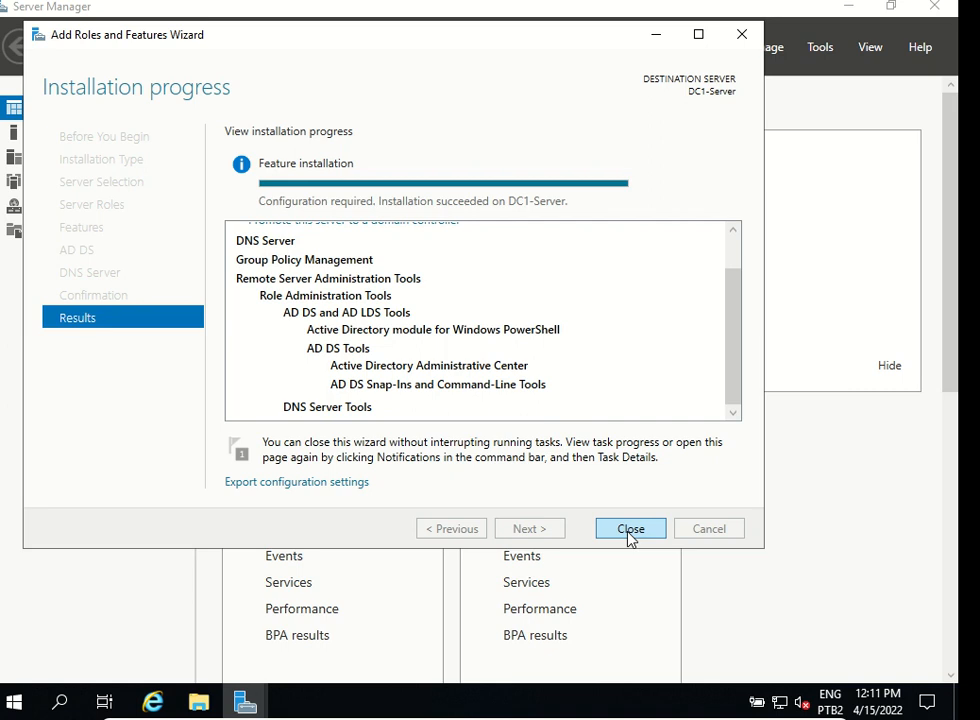
Close the wizard and view the post-deployment configuration notice under notifications.
click(630, 528)
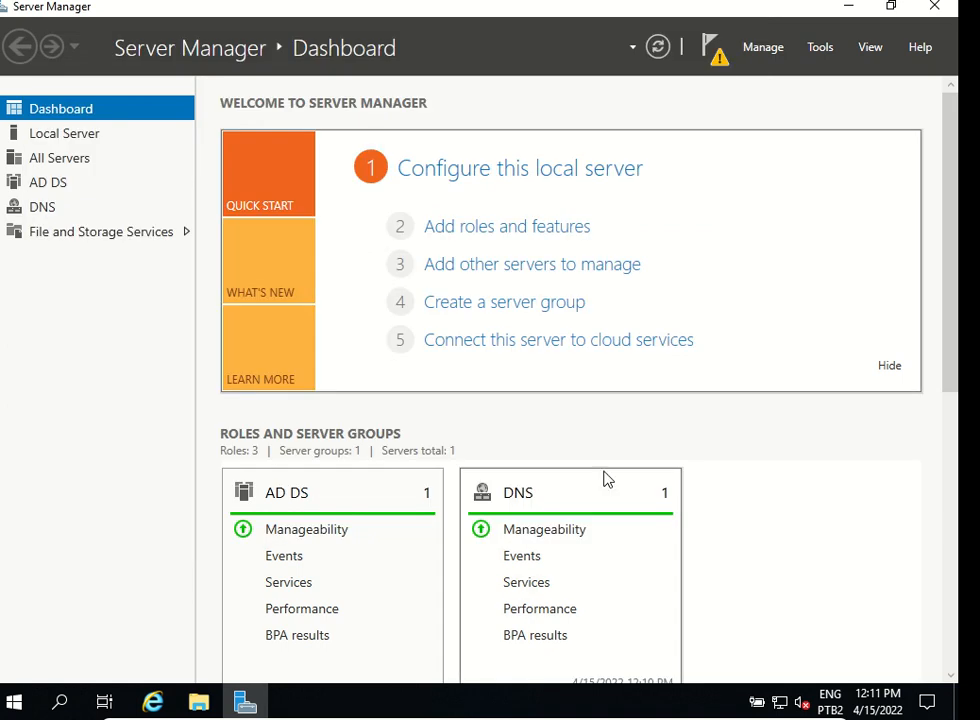
mouse_move(710, 83)
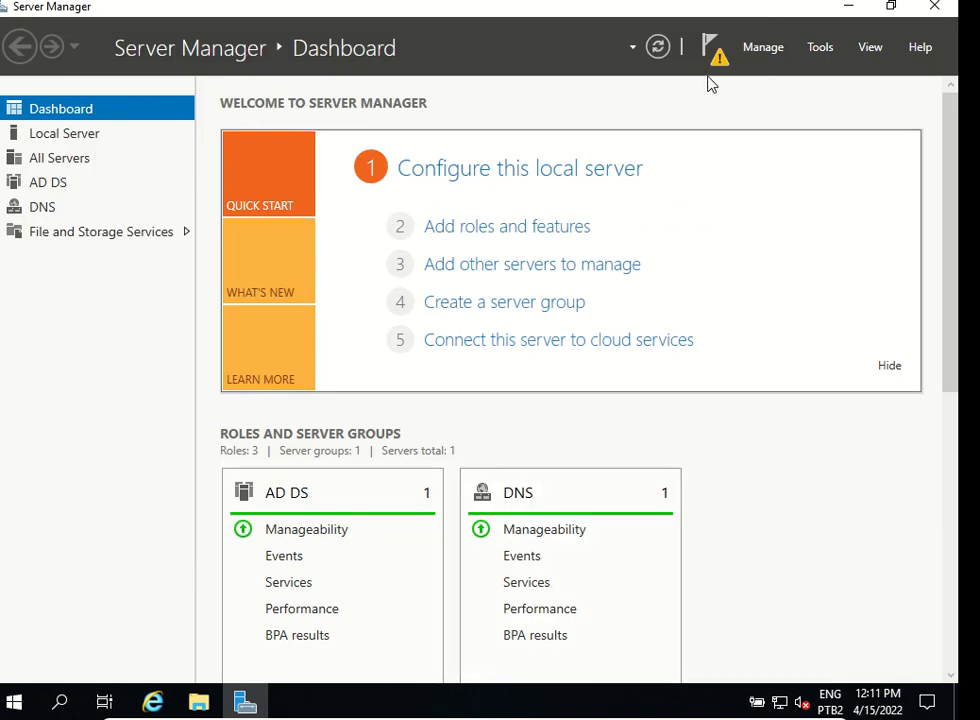
mouse_move(700, 45)
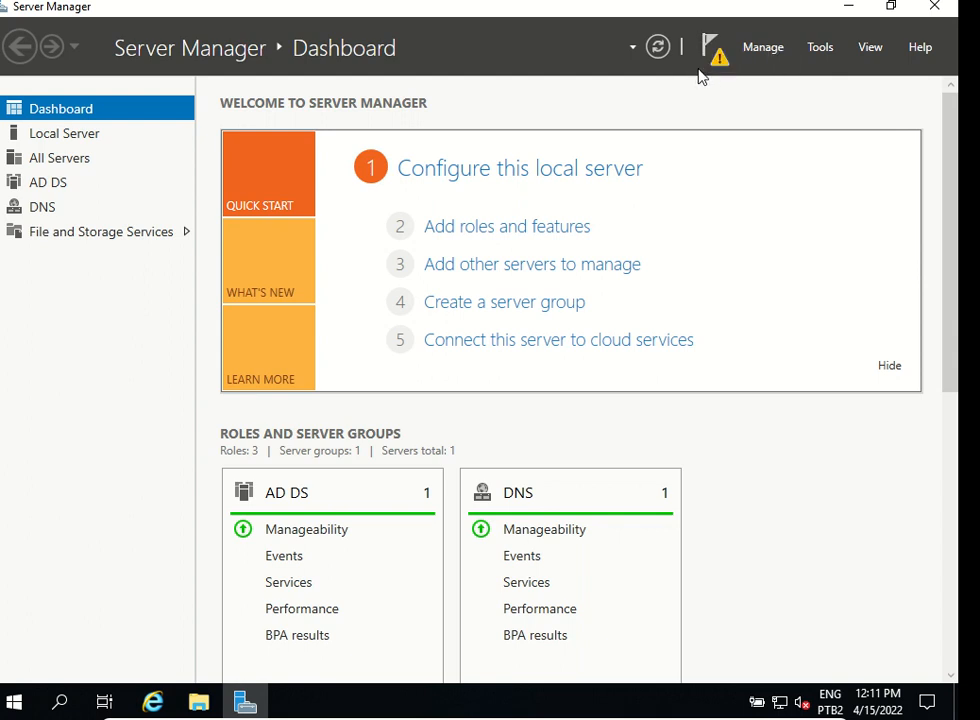
mouse_move(715, 55)
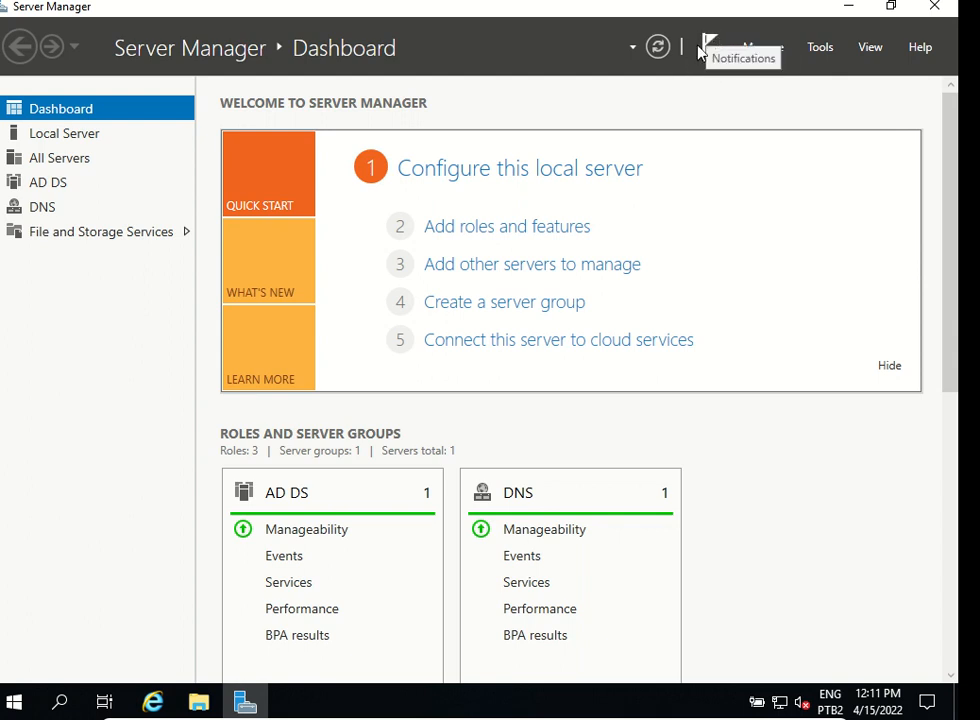
mouse_move(690, 107)
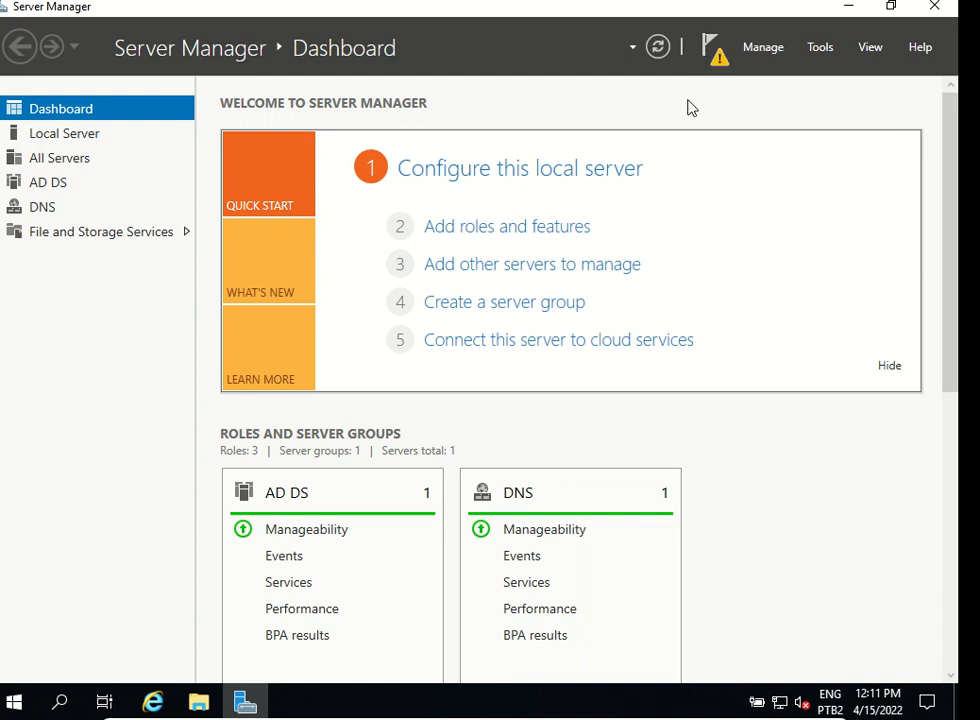
mouse_move(710, 60)
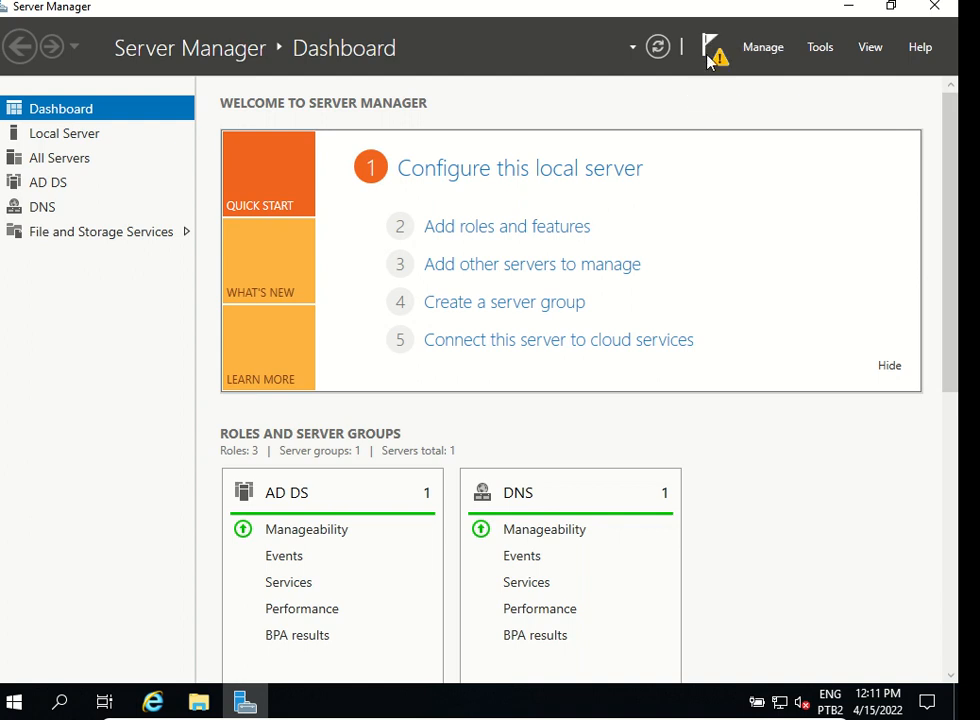
click(716, 55)
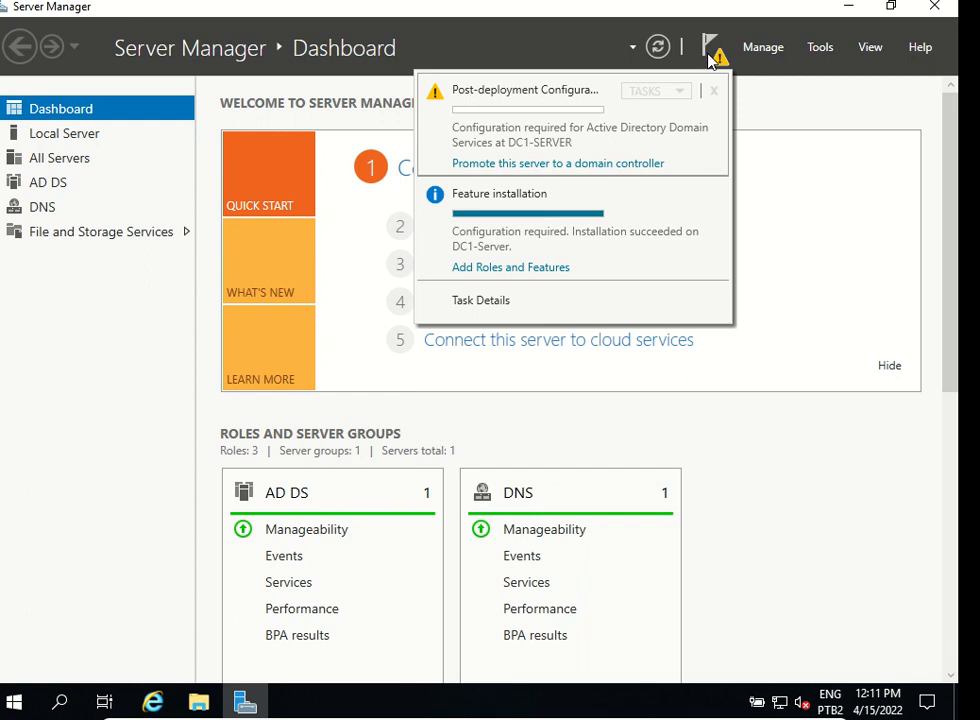
mouse_move(563, 112)
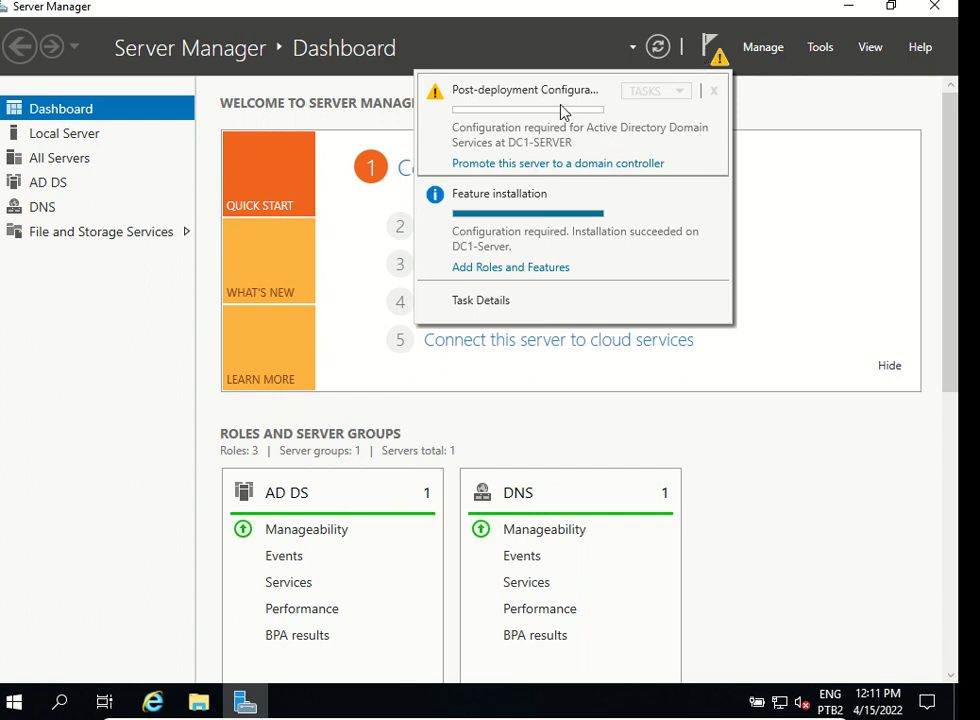
mouse_move(585, 138)
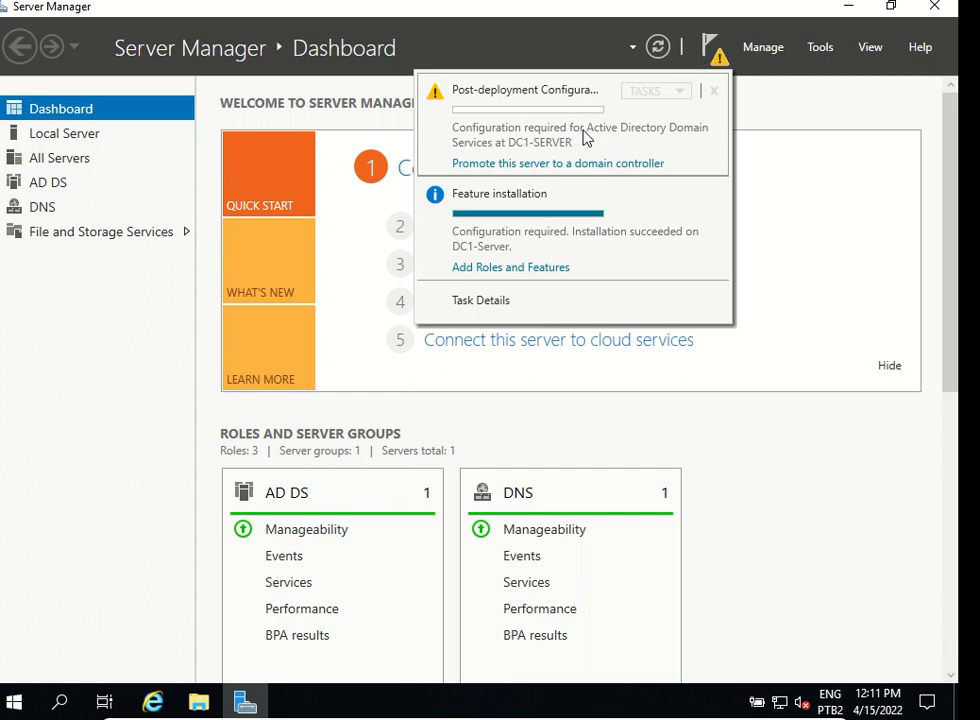
mouse_move(585, 150)
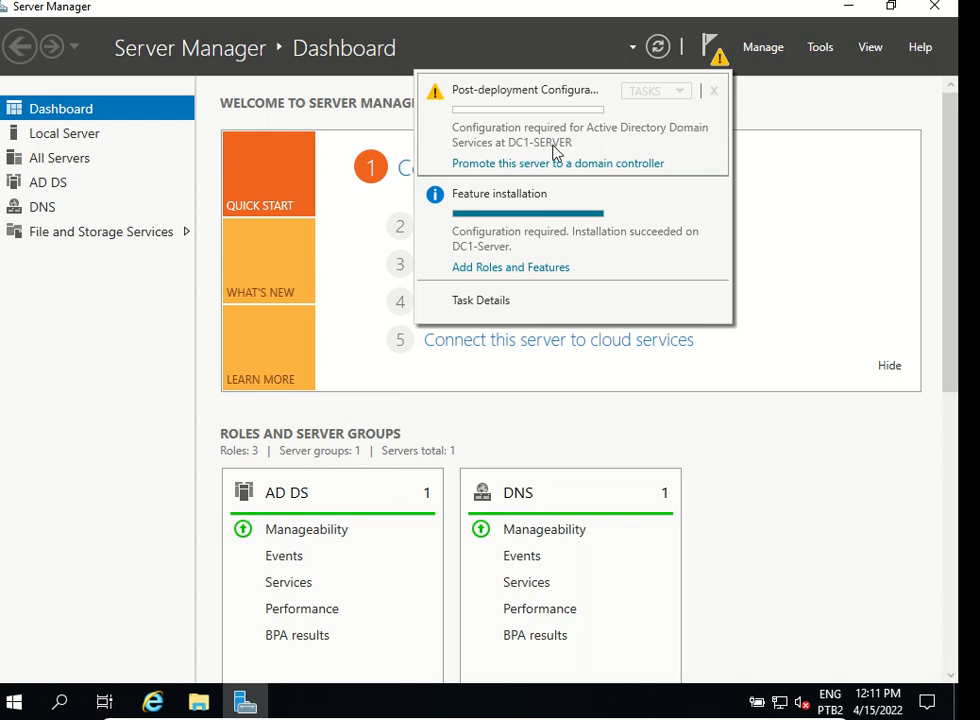
mouse_move(437, 172)
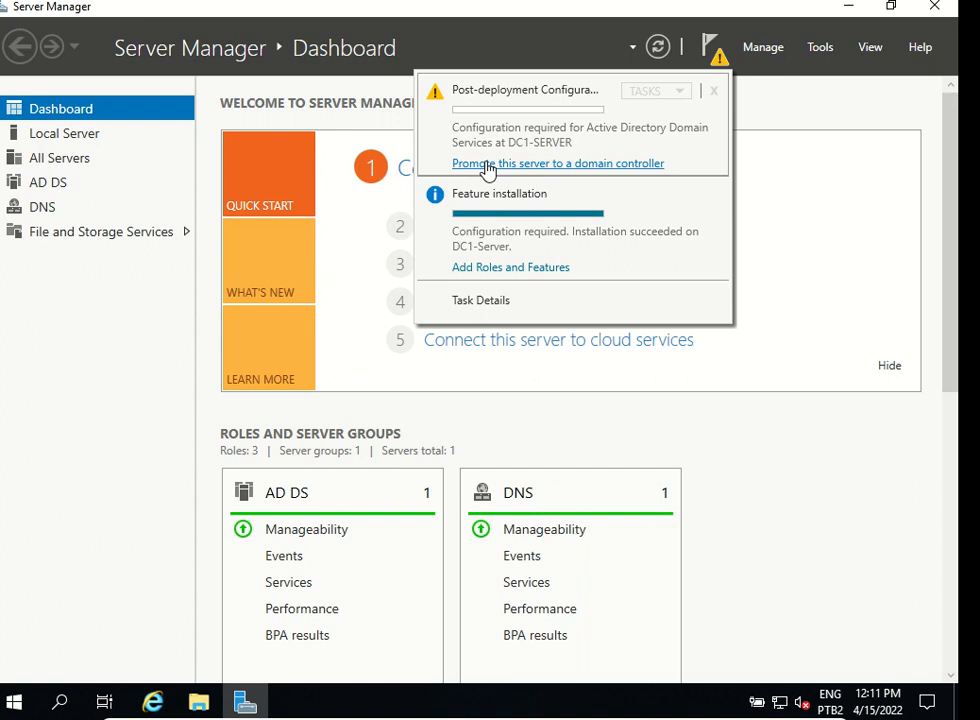
Promote the server by adding a new forest with root domain renatofilizola.local.
click(558, 163)
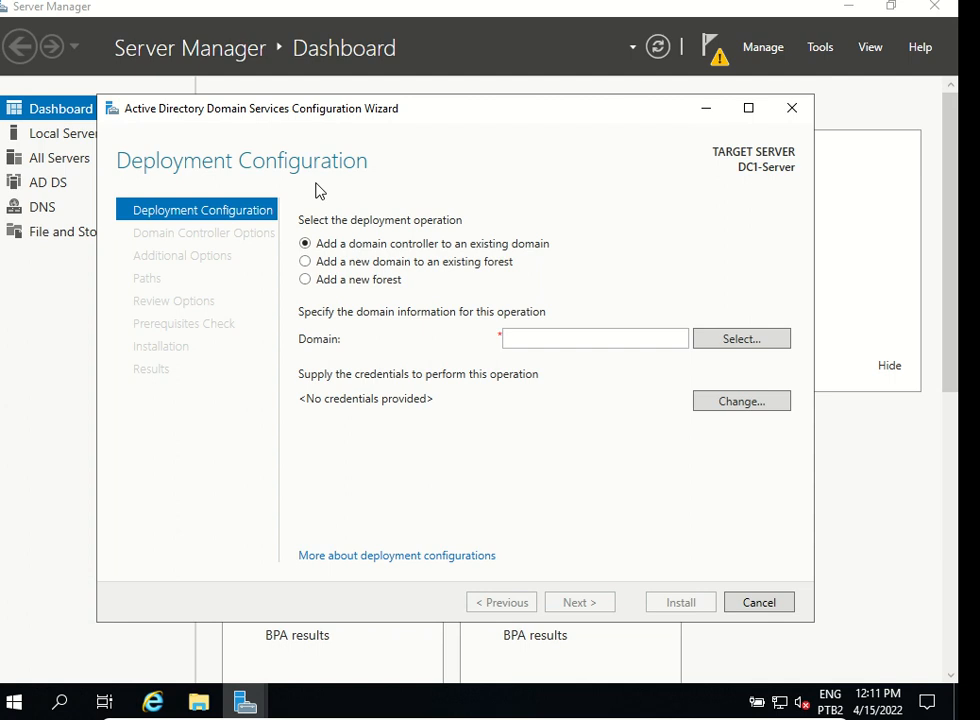
mouse_move(299, 228)
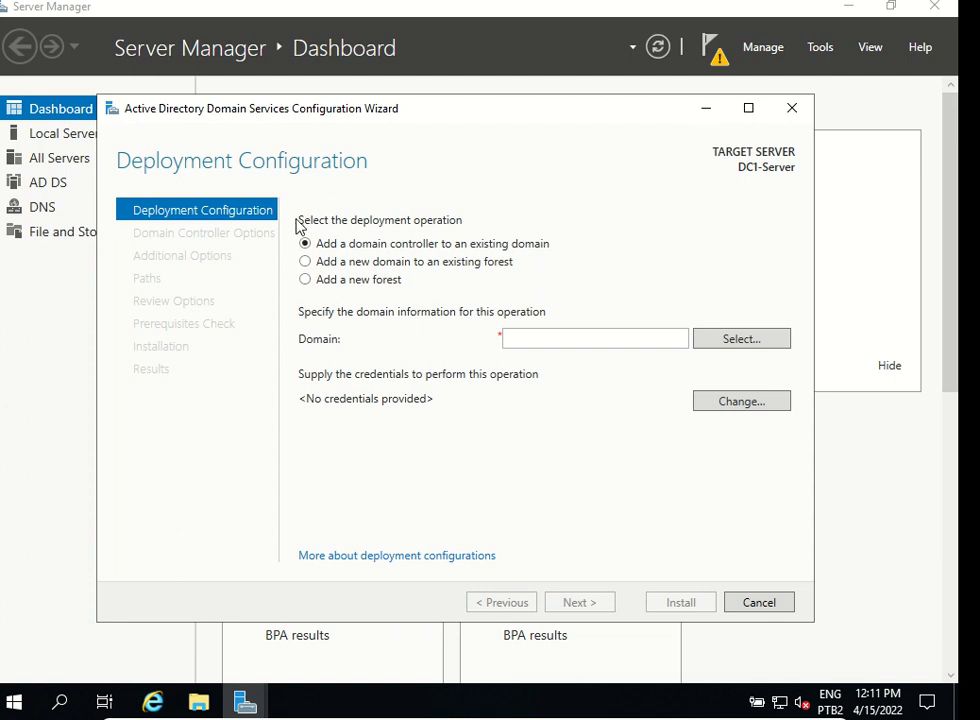
mouse_move(296, 228)
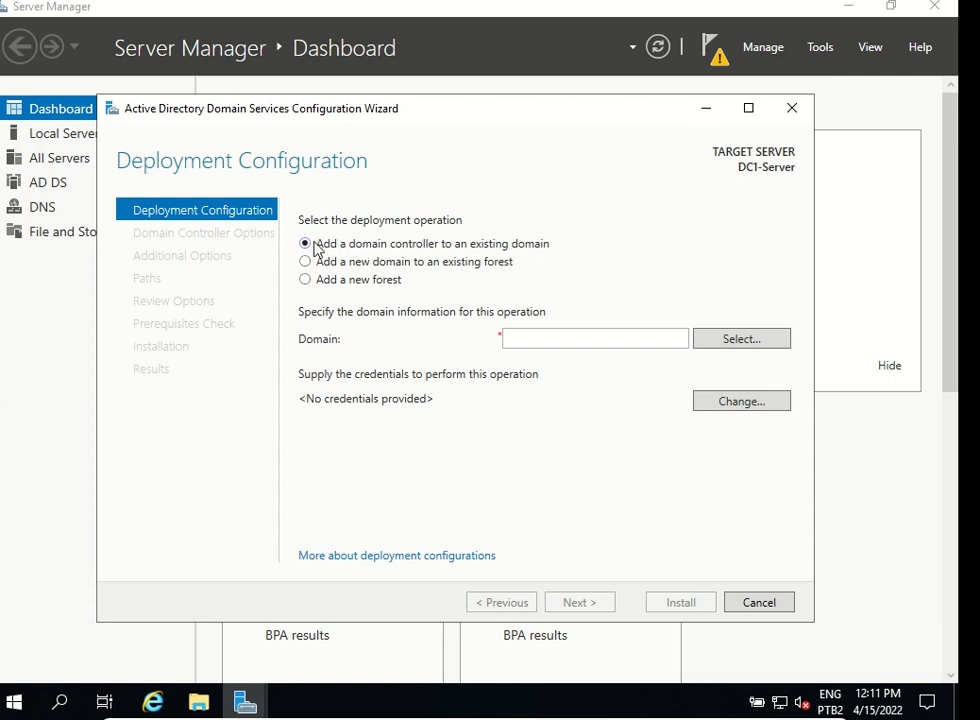
mouse_move(308, 262)
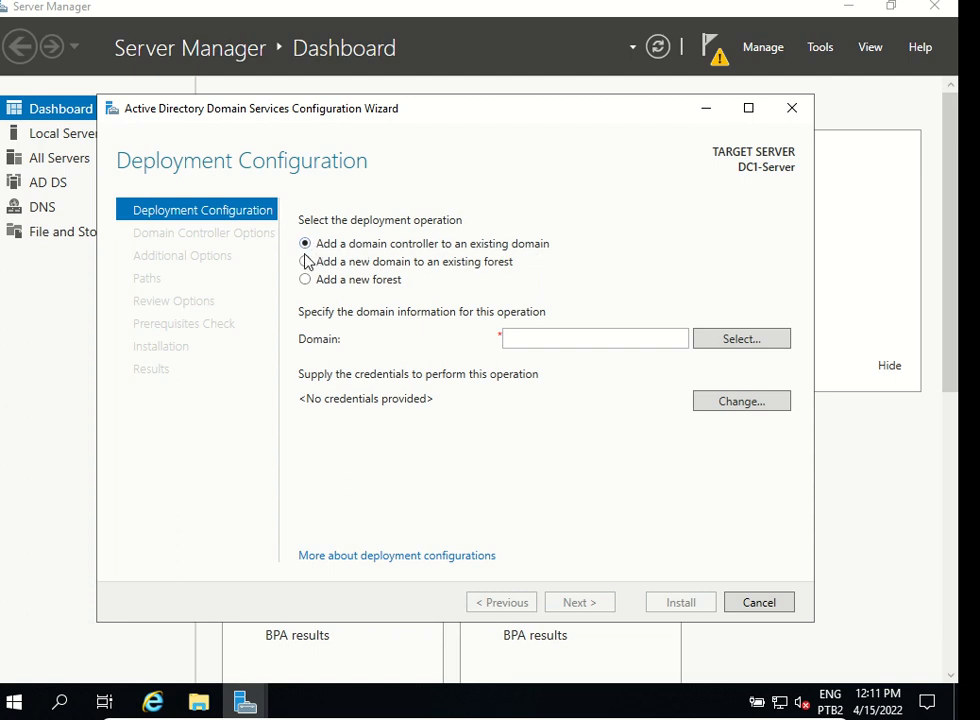
mouse_move(445, 244)
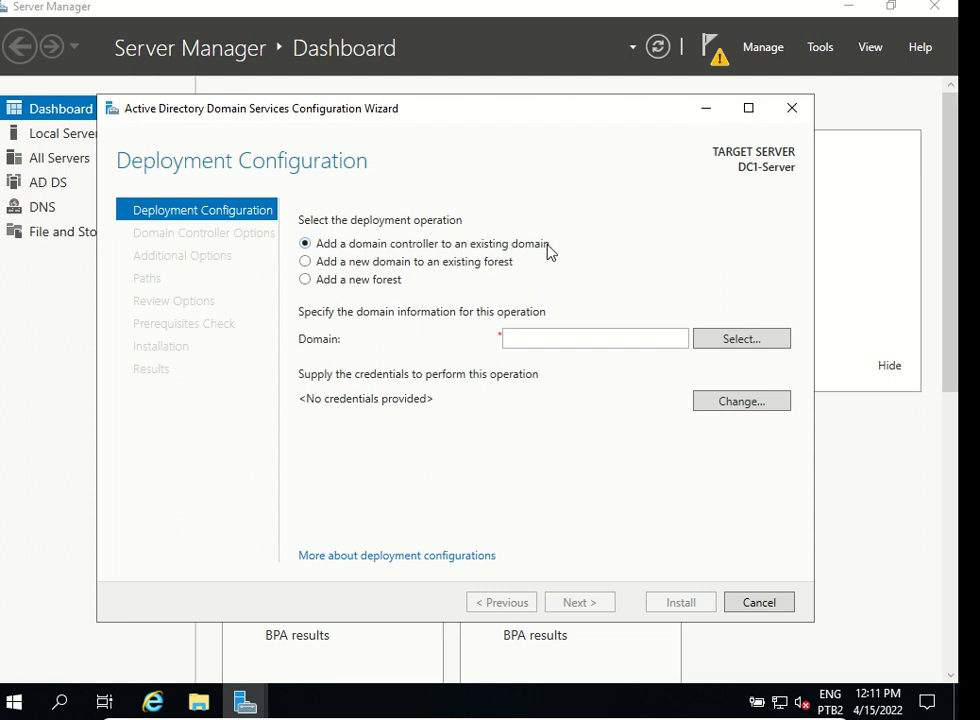
mouse_move(389, 273)
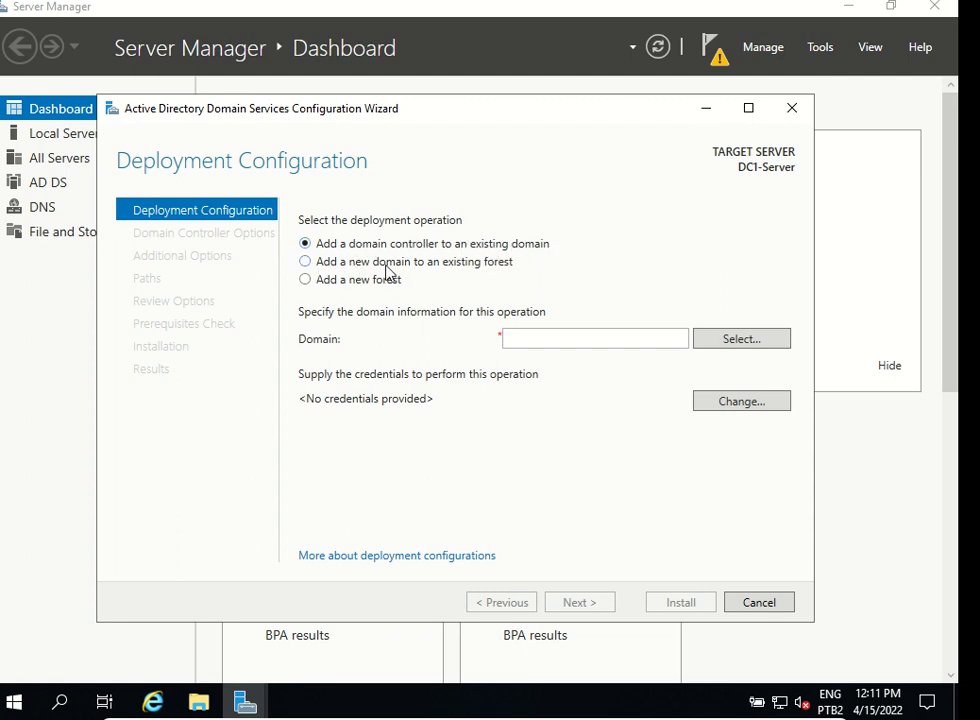
mouse_move(510, 274)
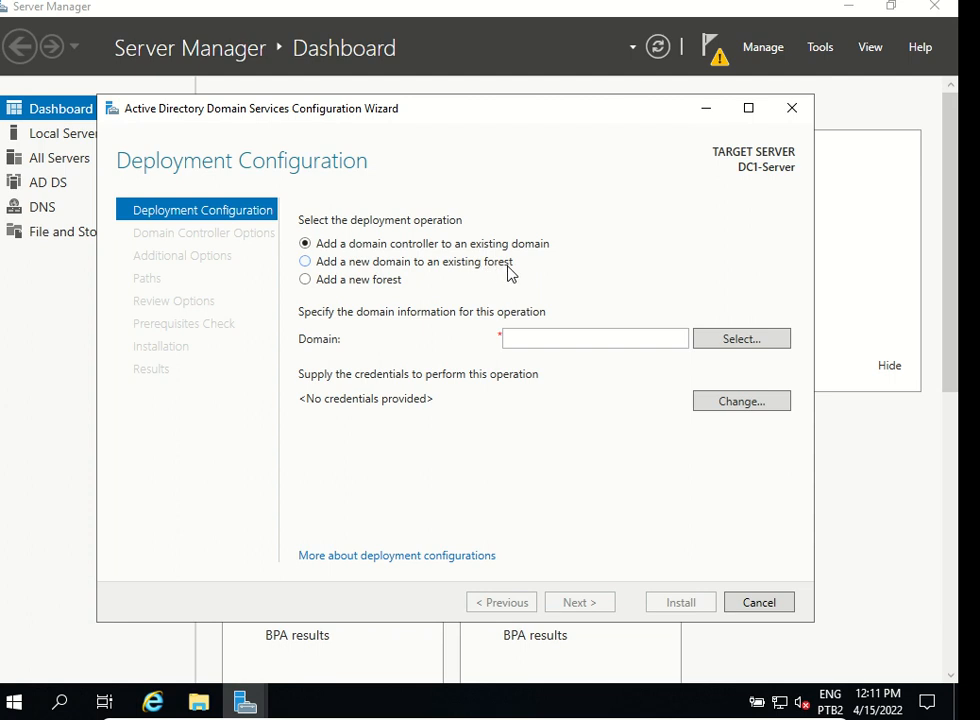
mouse_move(378, 297)
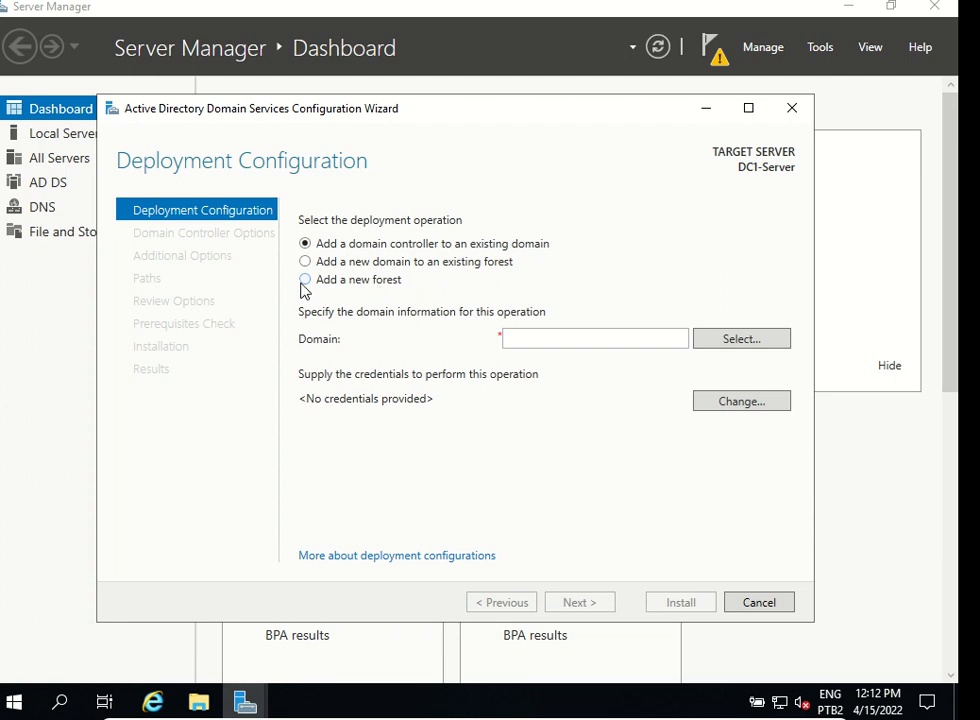
click(305, 279)
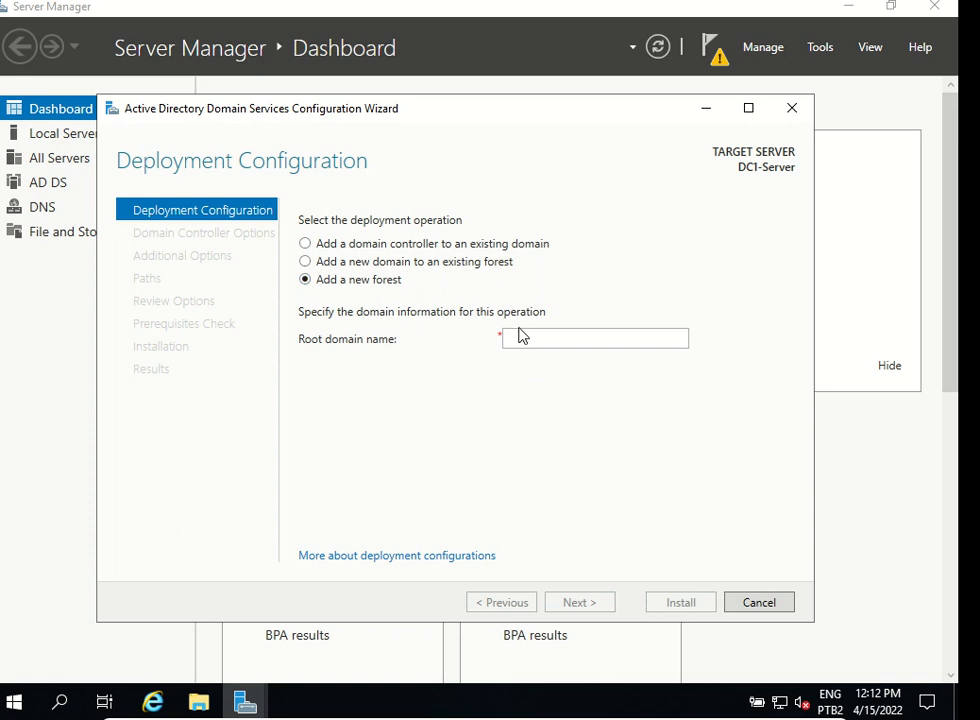
click(595, 338)
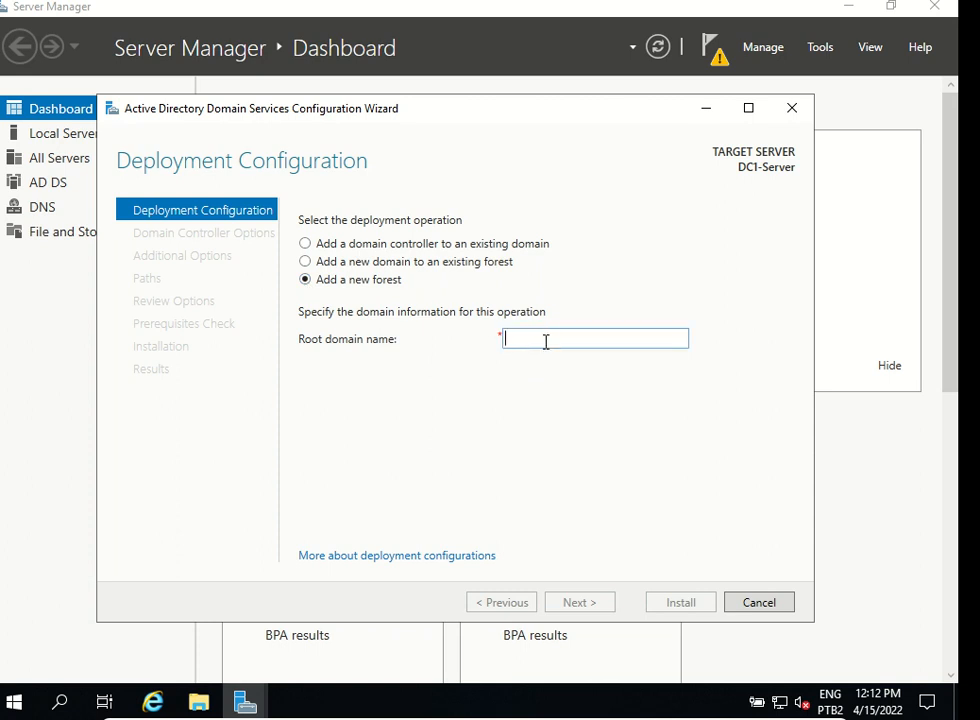
text(renatofil)
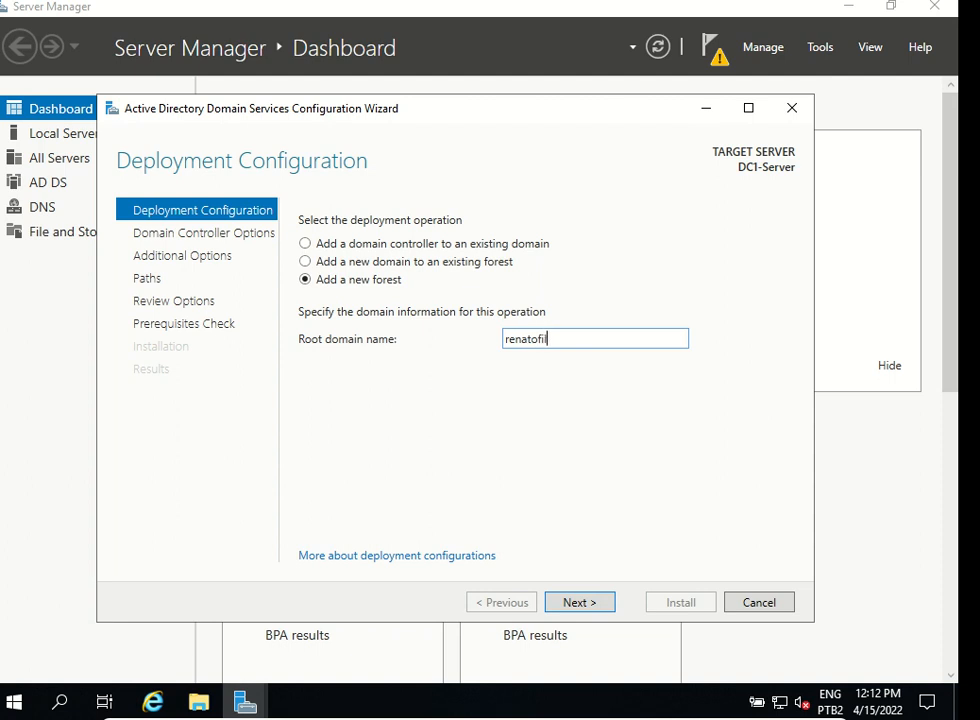
text(zola.local)
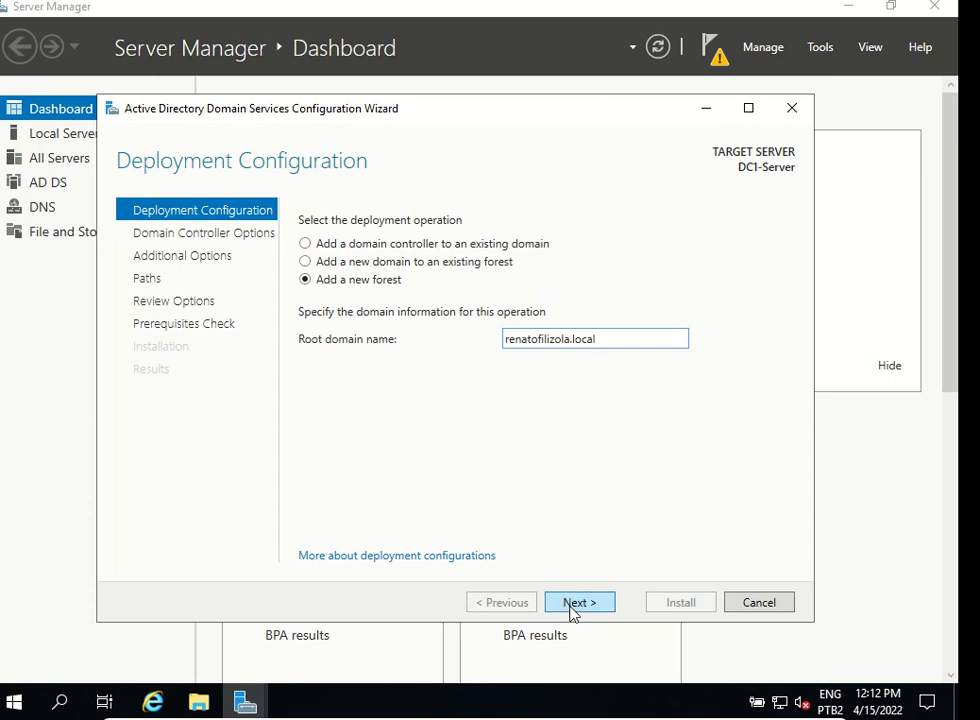
click(579, 602)
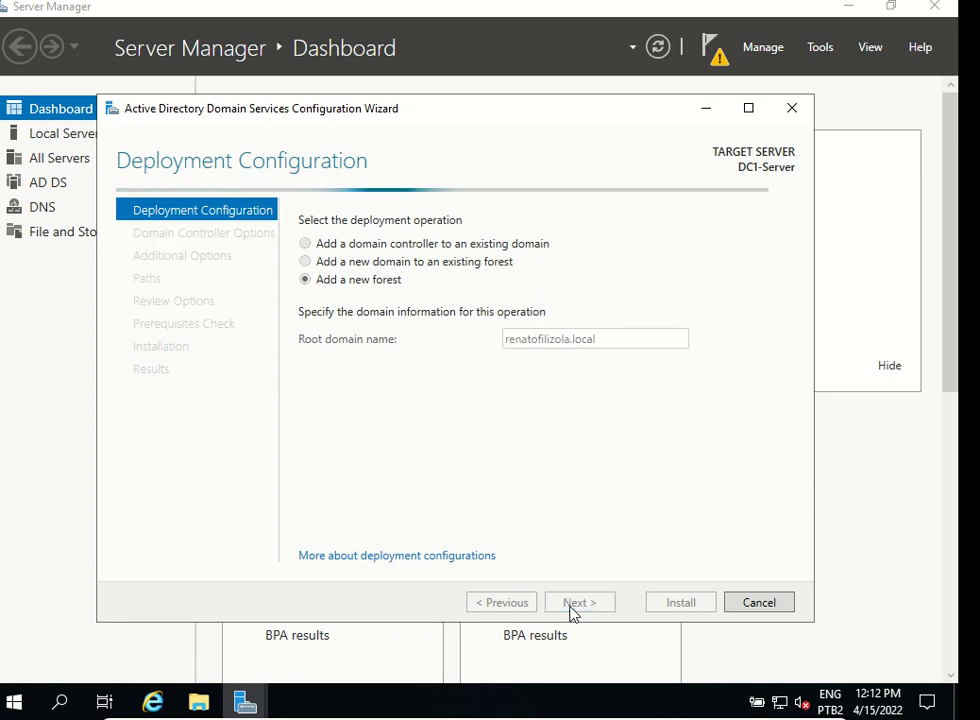
Enter and confirm the DSRM password, then advance to DNS Options without delegation.
click(578, 602)
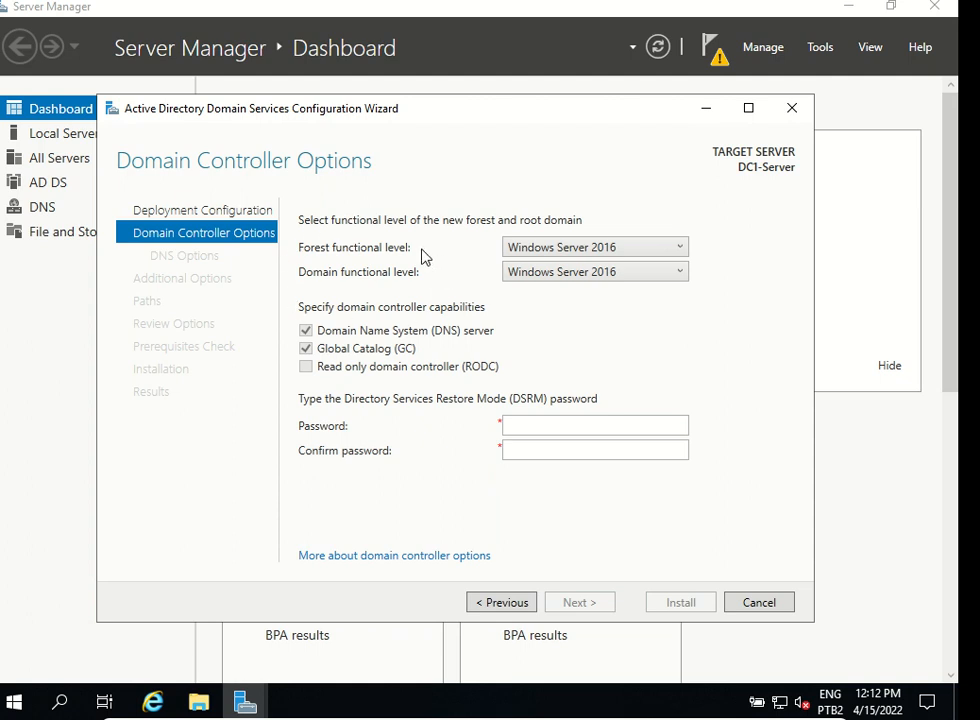
mouse_move(402, 264)
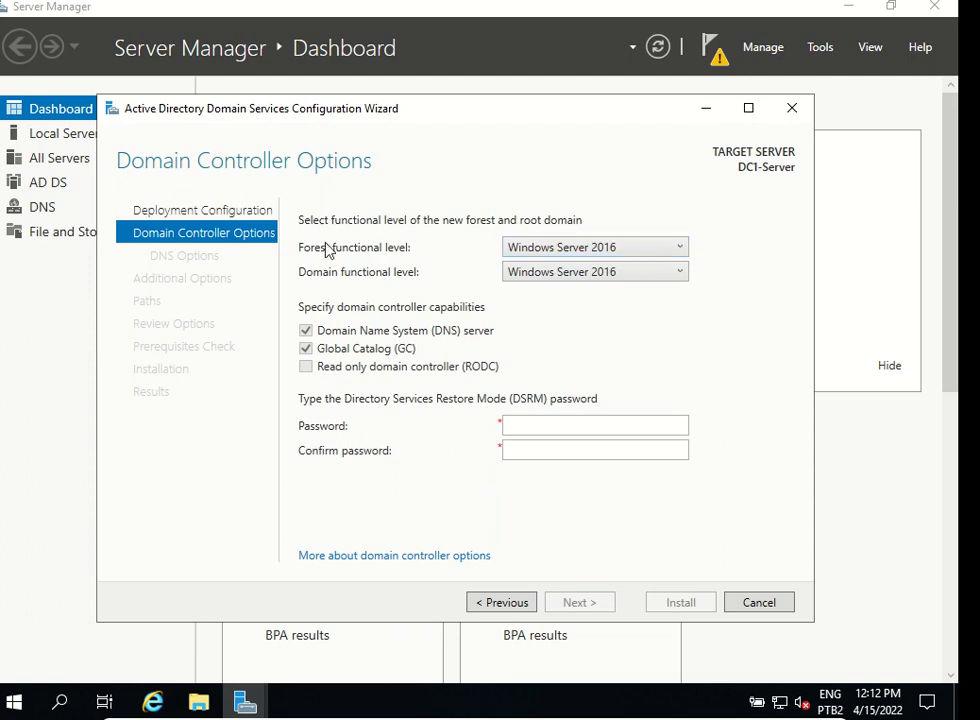
mouse_move(480, 297)
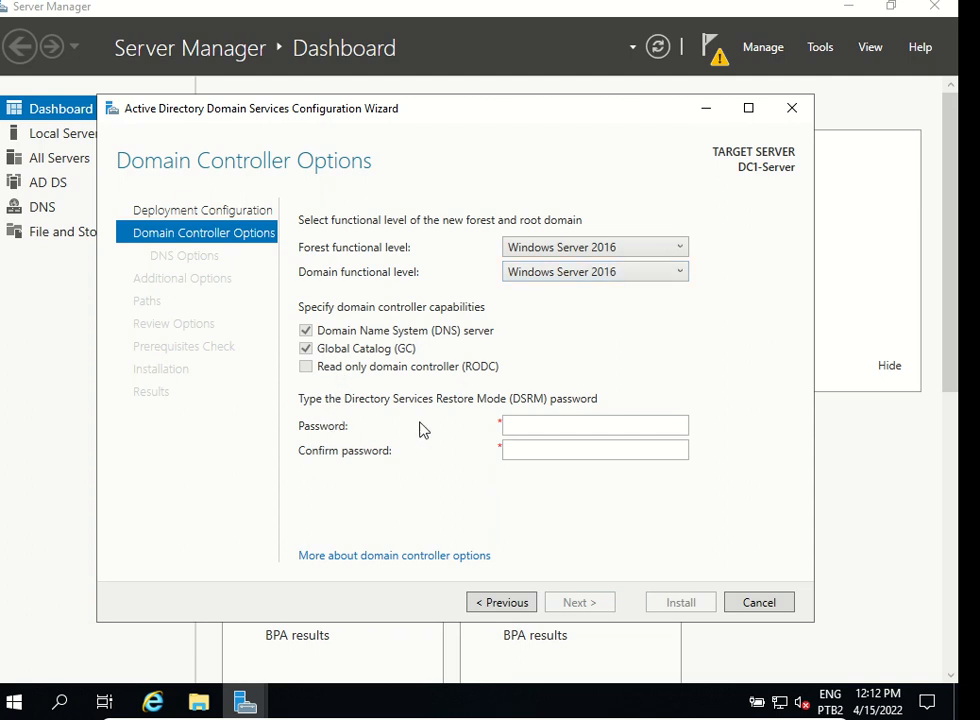
click(594, 425)
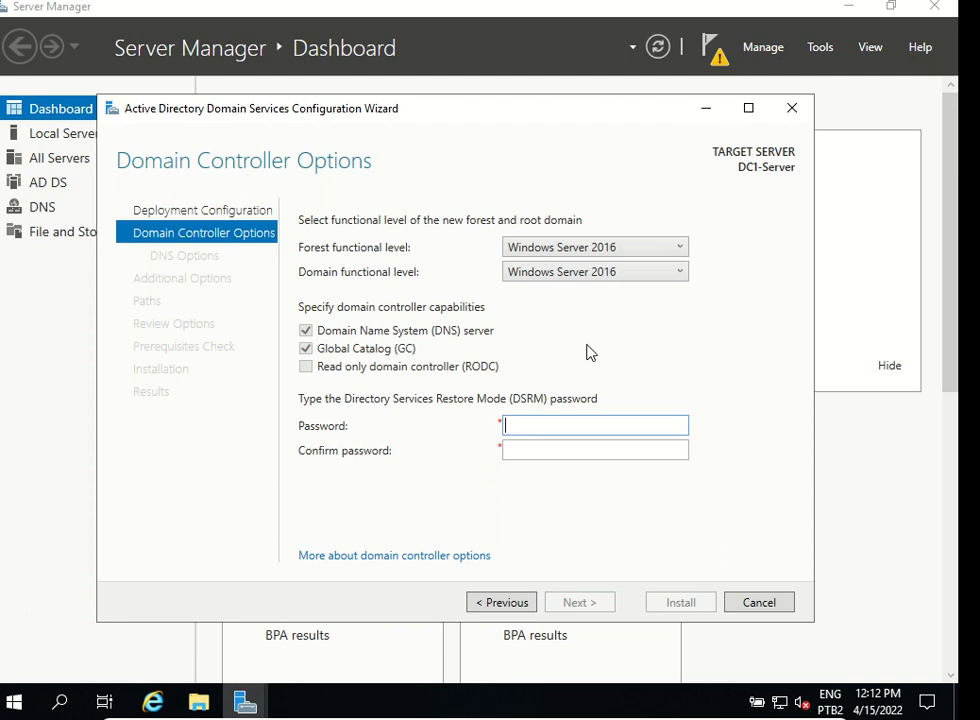
text(•)
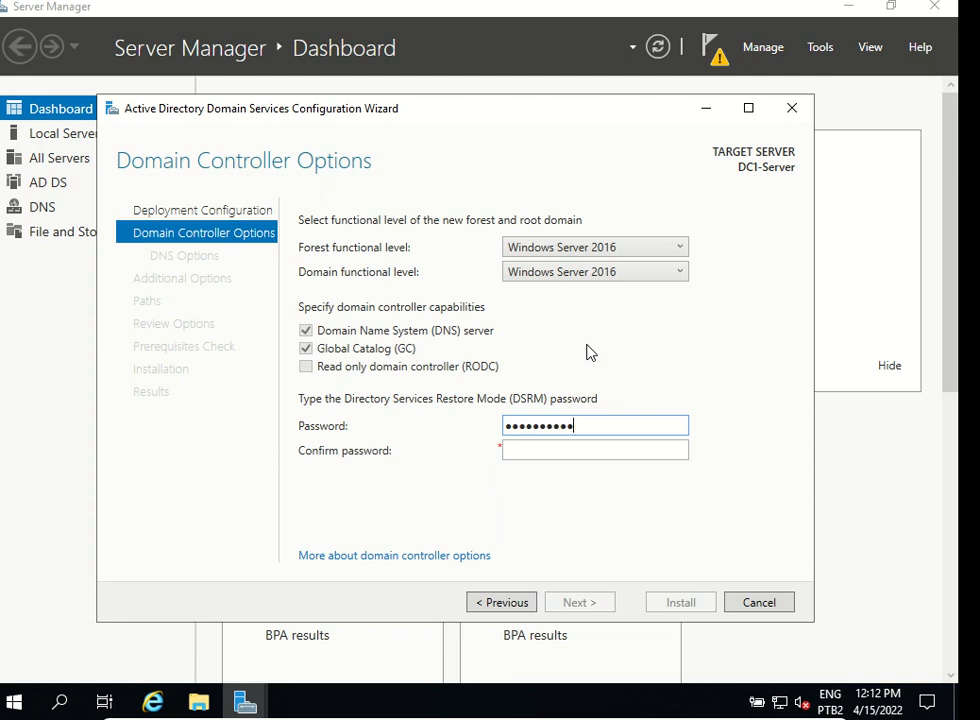
text(••)
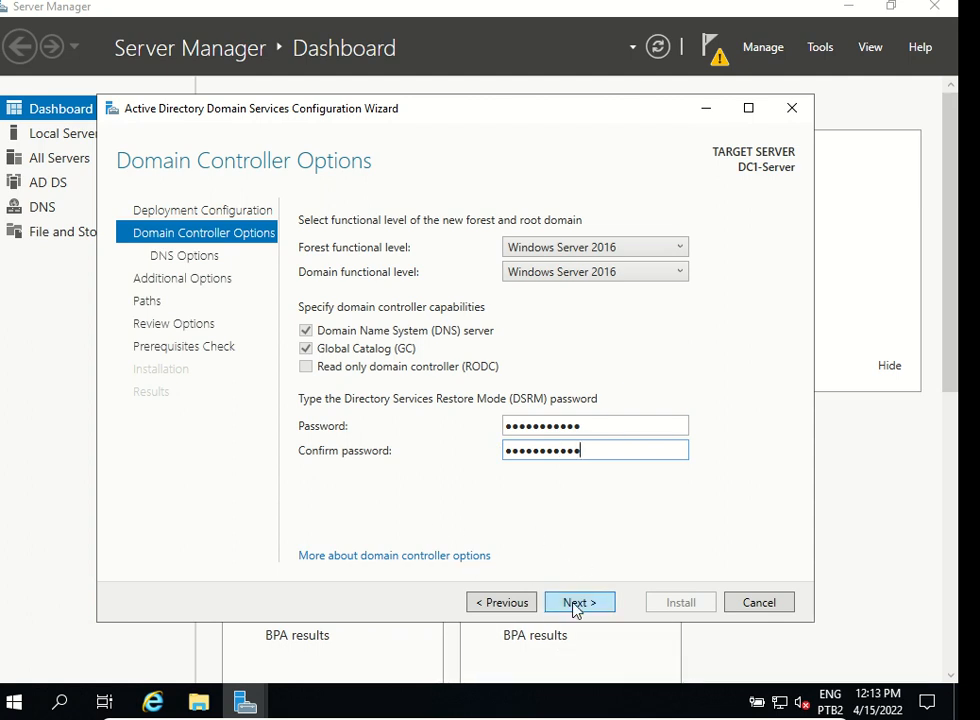
click(578, 602)
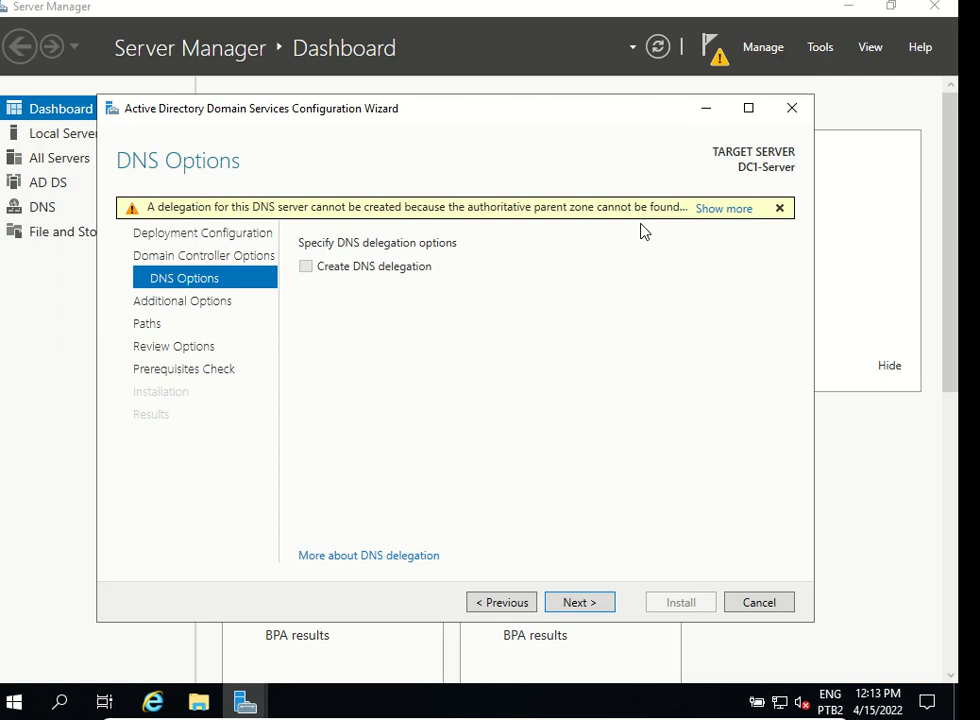
mouse_move(260, 266)
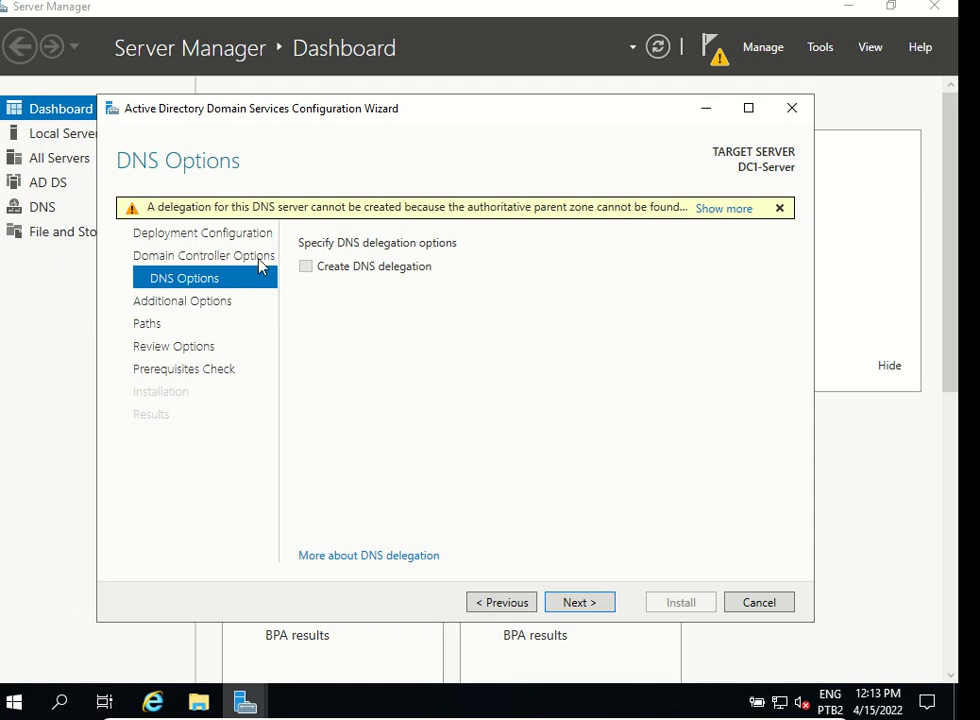
mouse_move(435, 471)
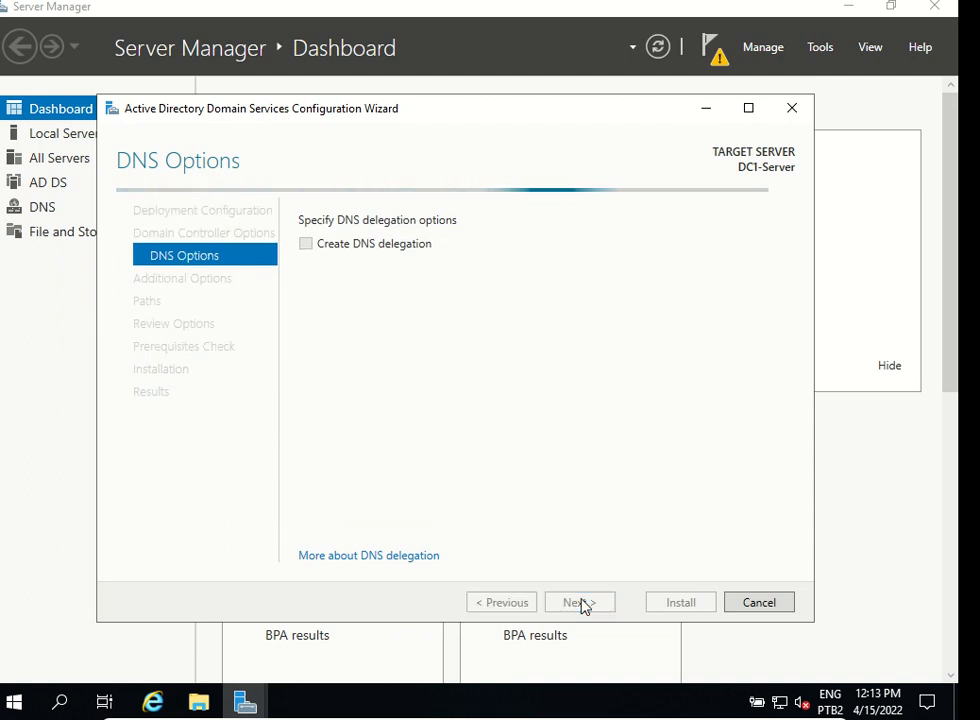
Keep NetBIOS name RENATOFILIZOLA and the default C:\Windows NTDS, log and SYSVOL paths.
click(578, 602)
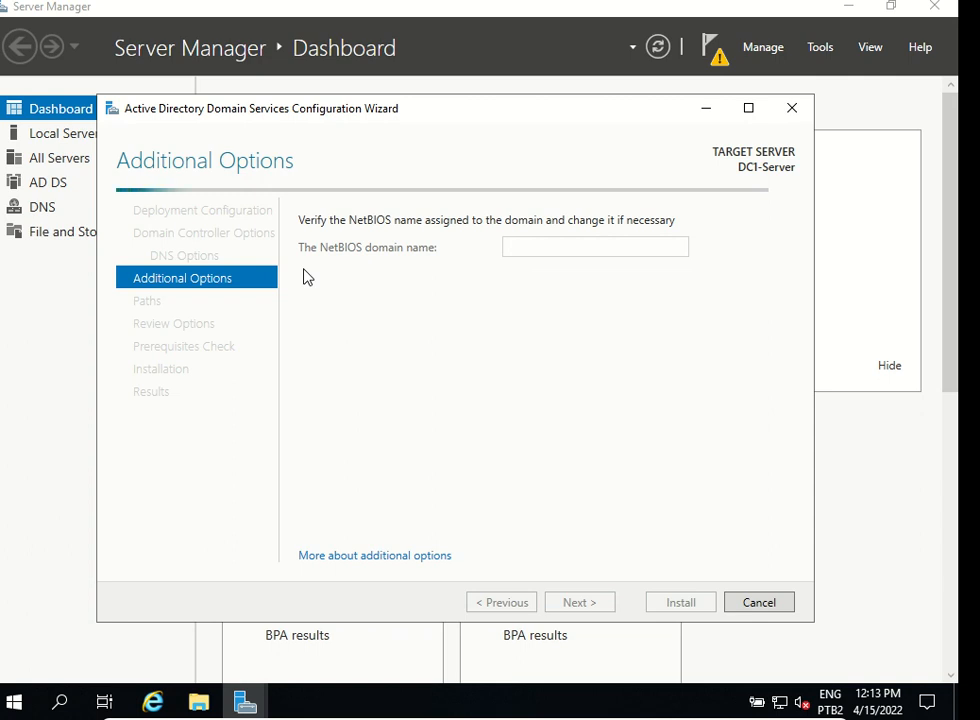
text(RENATOFILIZOLA)
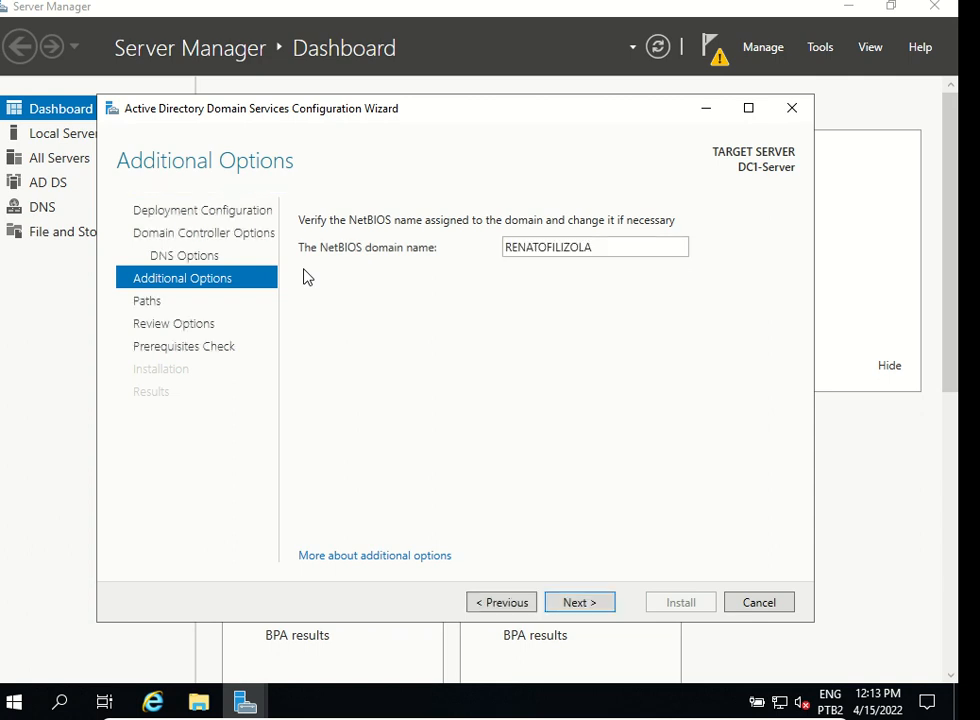
mouse_move(363, 272)
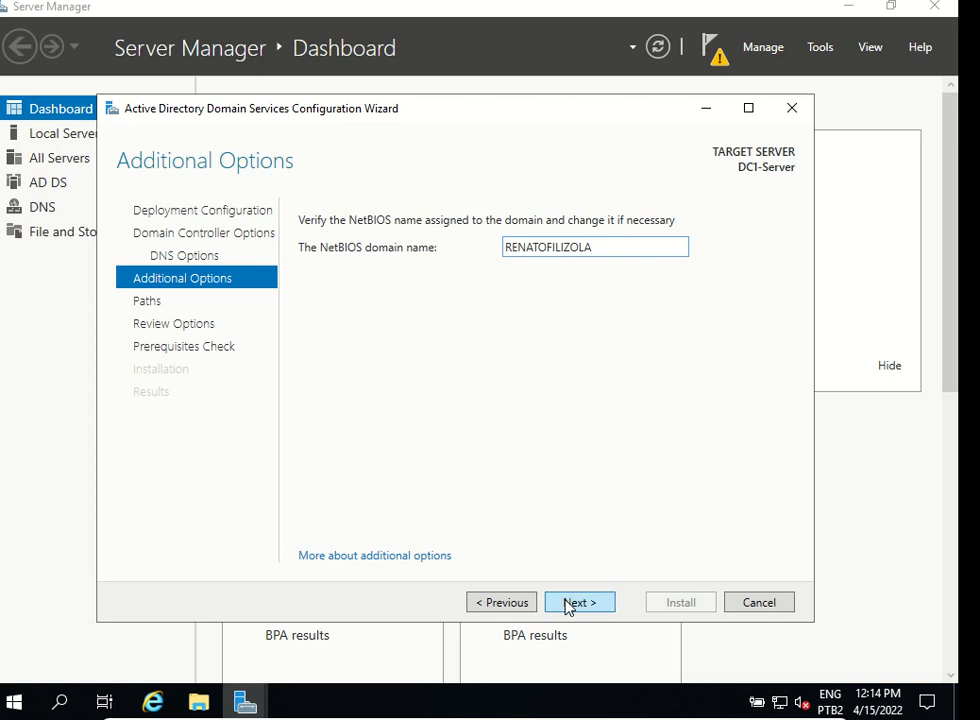
click(578, 602)
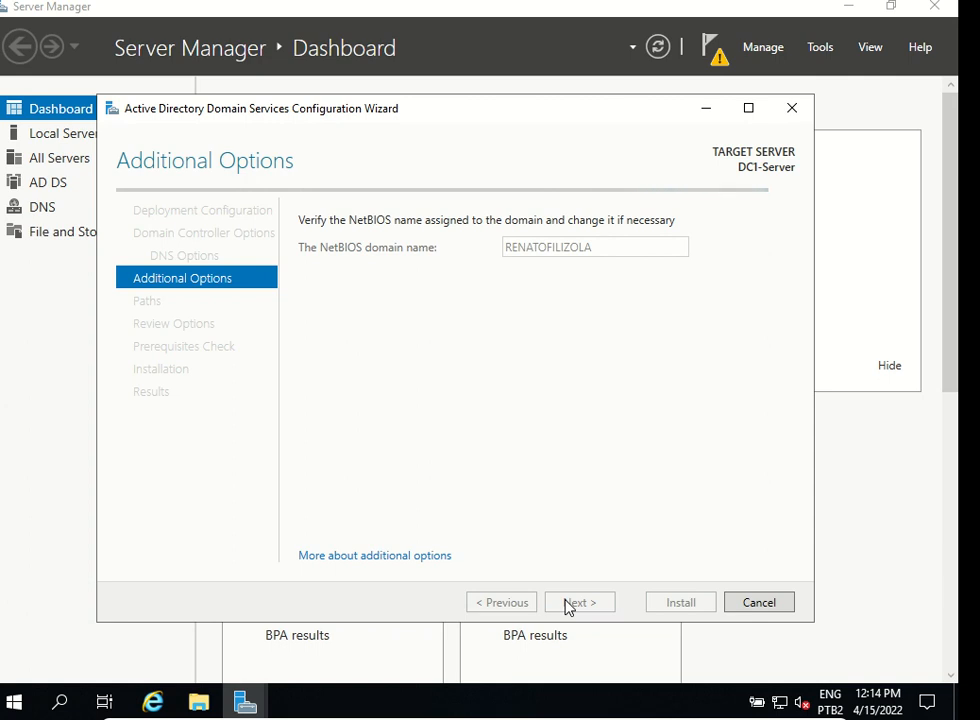
click(578, 602)
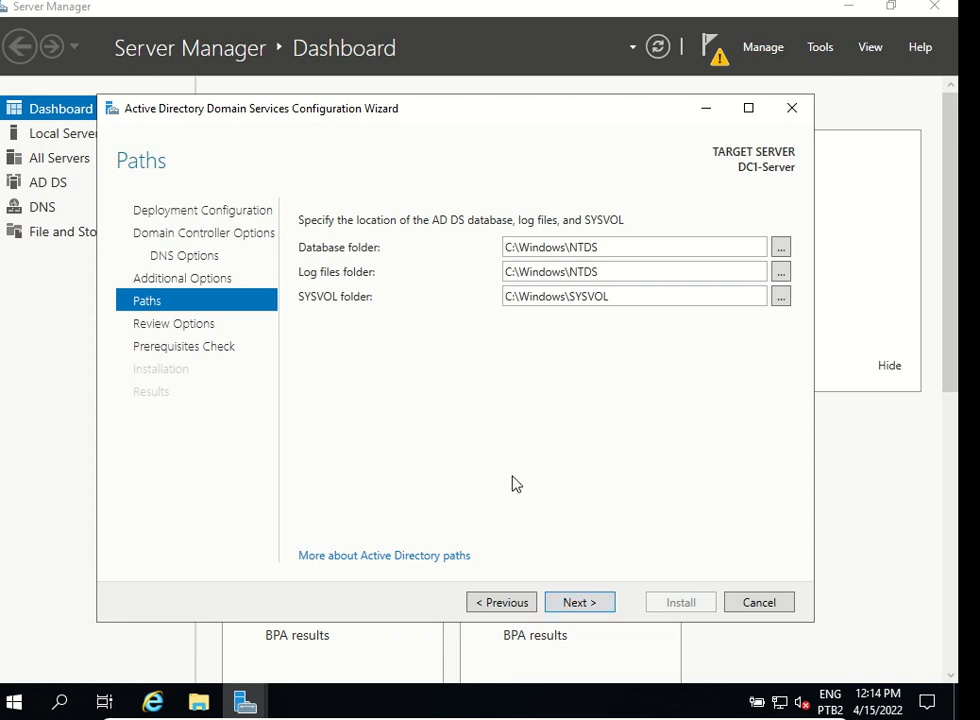
mouse_move(444, 242)
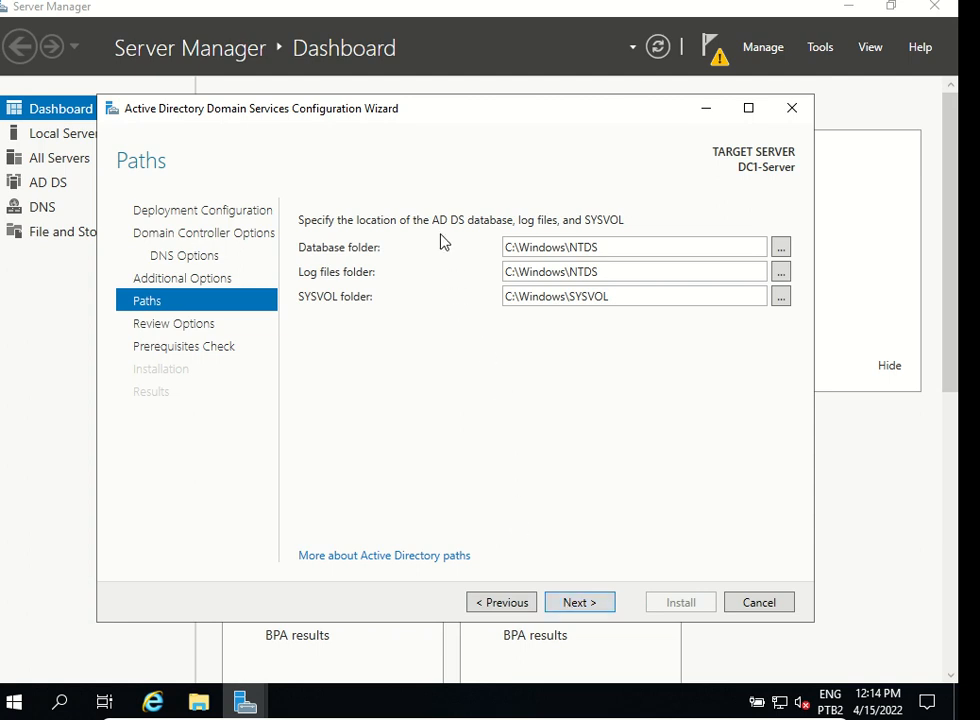
mouse_move(562, 240)
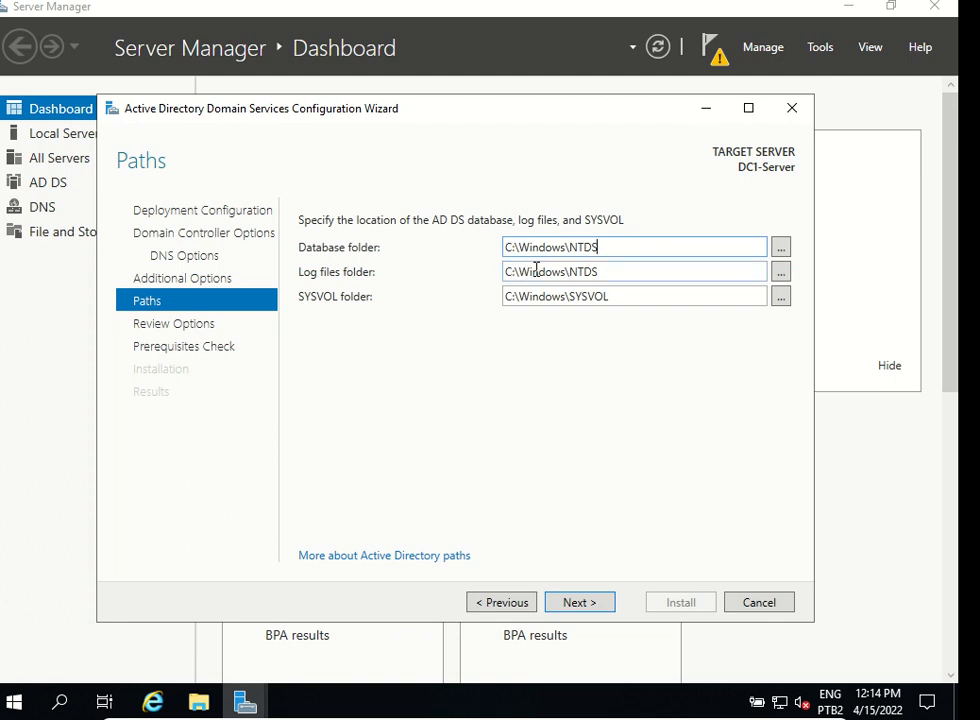
mouse_move(358, 305)
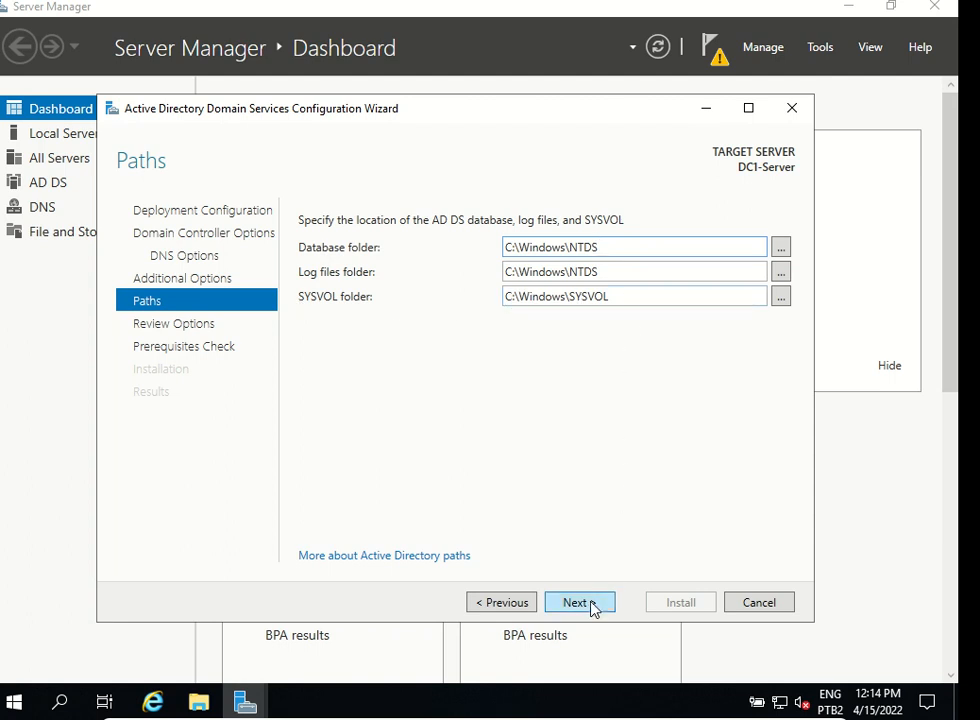
click(574, 602)
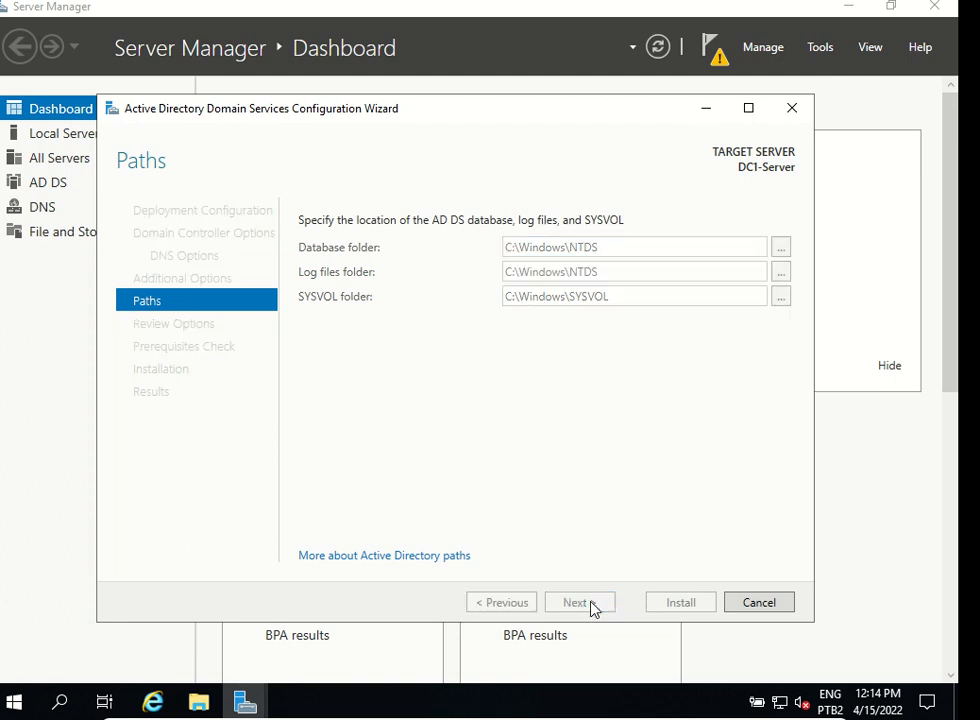
Scroll the Review Options summary of the new renatofilizola.local forest, DNS Server and folders.
click(575, 602)
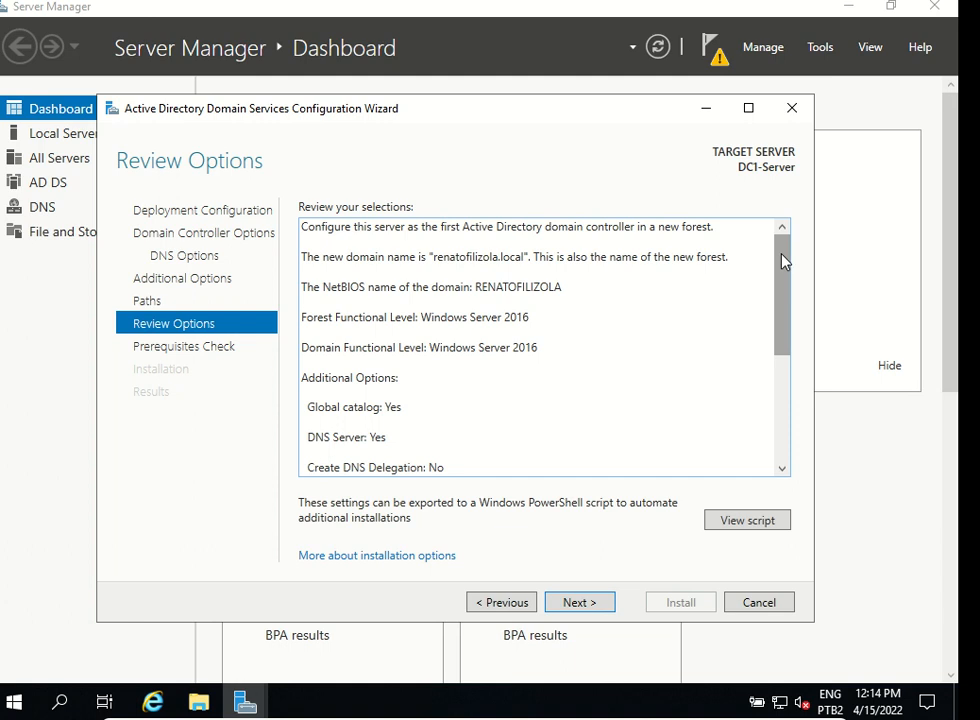
scroll(down, 3)
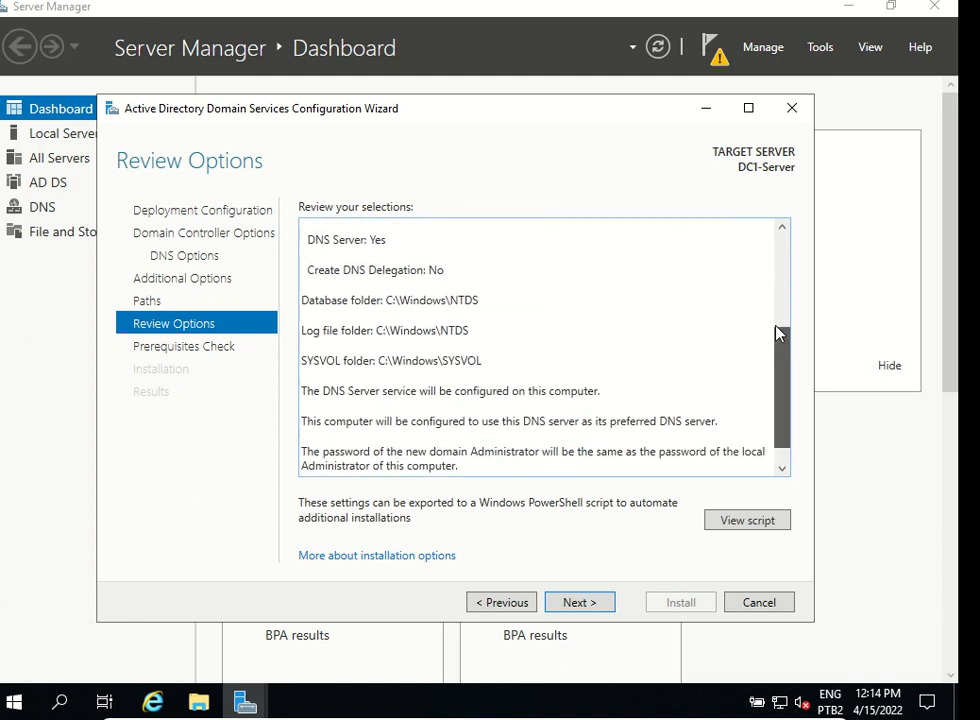
scroll(down, 3)
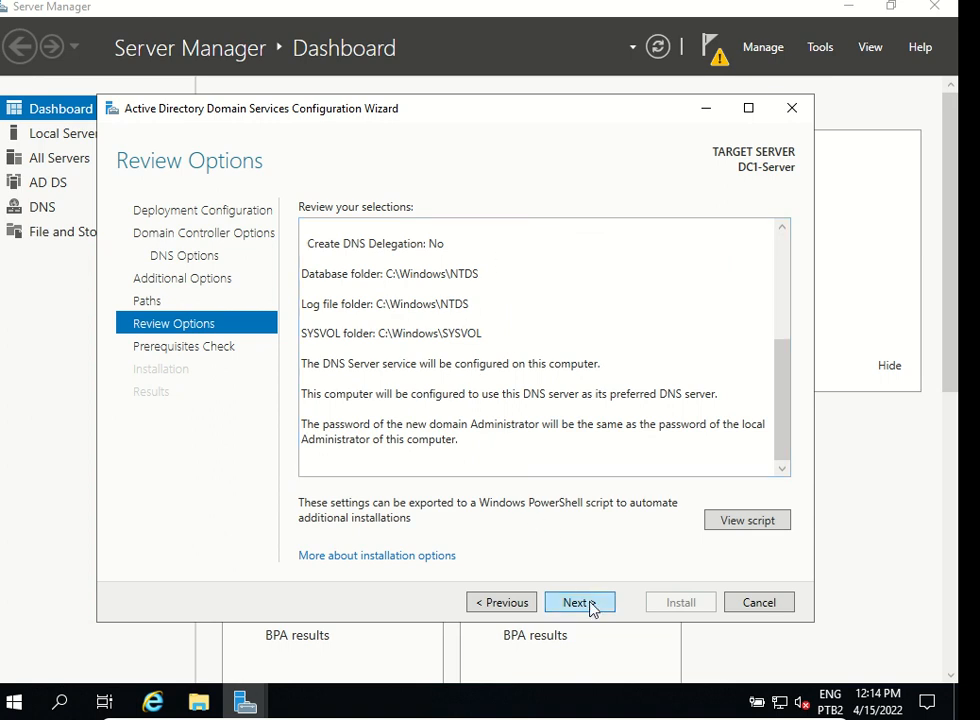
Run the Prerequisites Check and scroll the results, confirming only warnings remain.
click(575, 602)
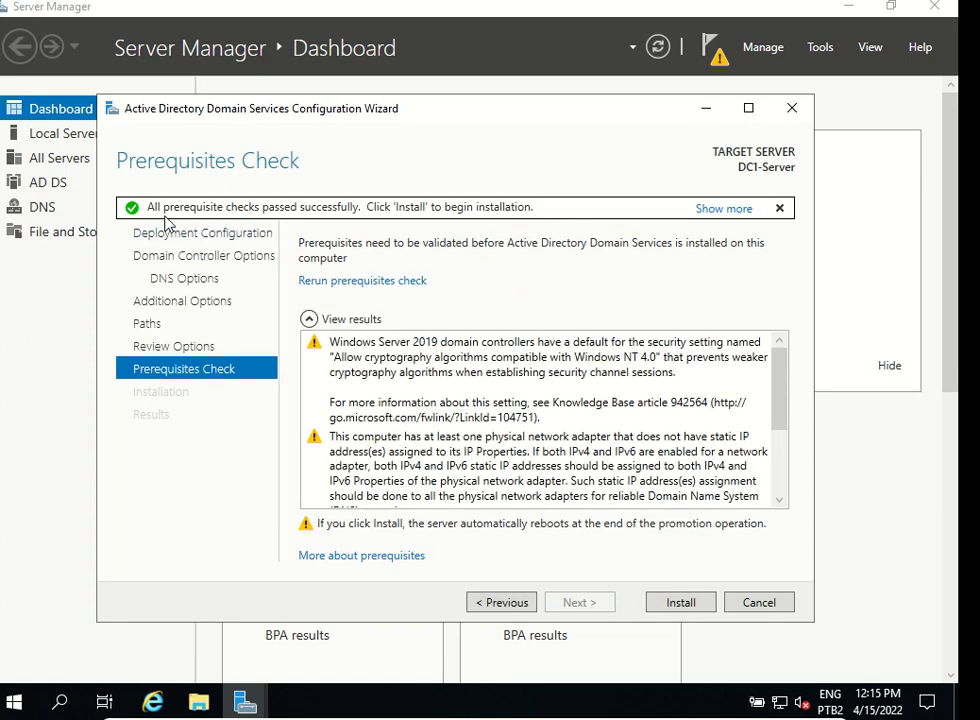
mouse_move(140, 220)
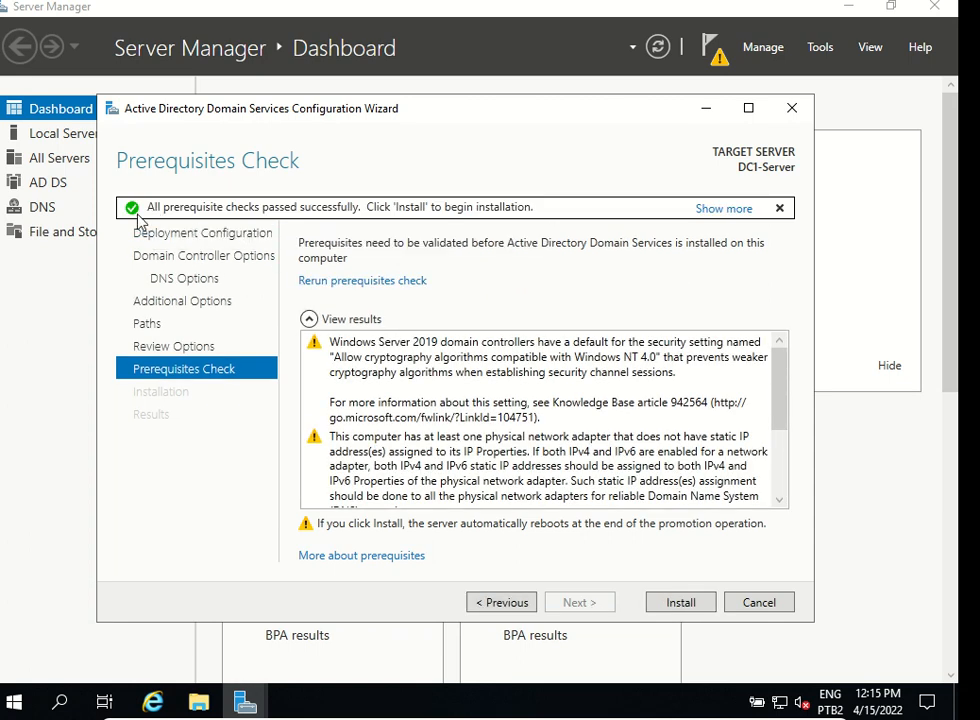
mouse_move(312, 222)
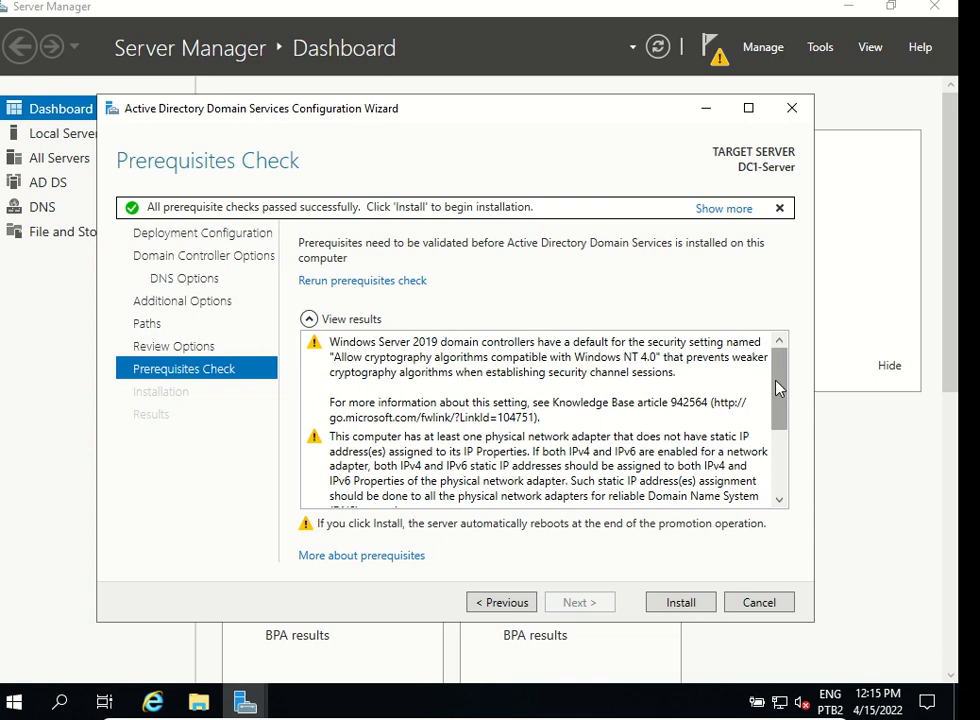
scroll(down, 3)
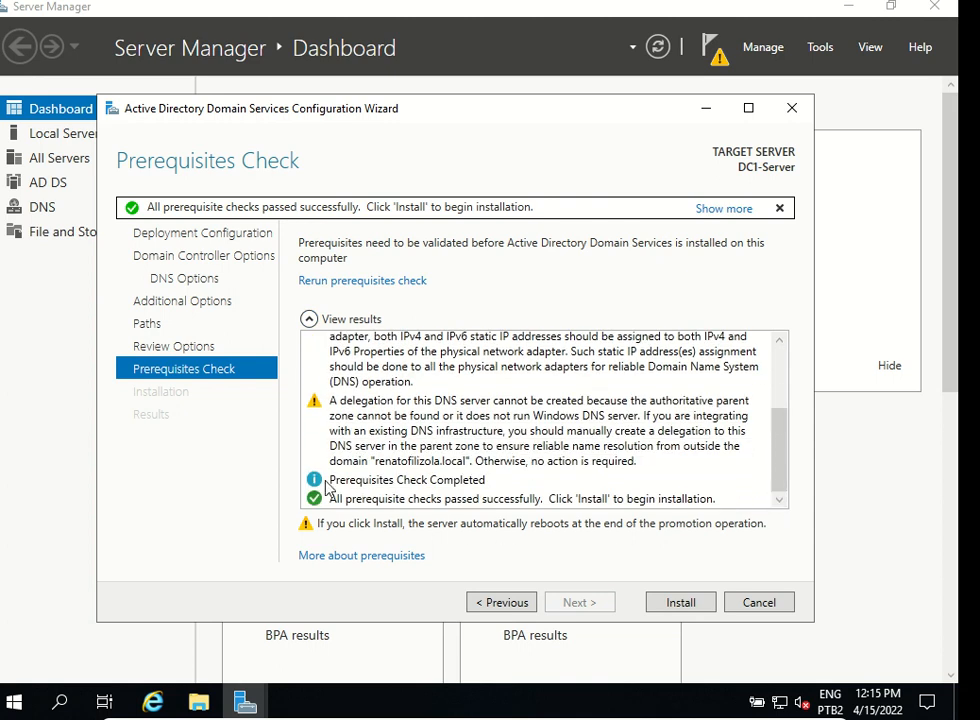
mouse_move(363, 508)
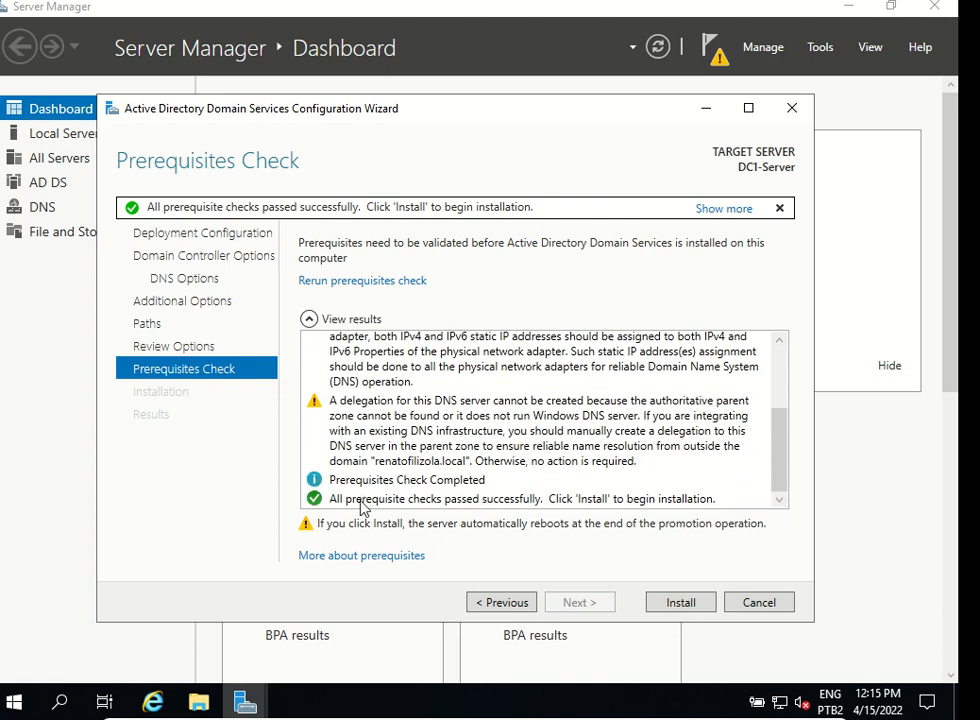
mouse_move(285, 215)
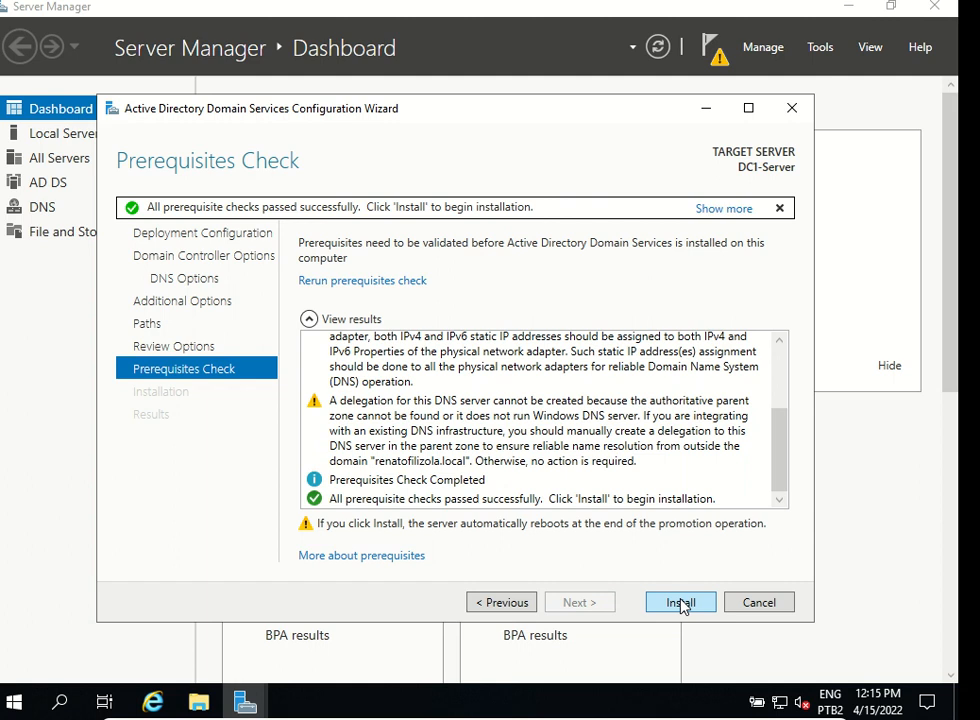
Start the AD DS installation that promotes DC1-Server to domain controller.
click(679, 602)
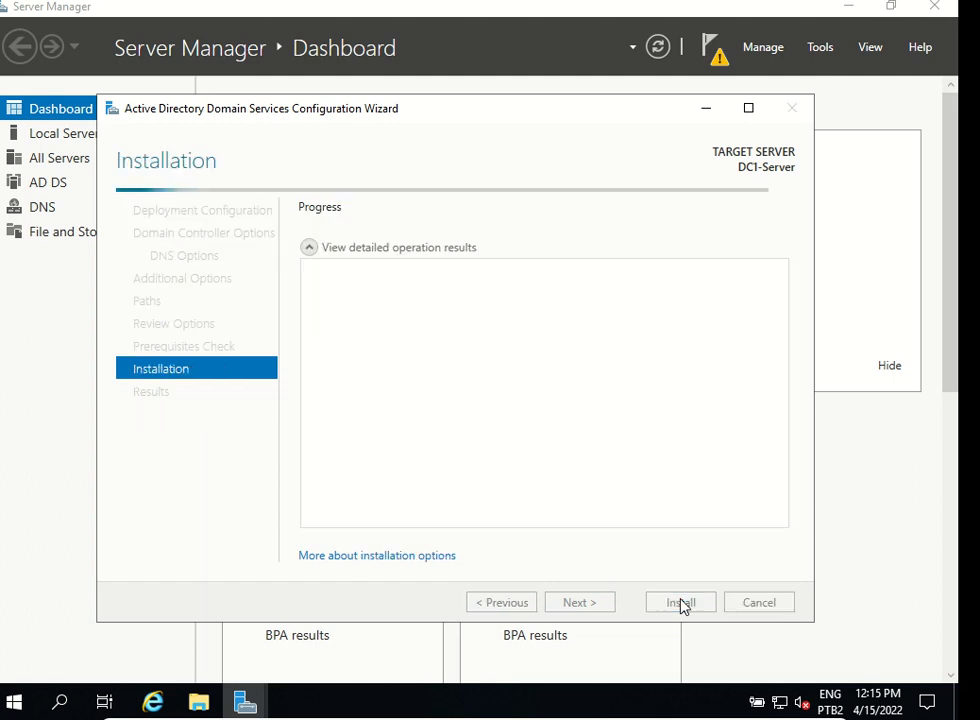
click(680, 602)
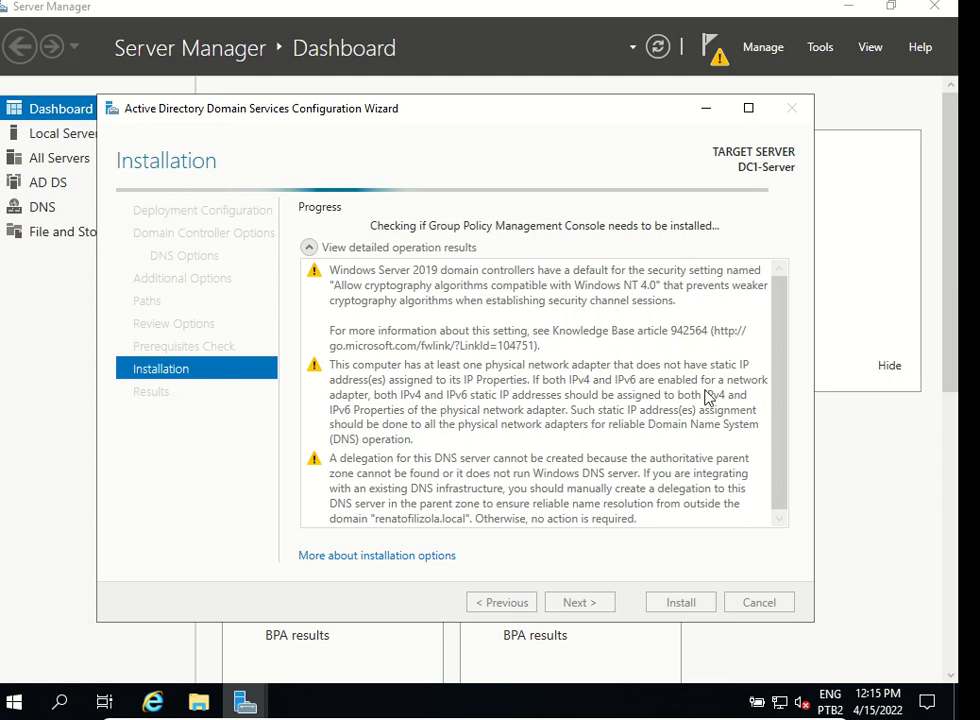
mouse_move(370, 353)
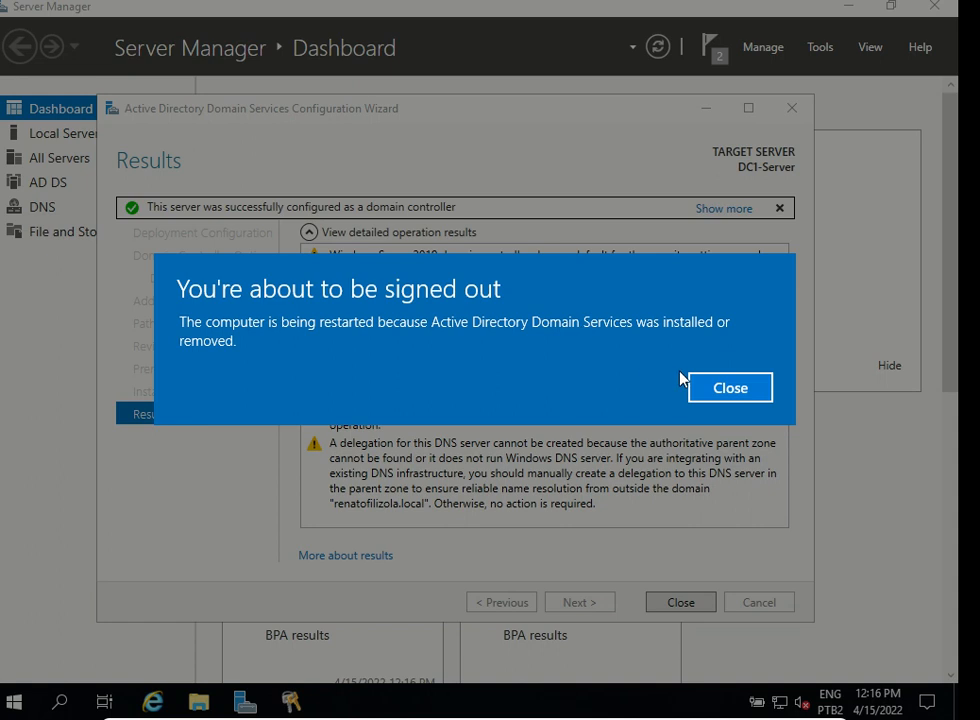
mouse_move(730, 387)
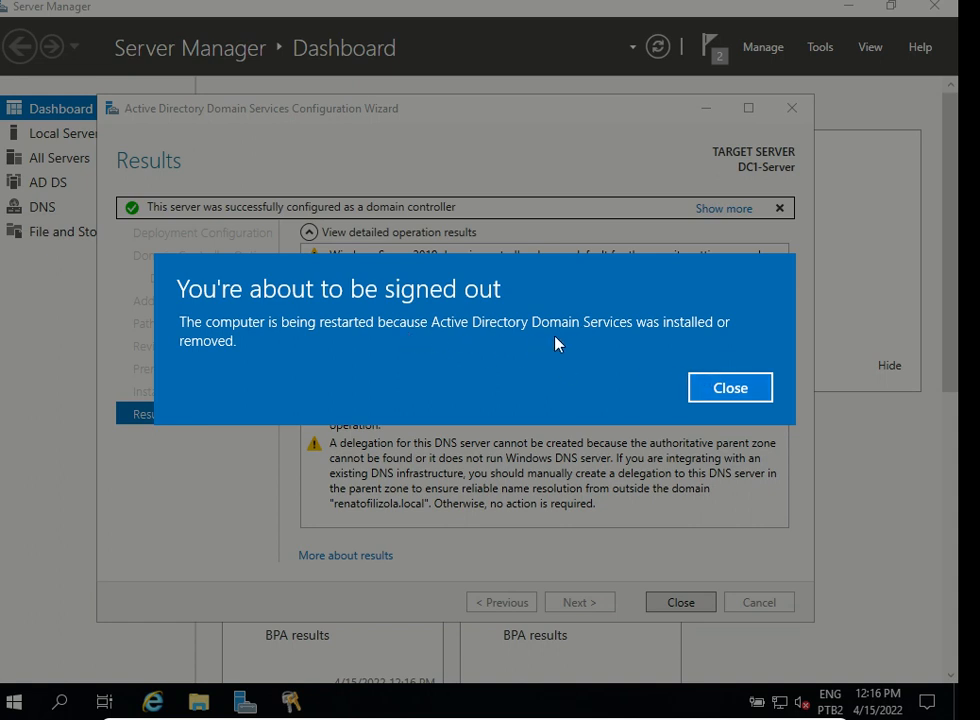
mouse_move(744, 335)
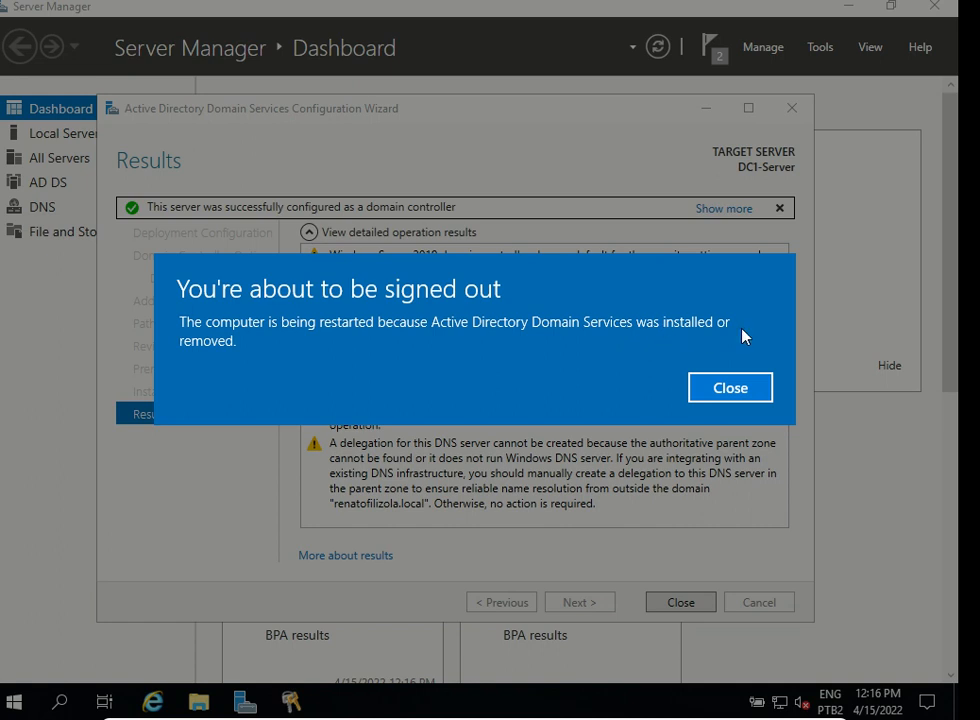
Dismiss the 'You're about to be signed out' notice and close the Results page.
click(730, 387)
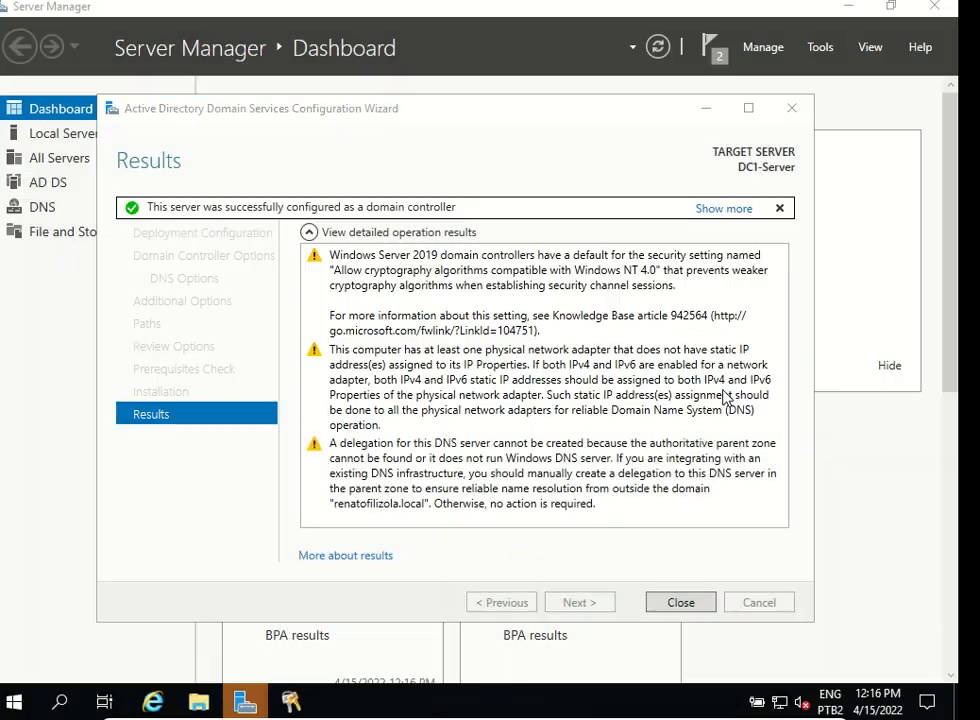
click(680, 602)
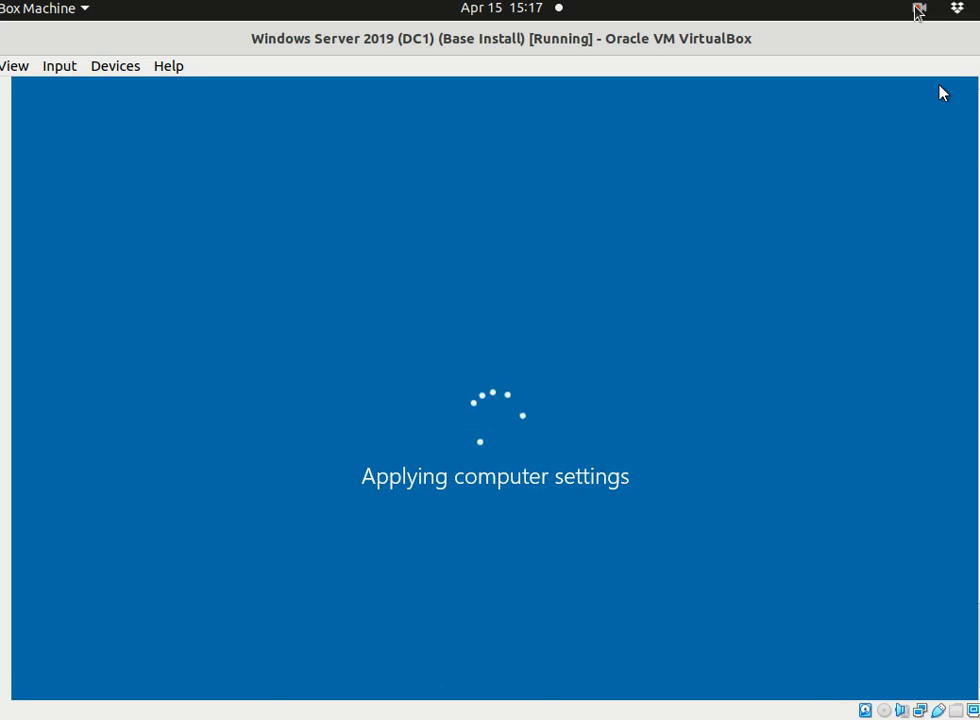
Wait in VirtualBox while the DC1 VM reboots and applies computer settings.
click(918, 8)
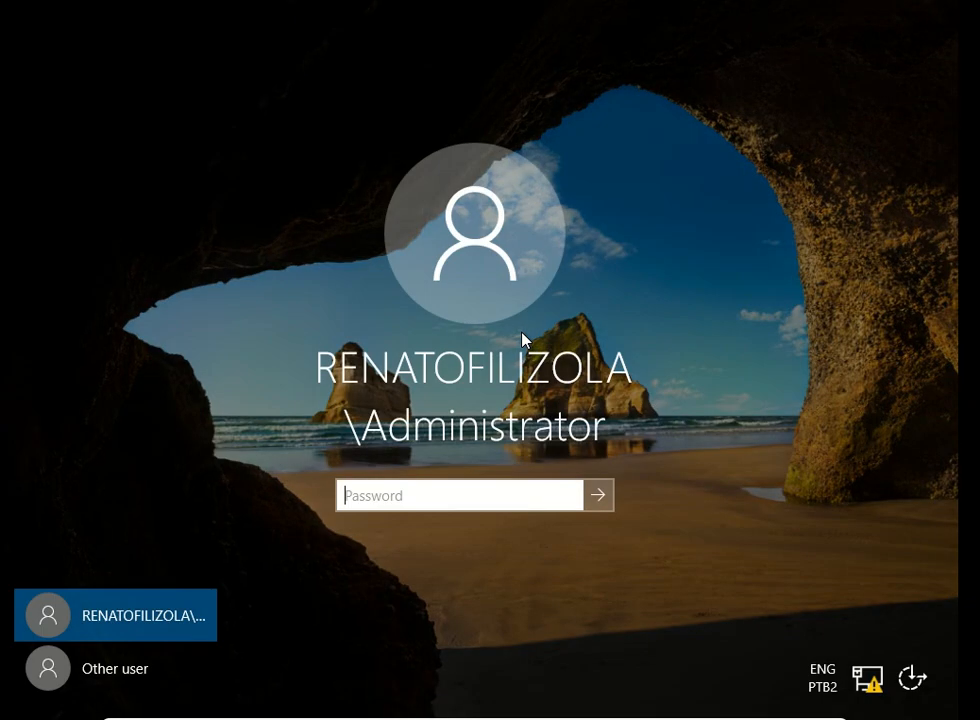
mouse_move(228, 543)
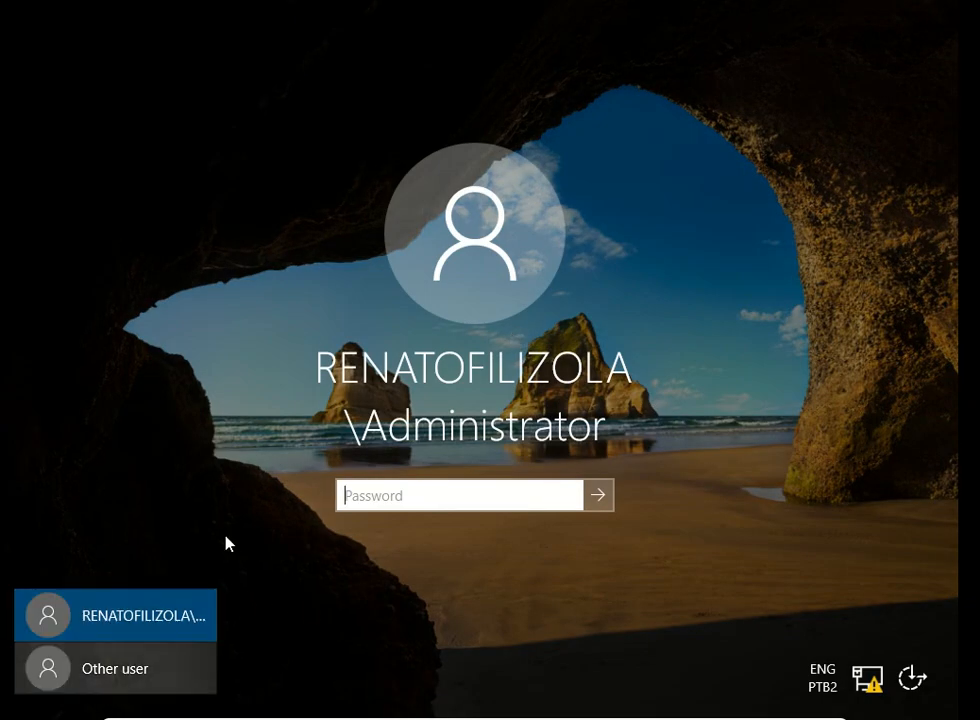
mouse_move(620, 375)
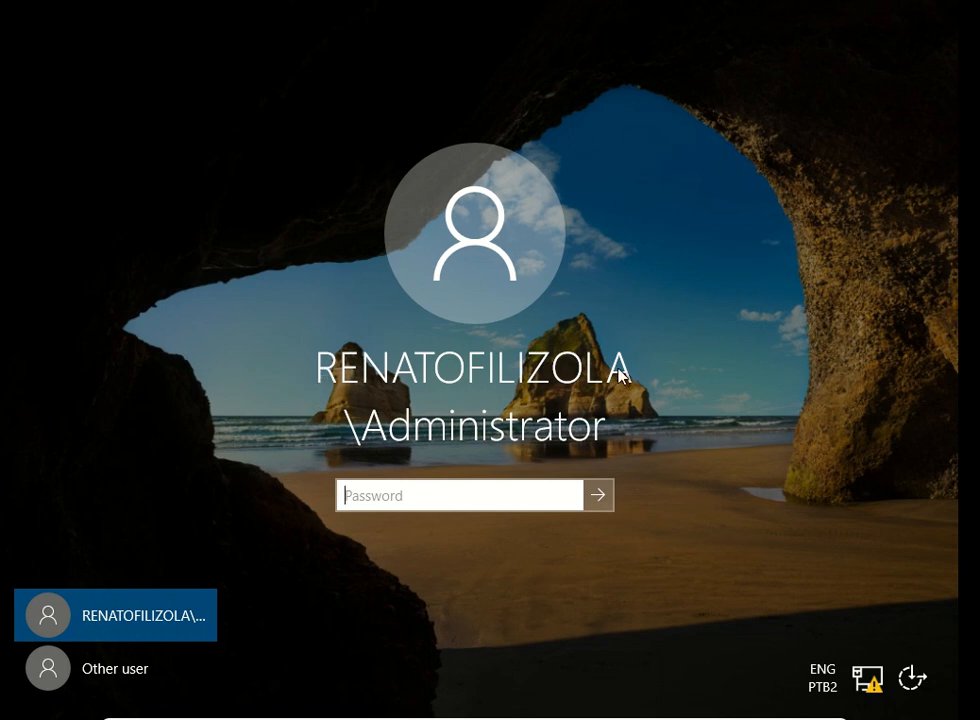
mouse_move(365, 457)
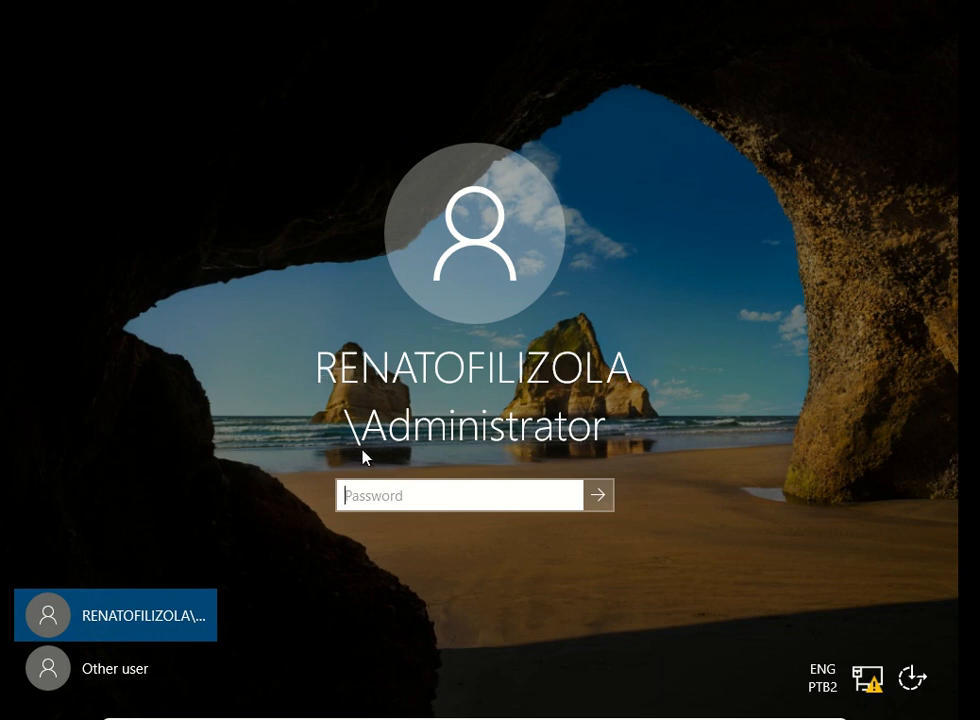
mouse_move(362, 452)
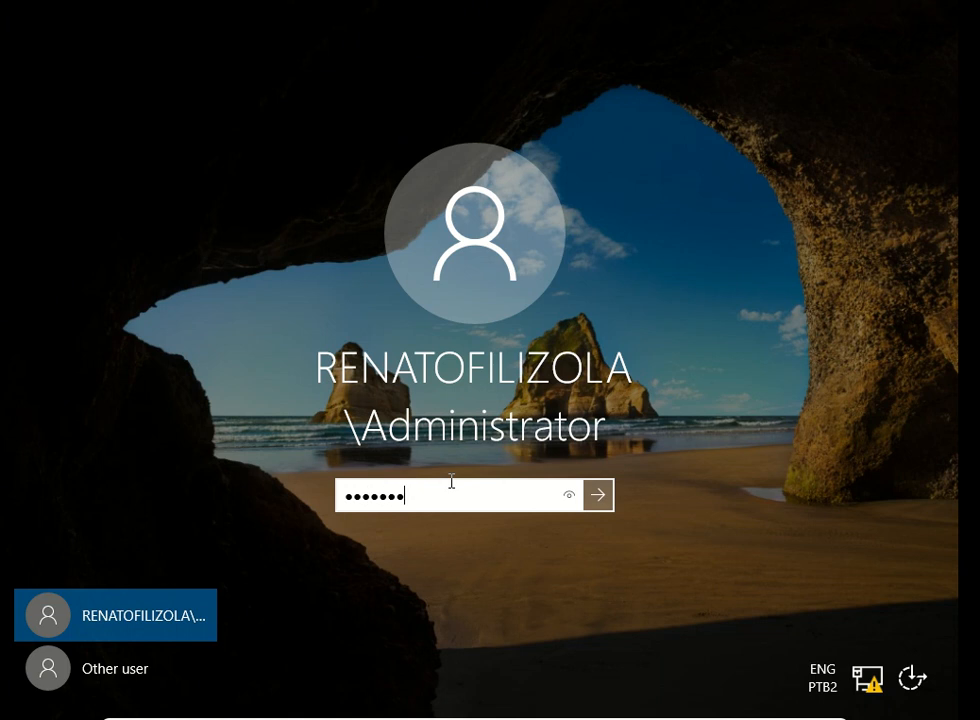
Submit the password to sign in as RENATOFILIZOLA\Administrator.
click(597, 495)
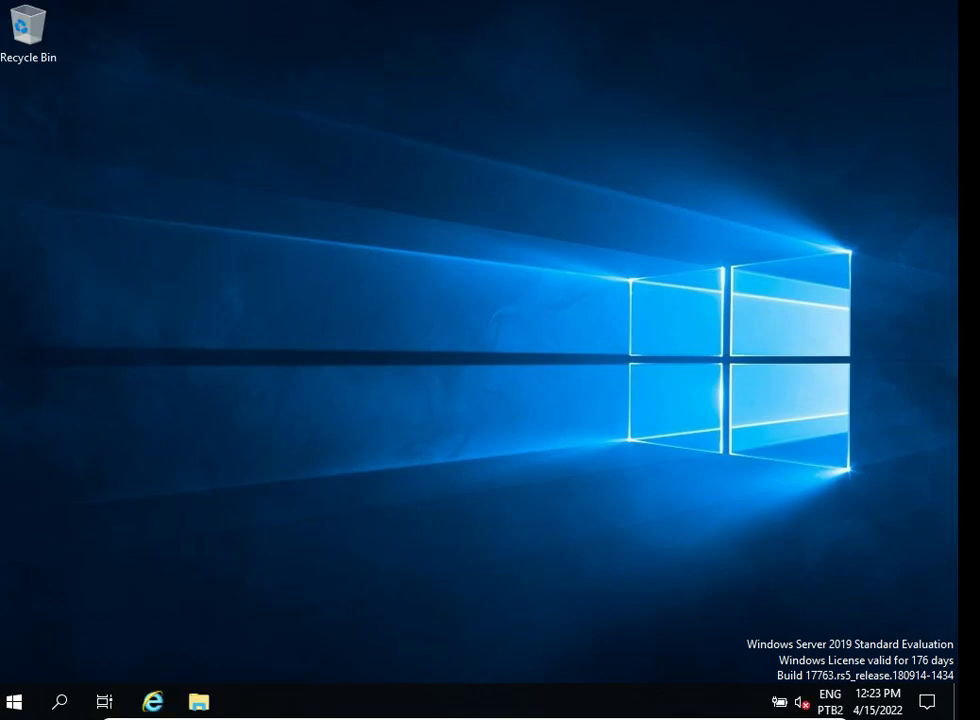
Launch Server Manager and wait for its Dashboard to show the AD DS and DNS roles.
click(244, 701)
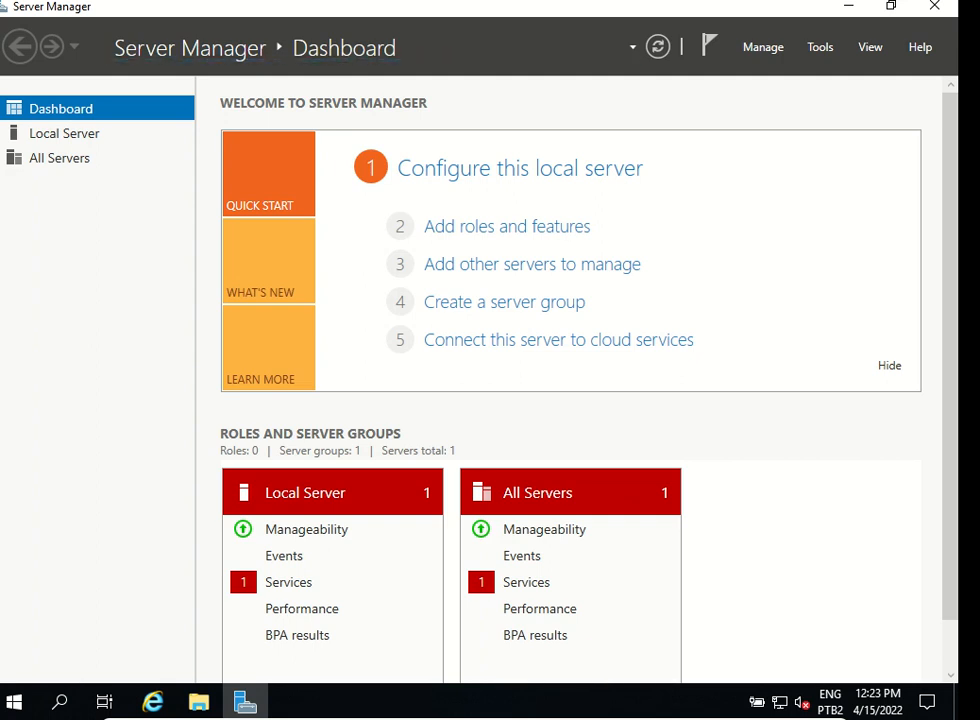
click(152, 700)
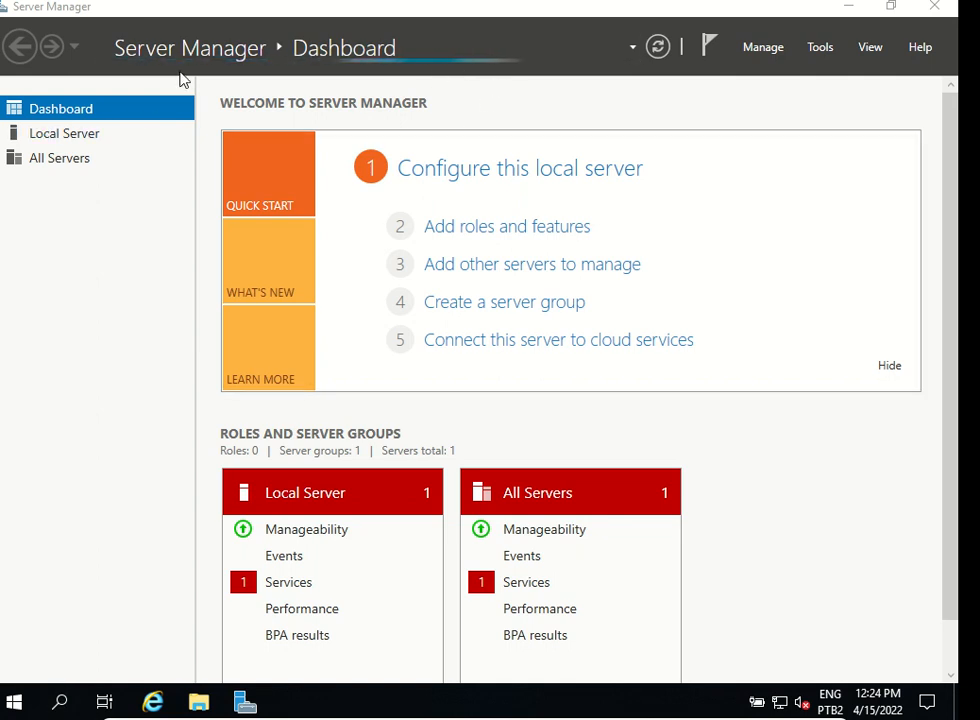
mouse_move(652, 133)
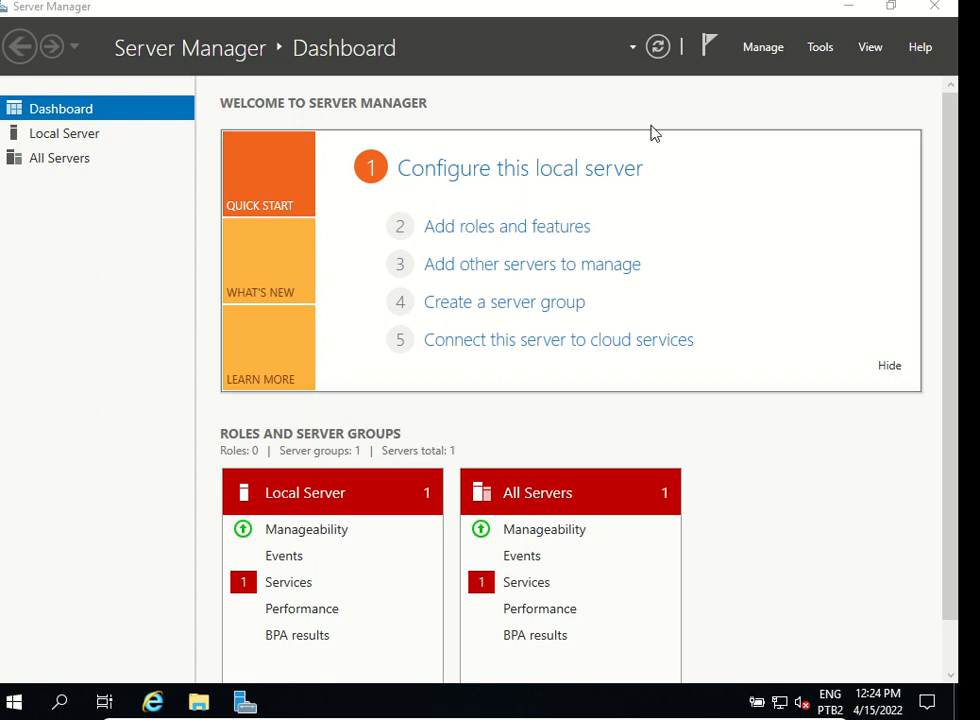
mouse_move(85, 670)
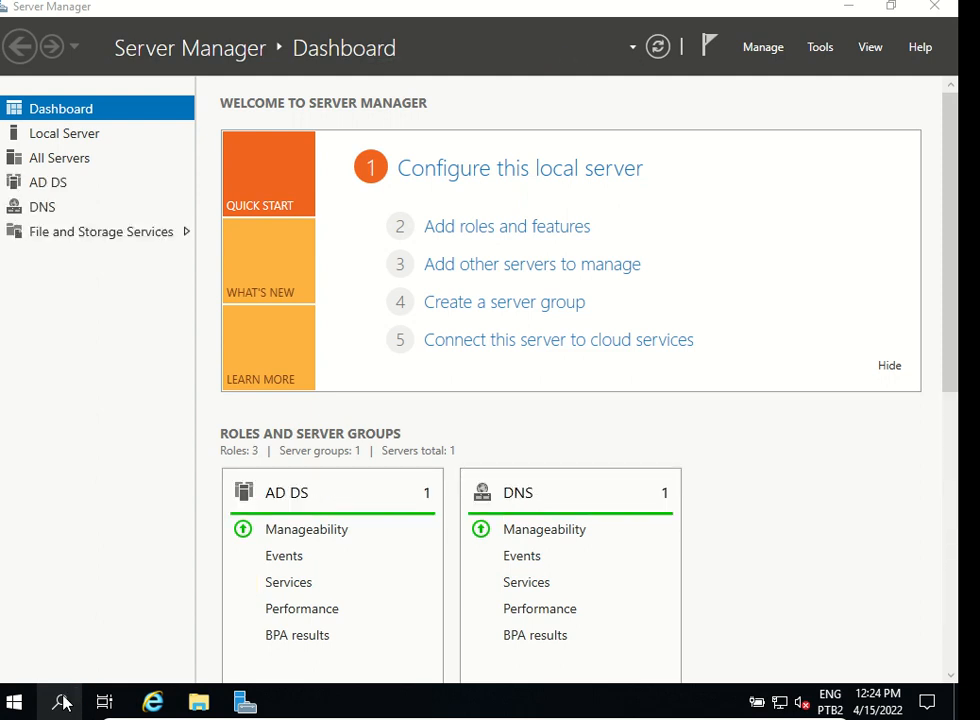
mouse_move(59, 157)
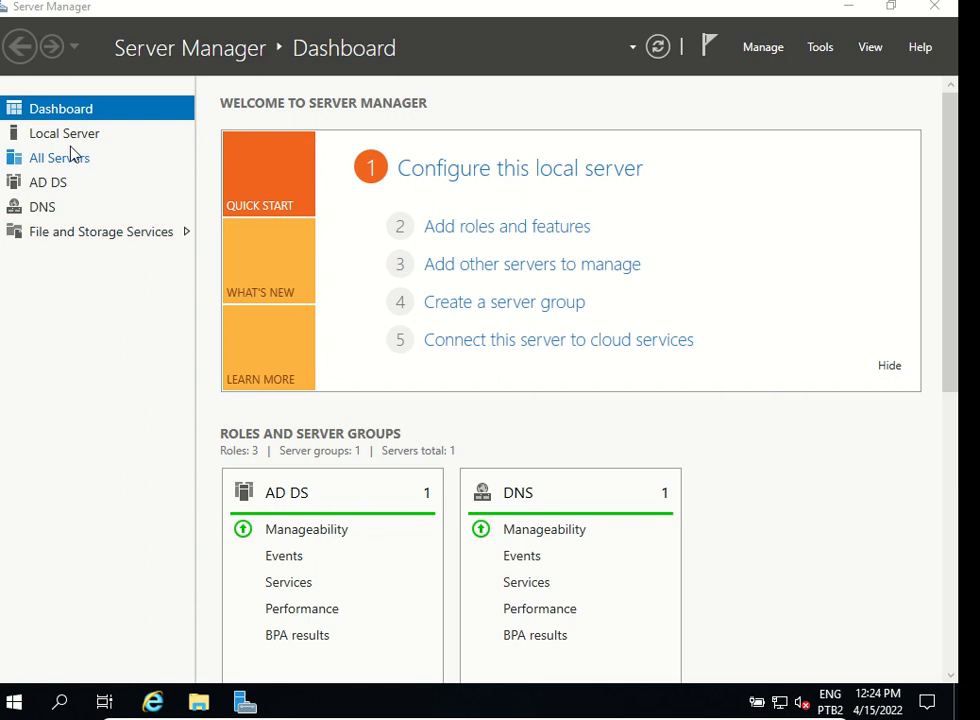
Open Local Server to see domain renatofilizola.local and IP 192.168.0.220.
click(64, 133)
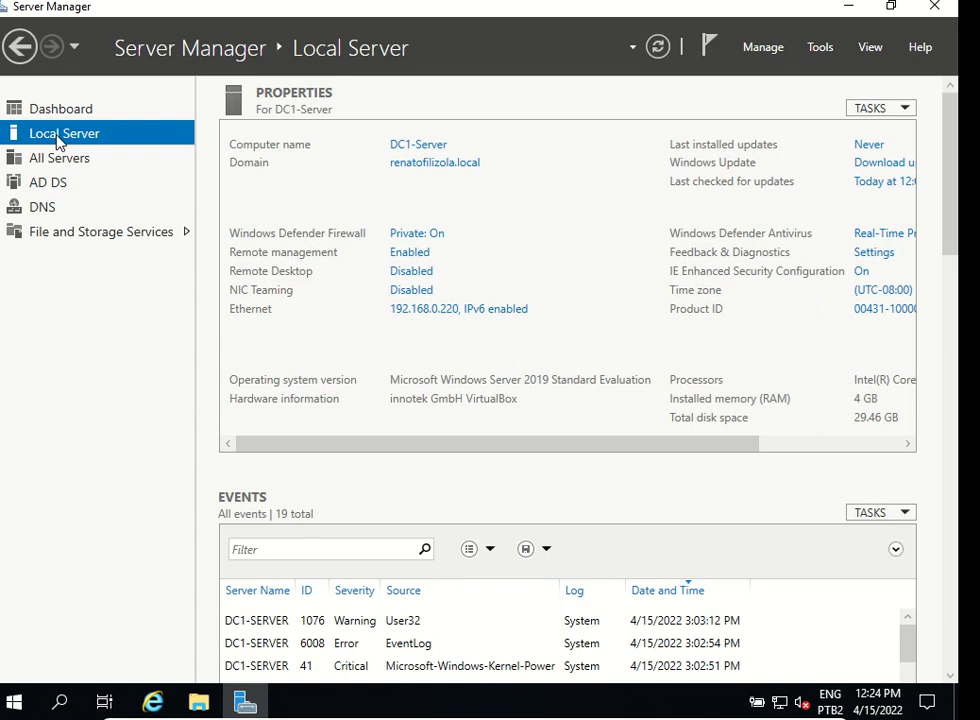
mouse_move(90, 145)
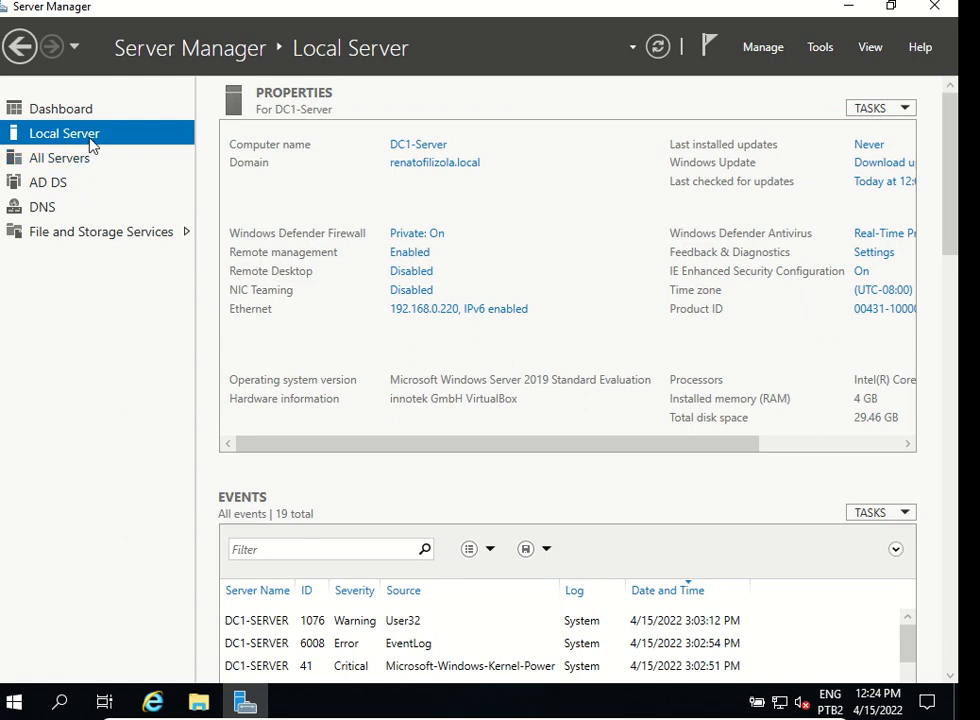
mouse_move(260, 163)
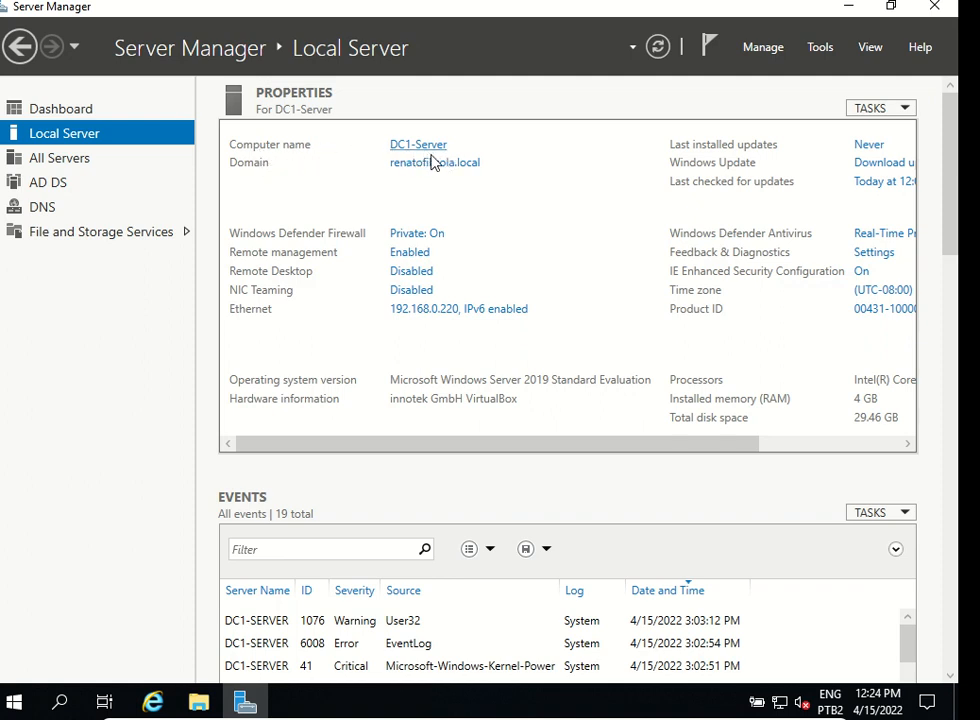
mouse_move(370, 165)
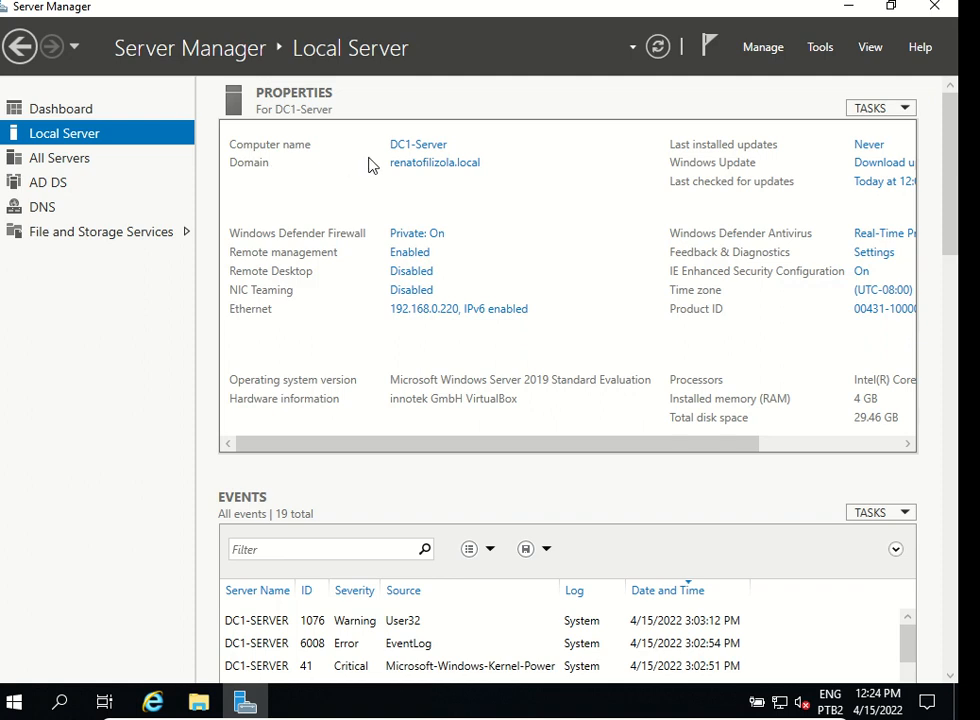
mouse_move(455, 178)
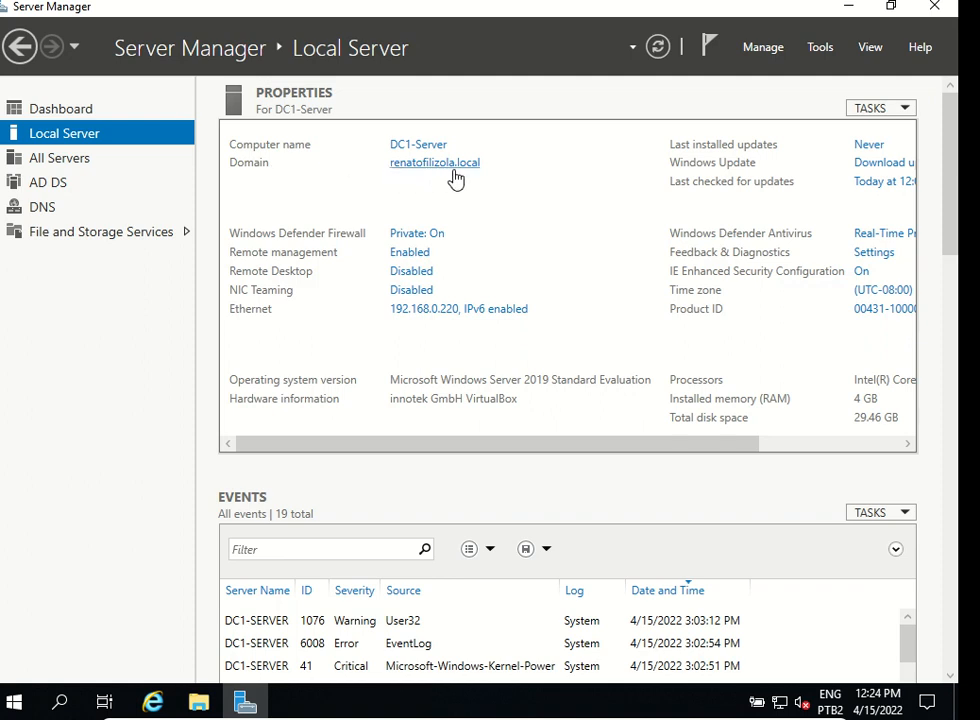
mouse_move(401, 172)
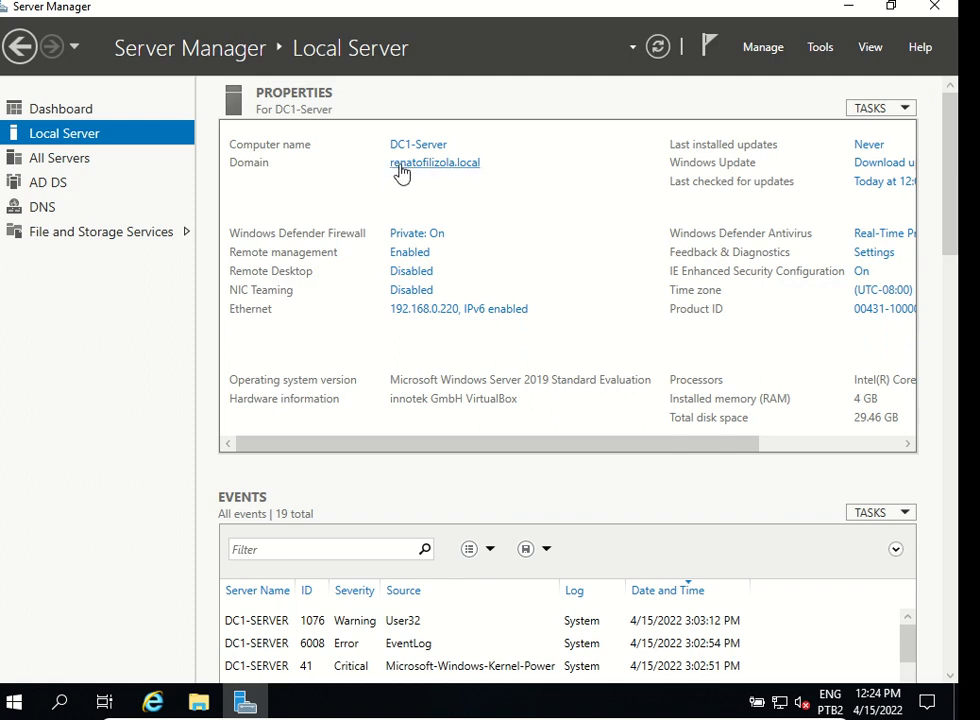
mouse_move(478, 177)
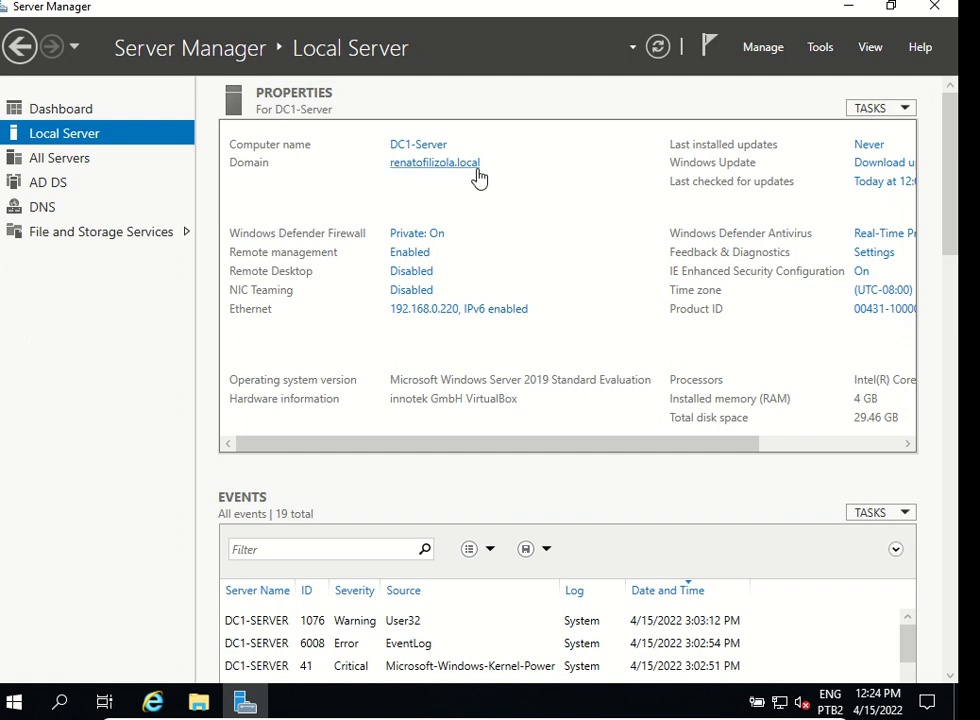
mouse_move(459, 308)
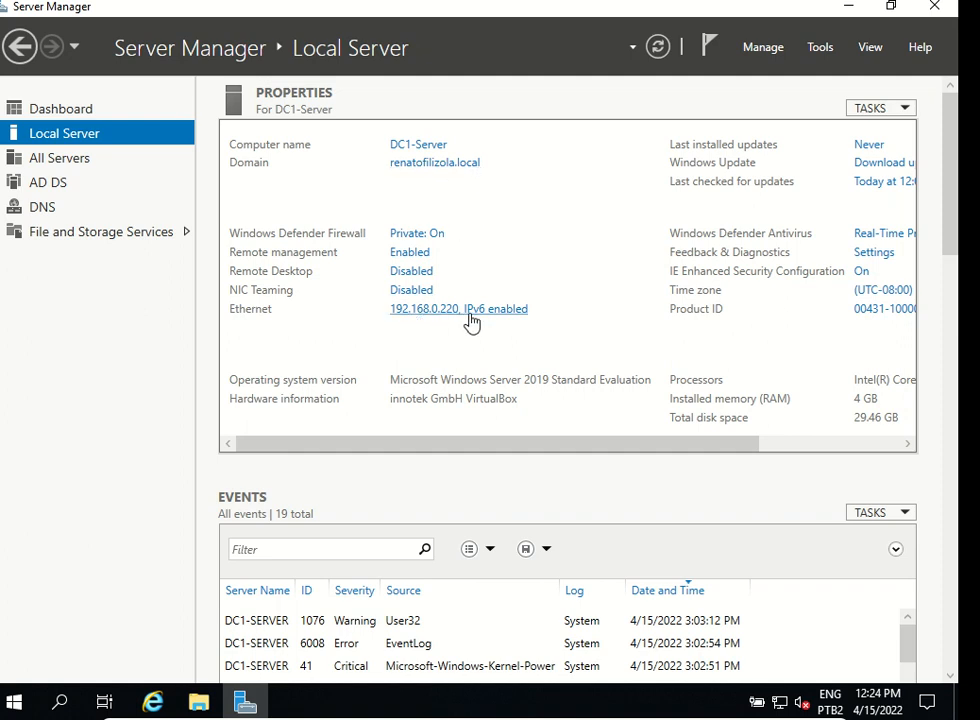
mouse_move(578, 421)
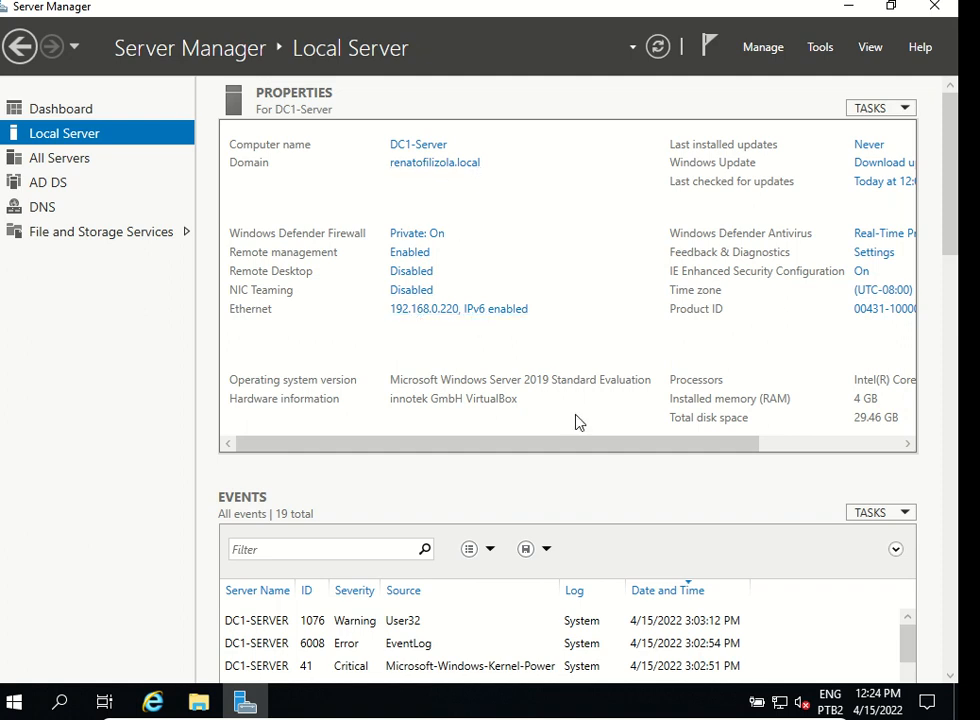